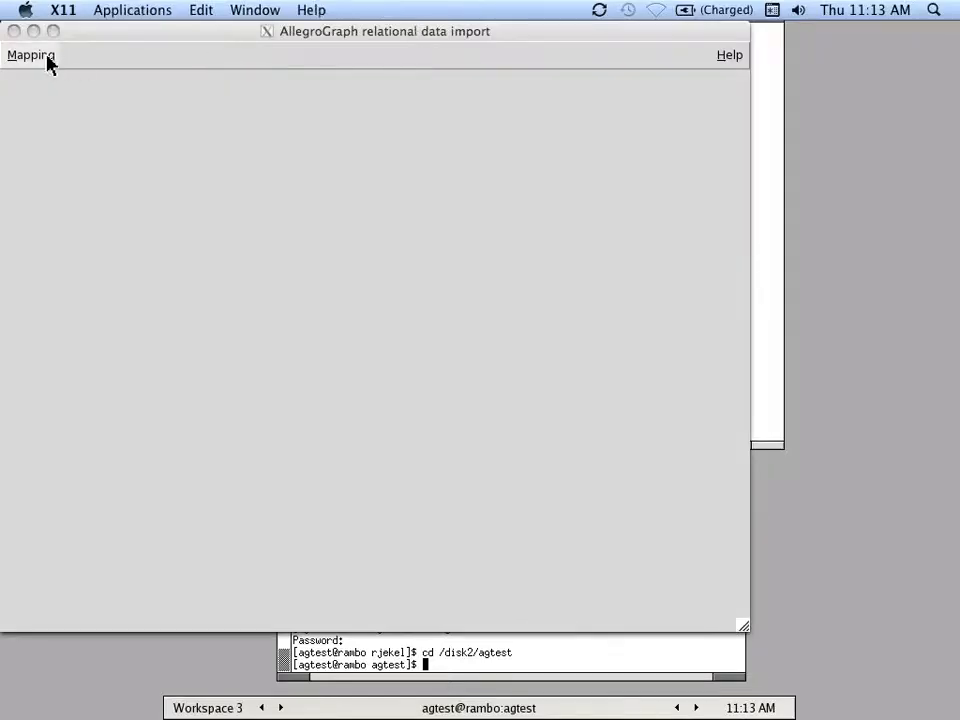
Show the Postgres, Oracle and MySQL options under Mapping > Fetch from DB
click(30, 55)
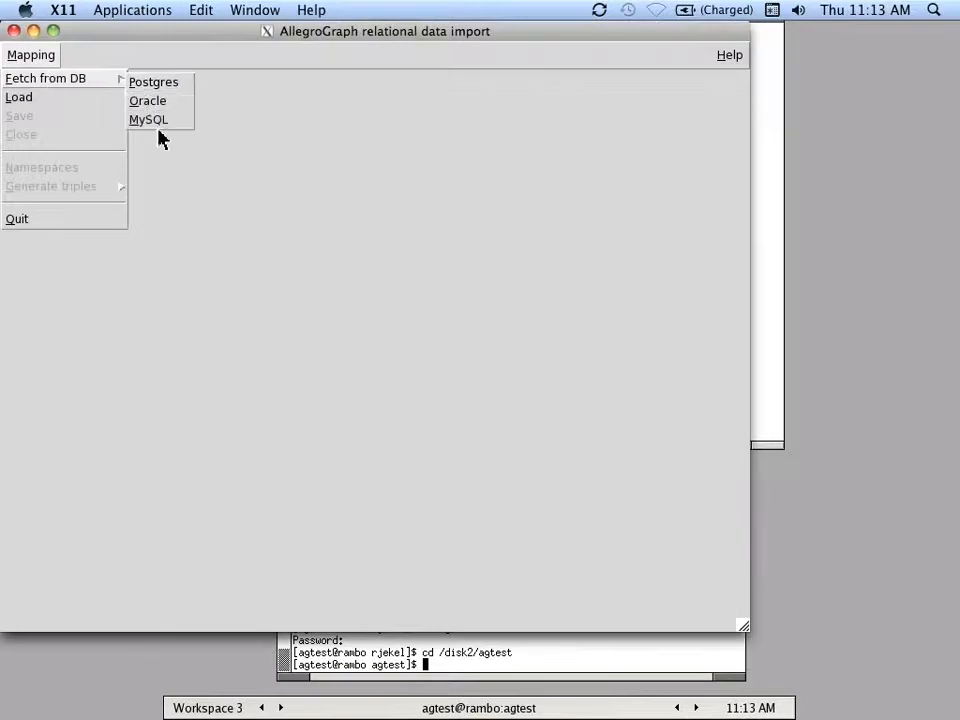
mouse_move(148, 119)
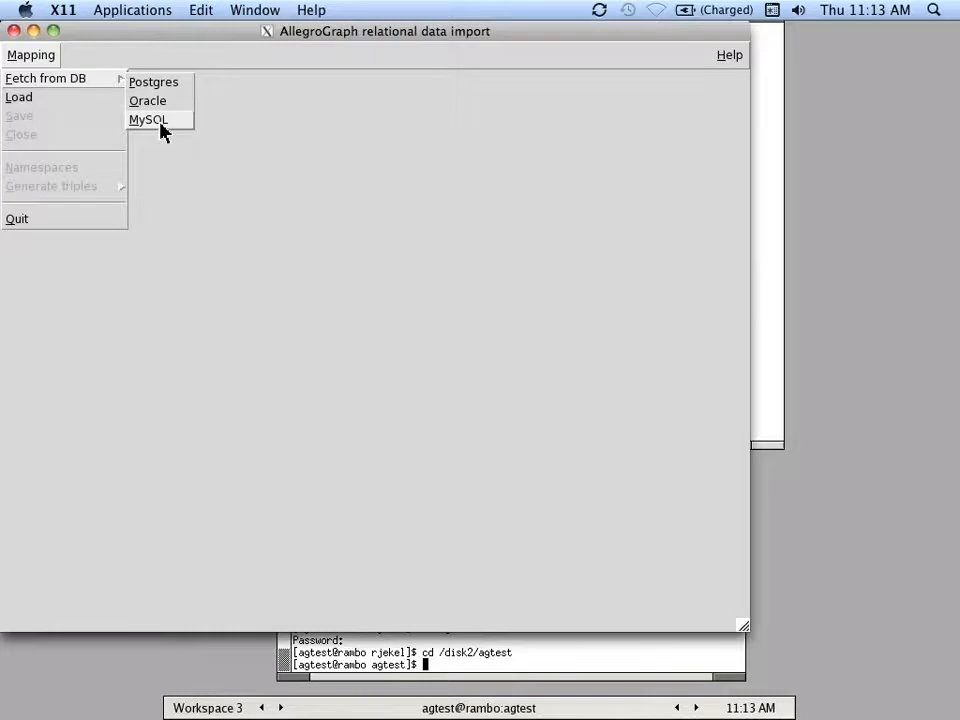
Connect to the MySQL employees database on localhost as user agraph
click(147, 119)
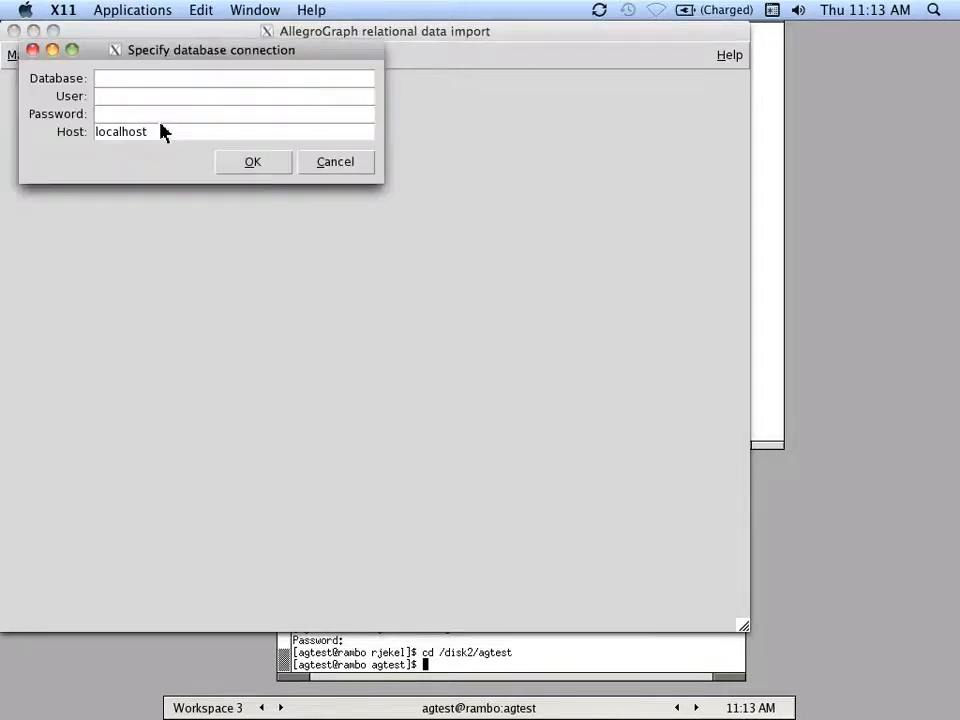
text(employees)
text(agraph)
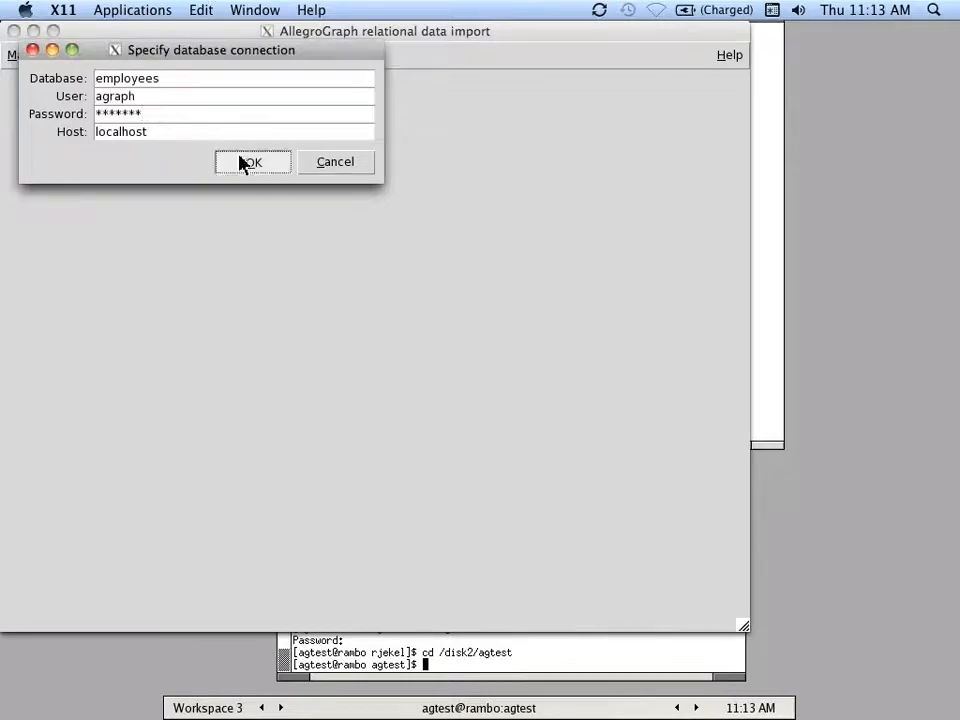
click(252, 162)
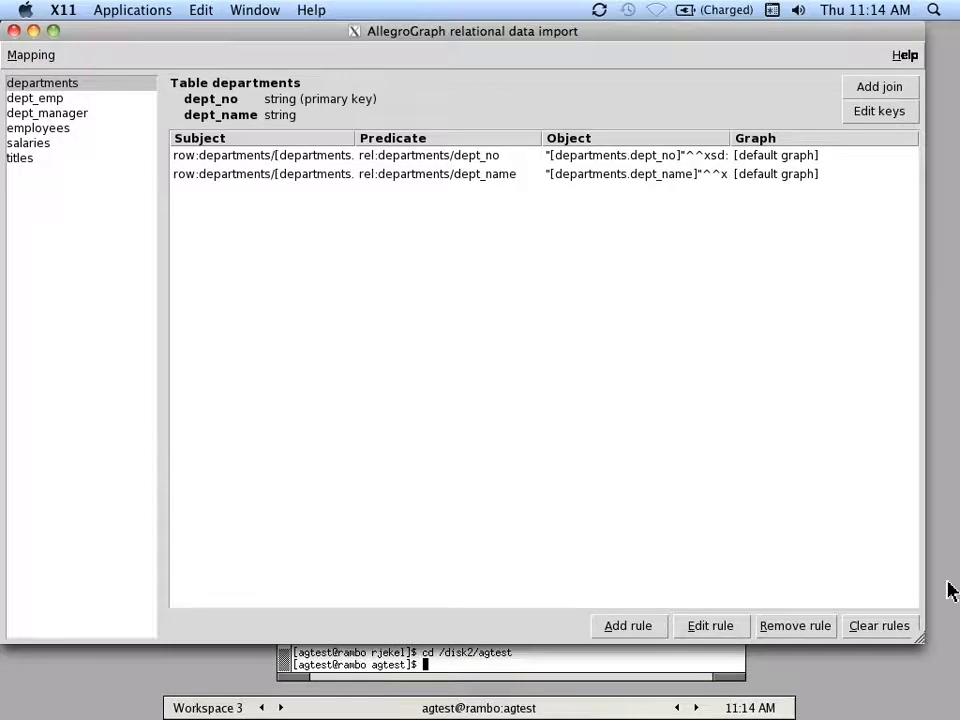
mouse_move(273, 230)
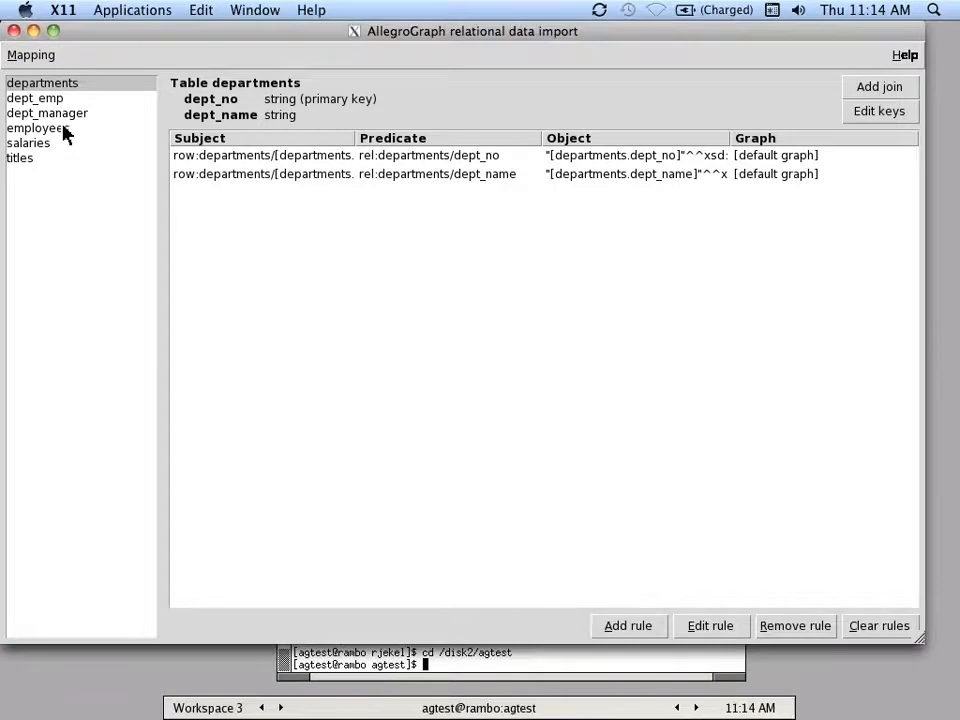
Display the employees table's six columns and five default triple mapping rules
click(38, 128)
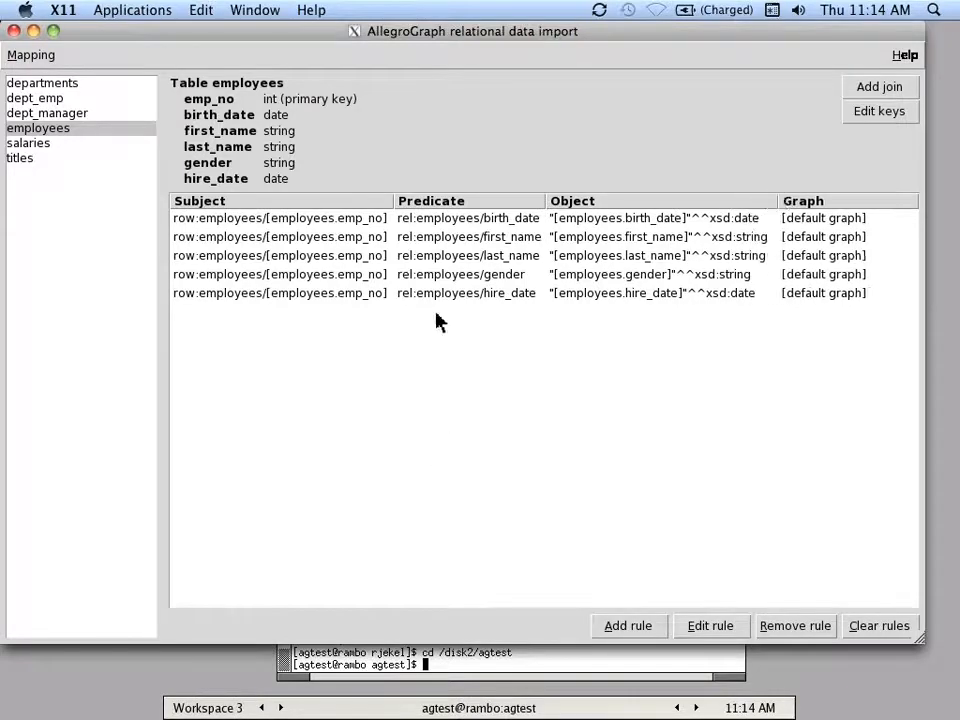
mouse_move(207, 233)
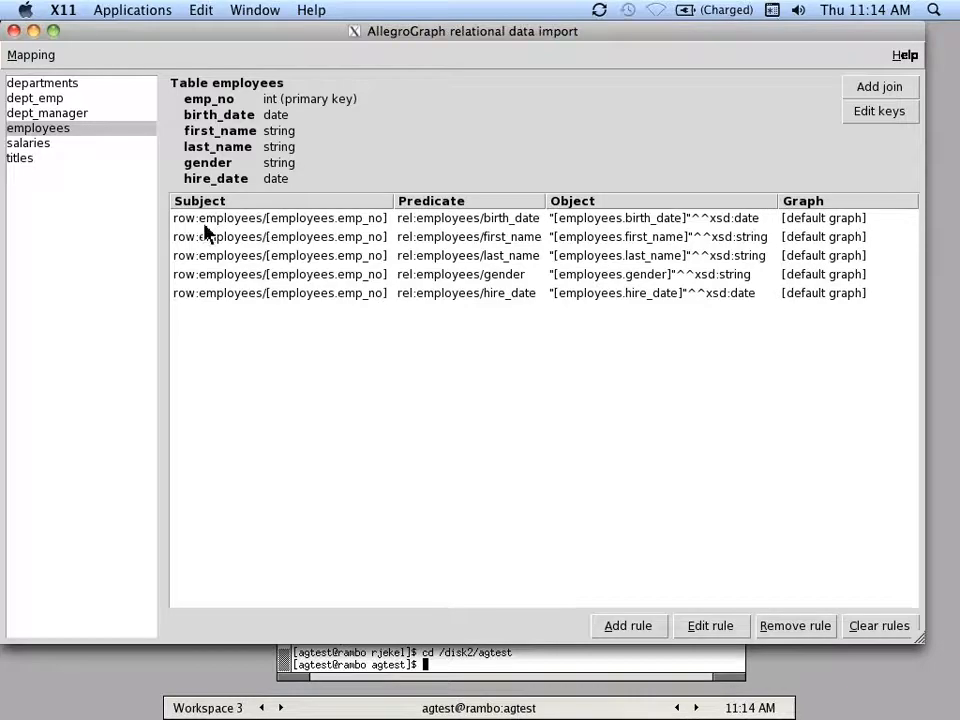
mouse_move(193, 228)
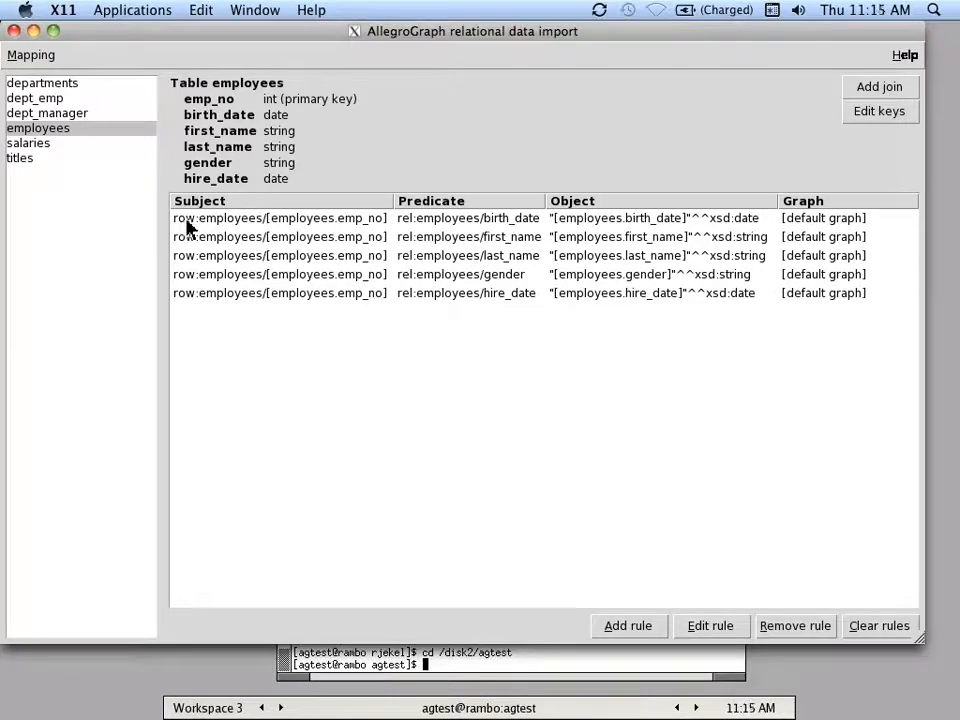
mouse_move(235, 227)
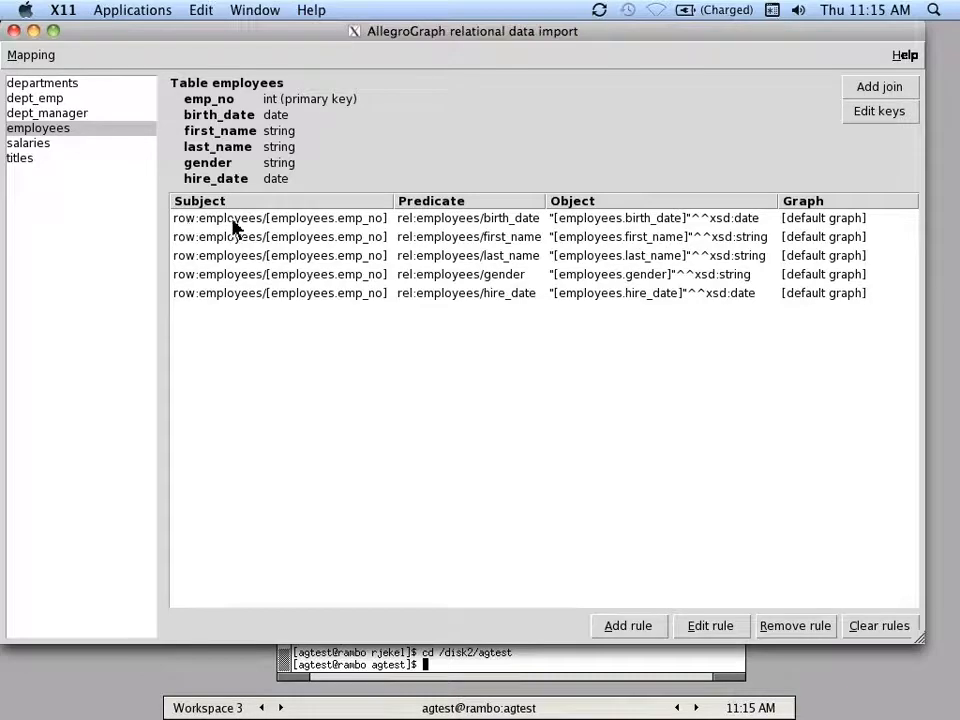
mouse_move(293, 227)
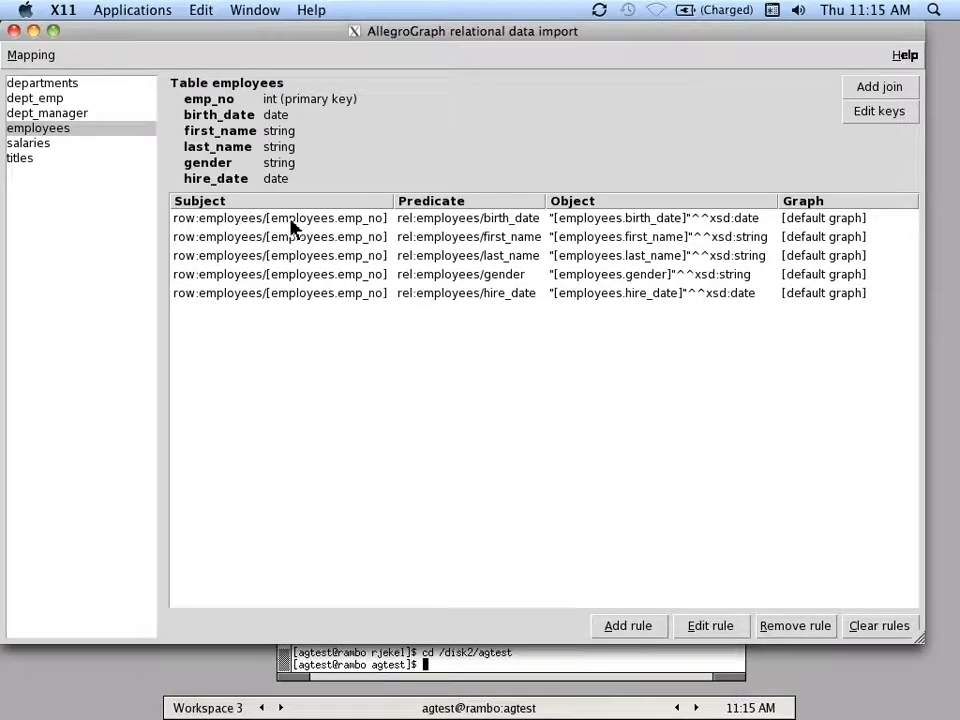
mouse_move(378, 228)
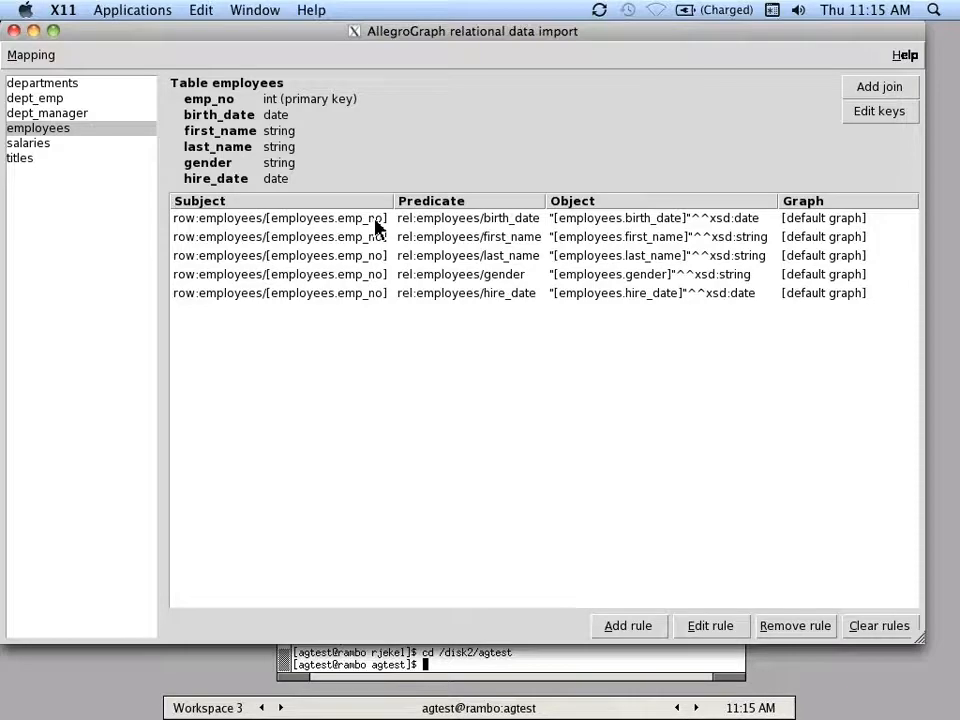
mouse_move(473, 225)
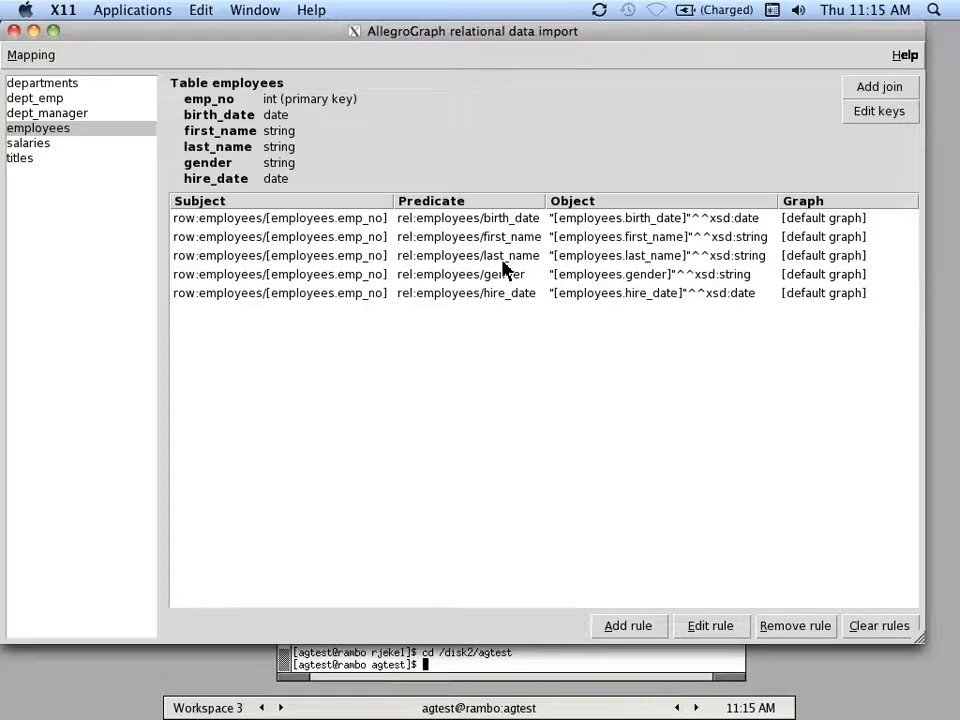
mouse_move(810, 243)
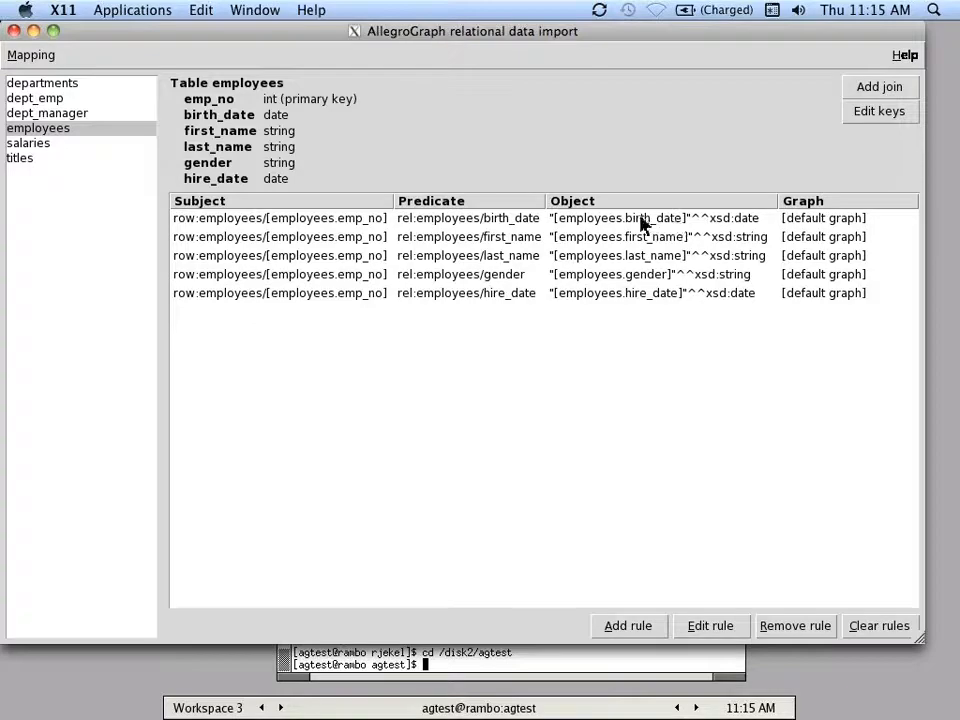
mouse_move(620, 228)
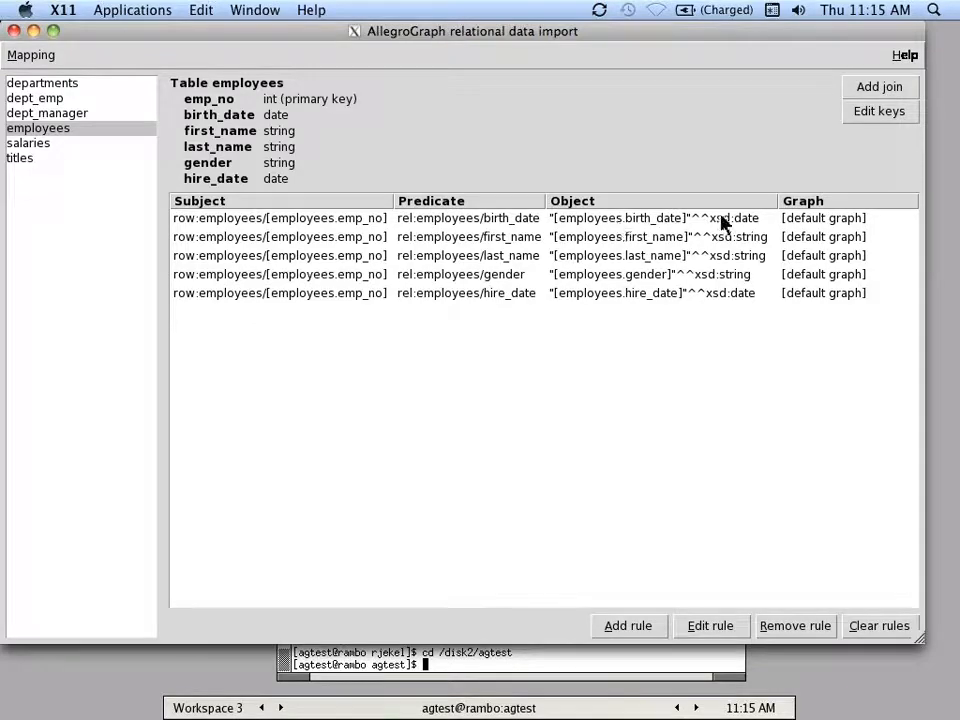
mouse_move(758, 238)
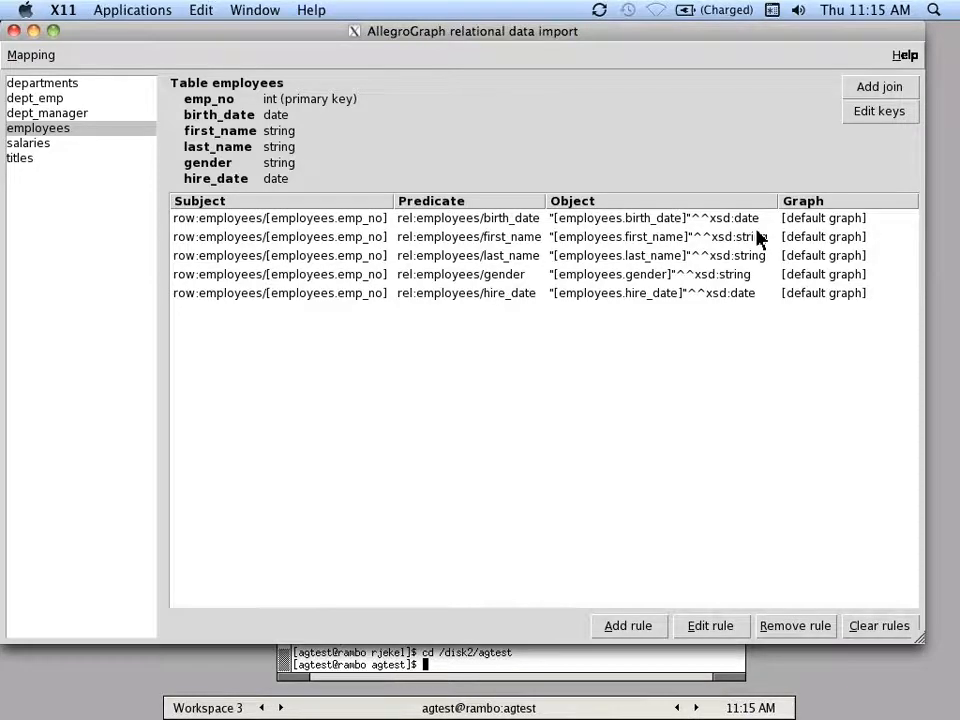
mouse_move(158, 155)
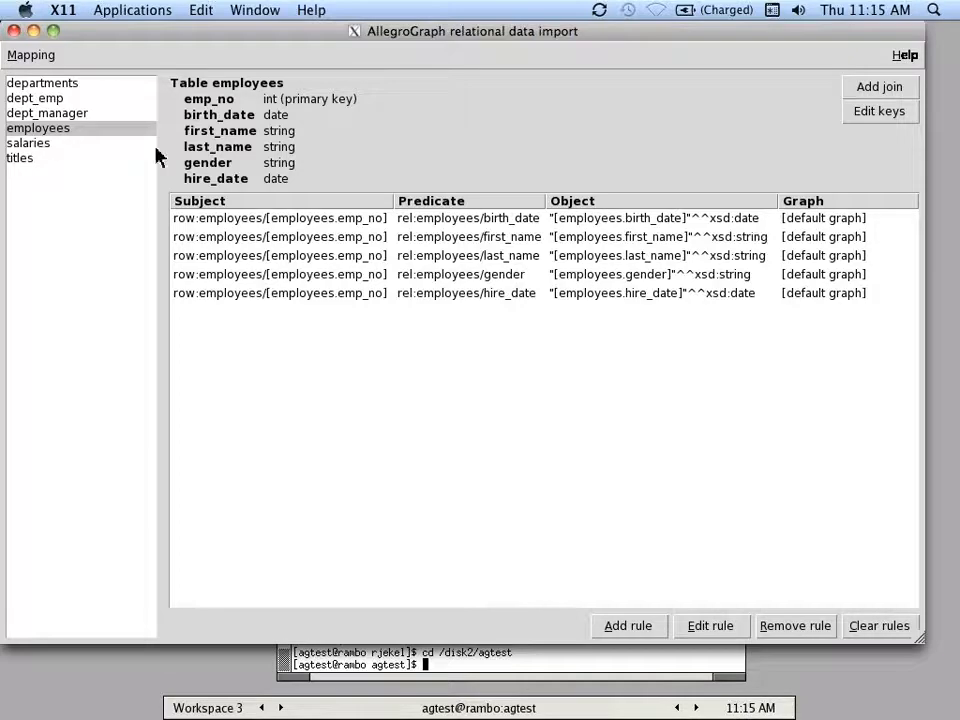
mouse_move(138, 153)
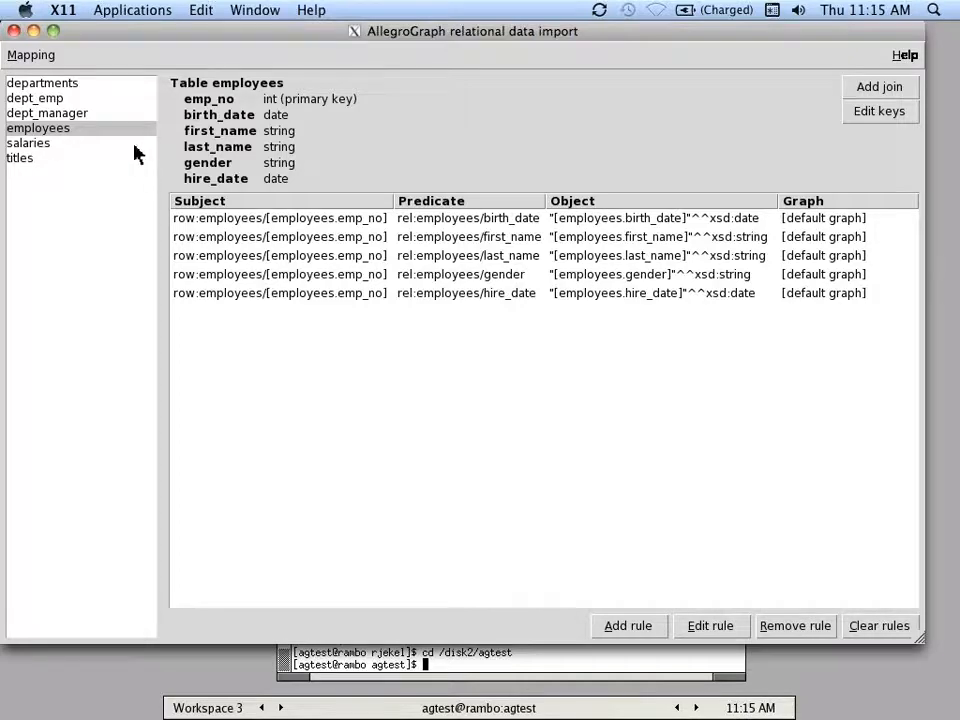
mouse_move(88, 150)
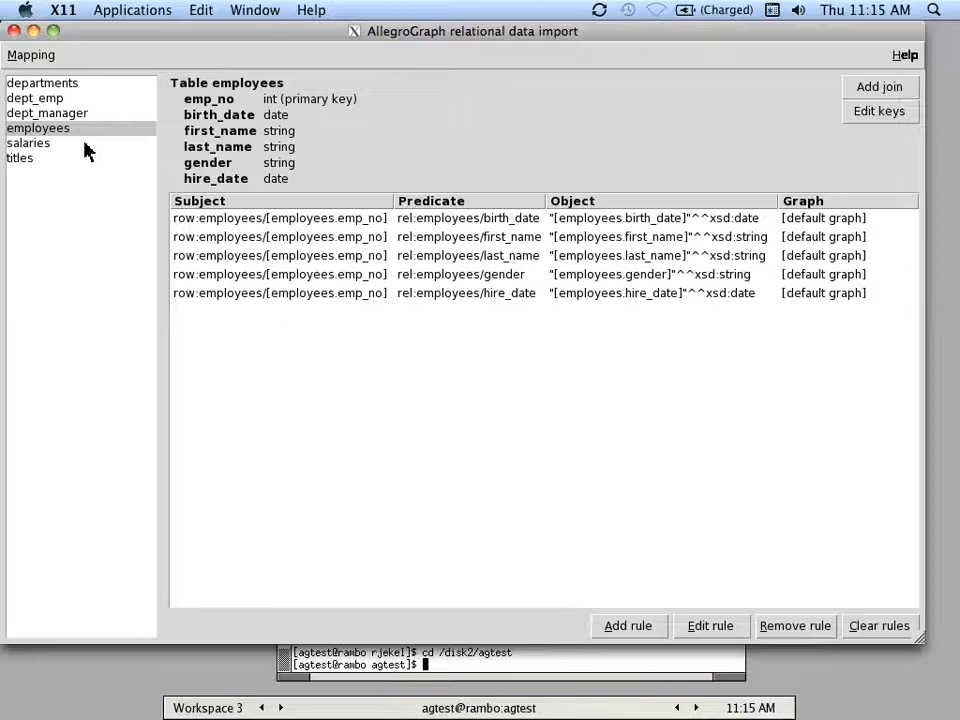
Show the salaries table's mapping rules and select its rel:salaries/emp_no rule
click(28, 142)
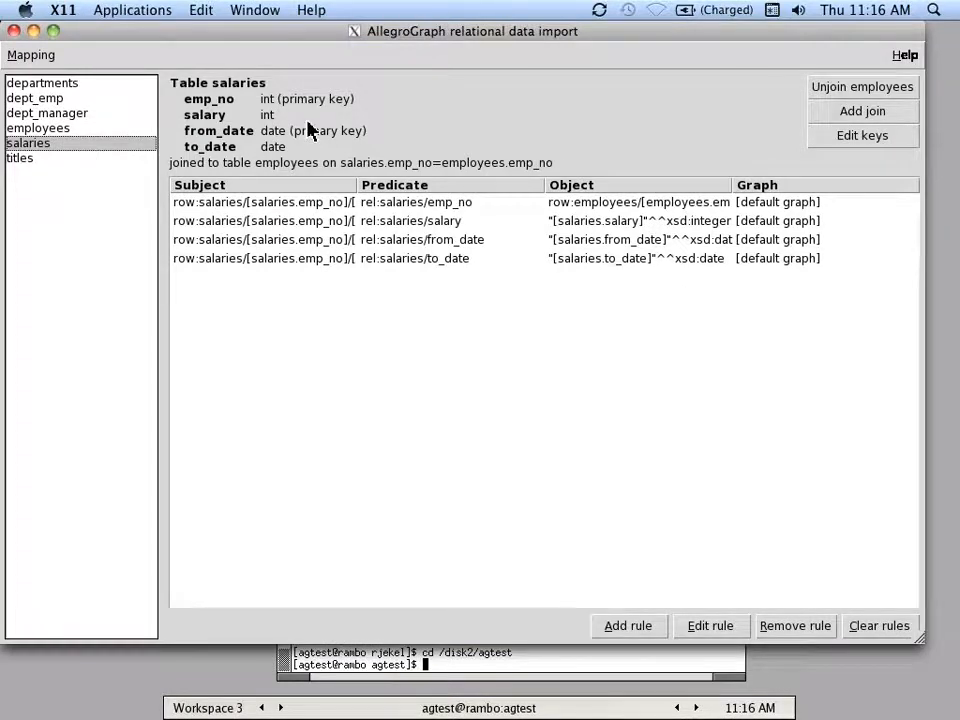
mouse_move(330, 118)
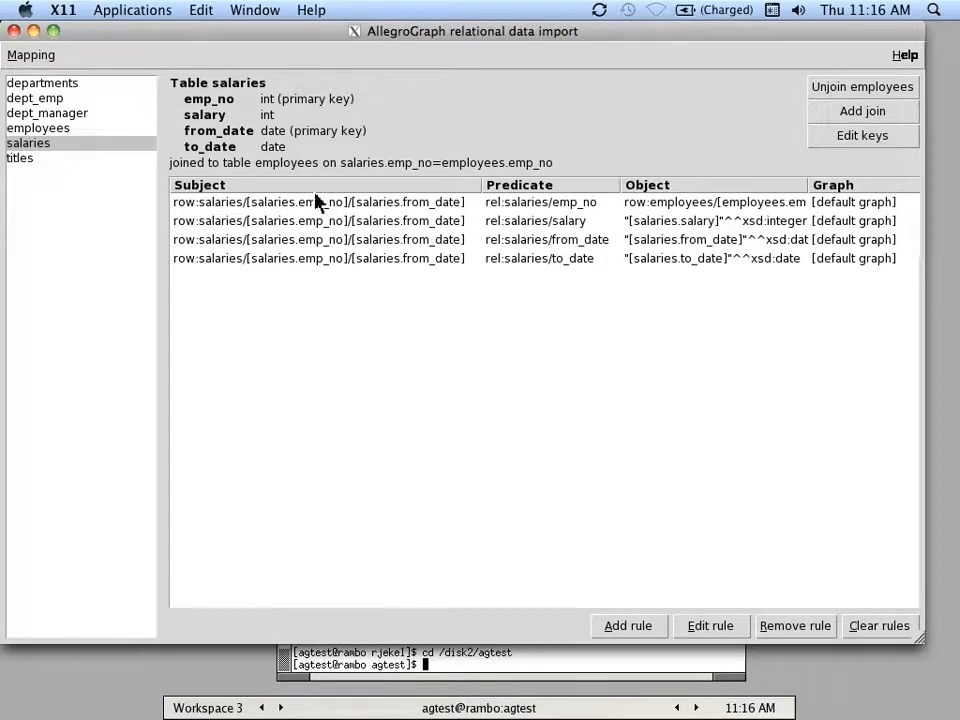
mouse_move(258, 216)
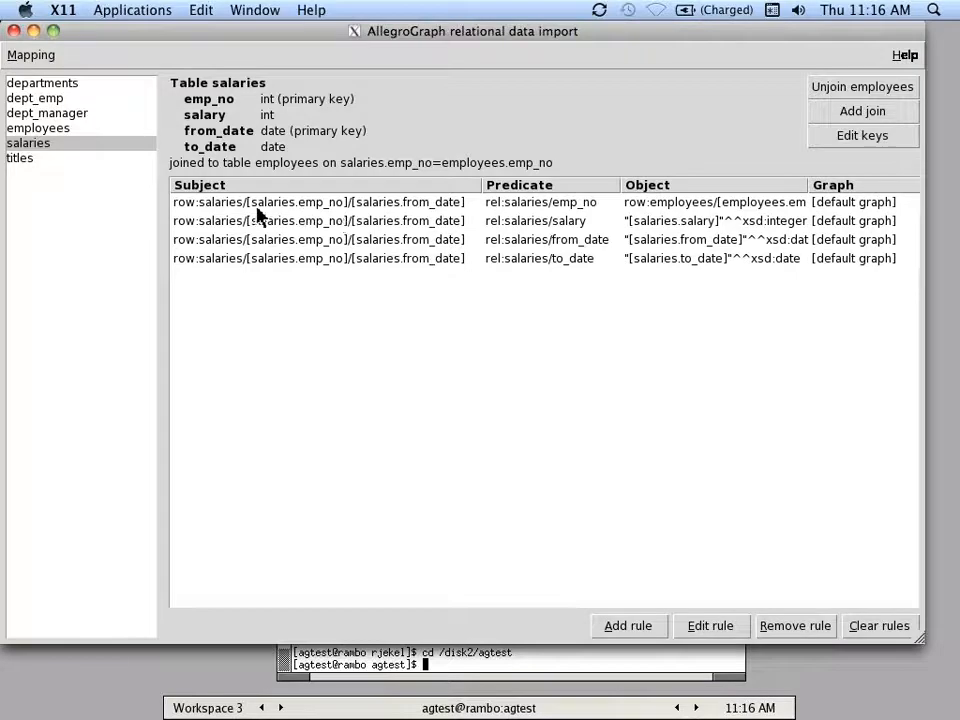
mouse_move(255, 213)
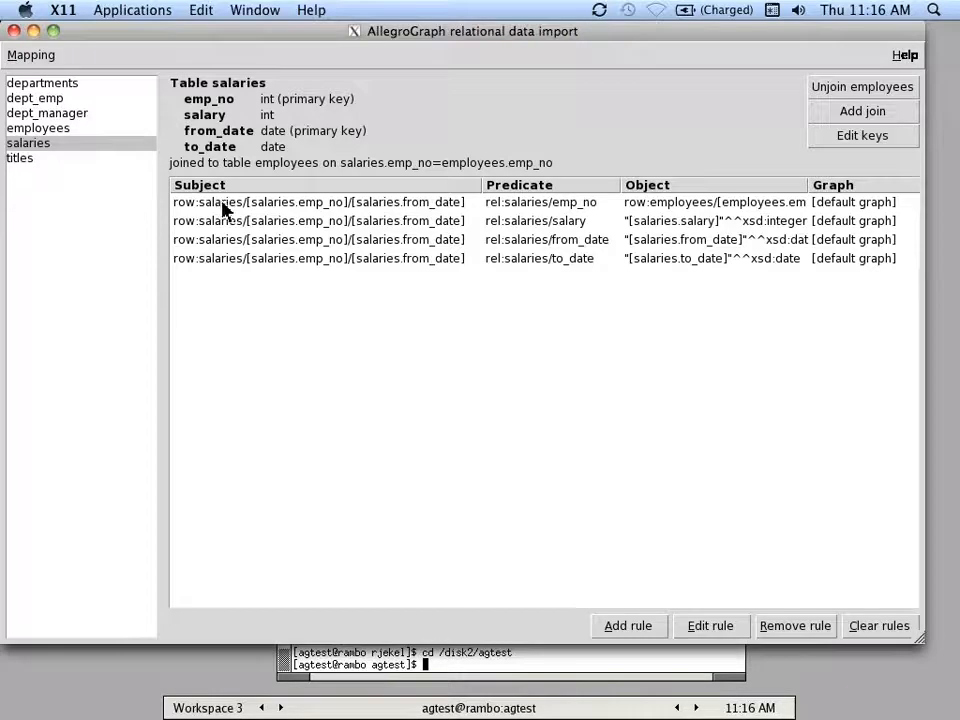
mouse_move(405, 212)
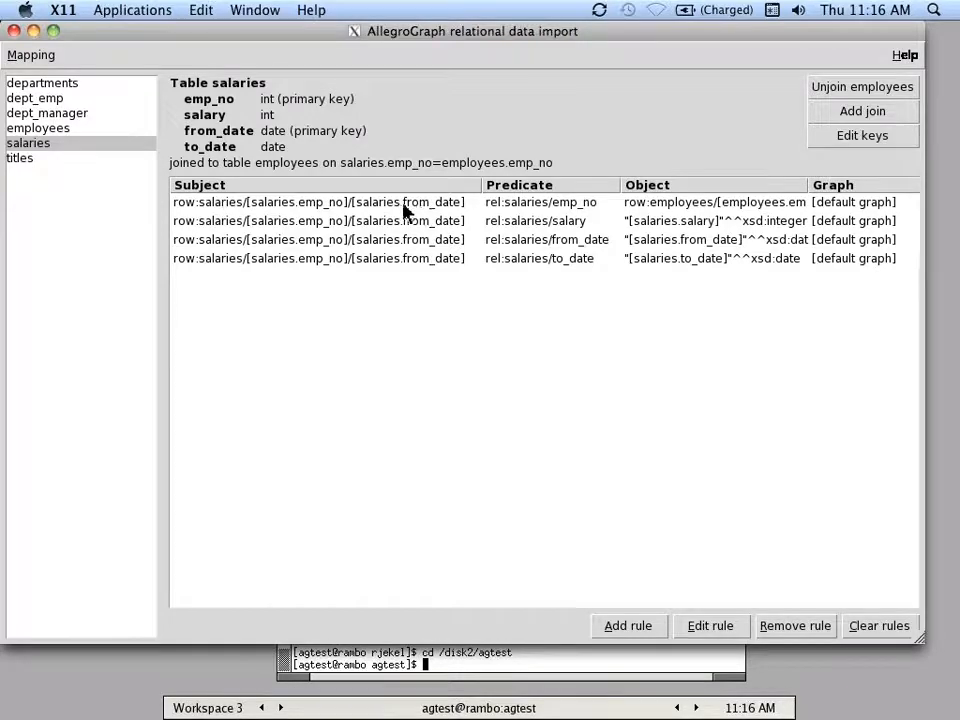
mouse_move(437, 211)
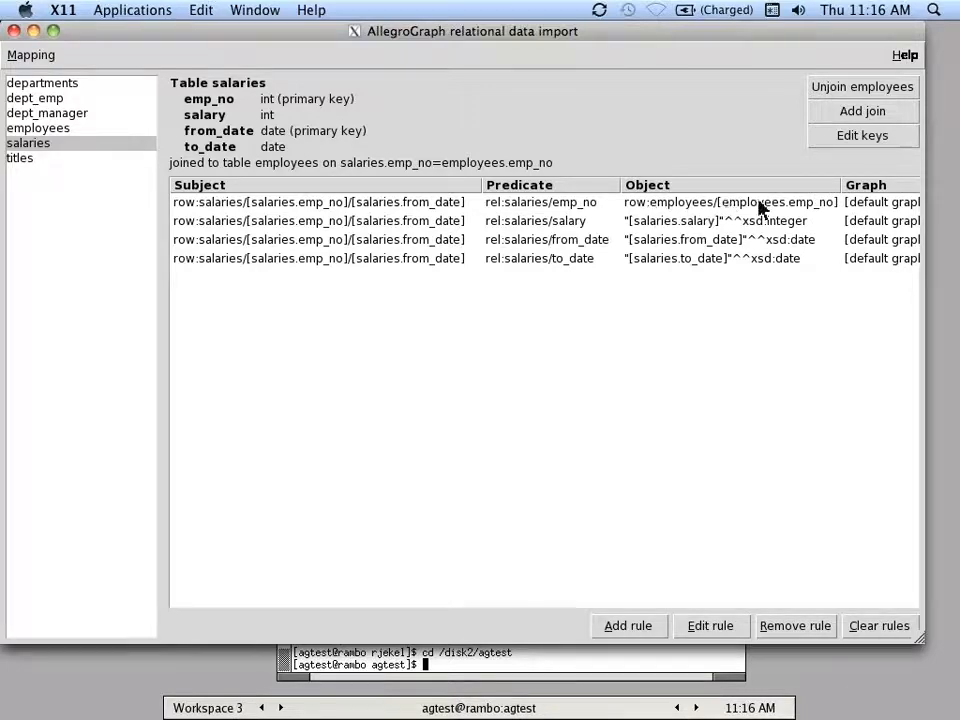
mouse_move(748, 212)
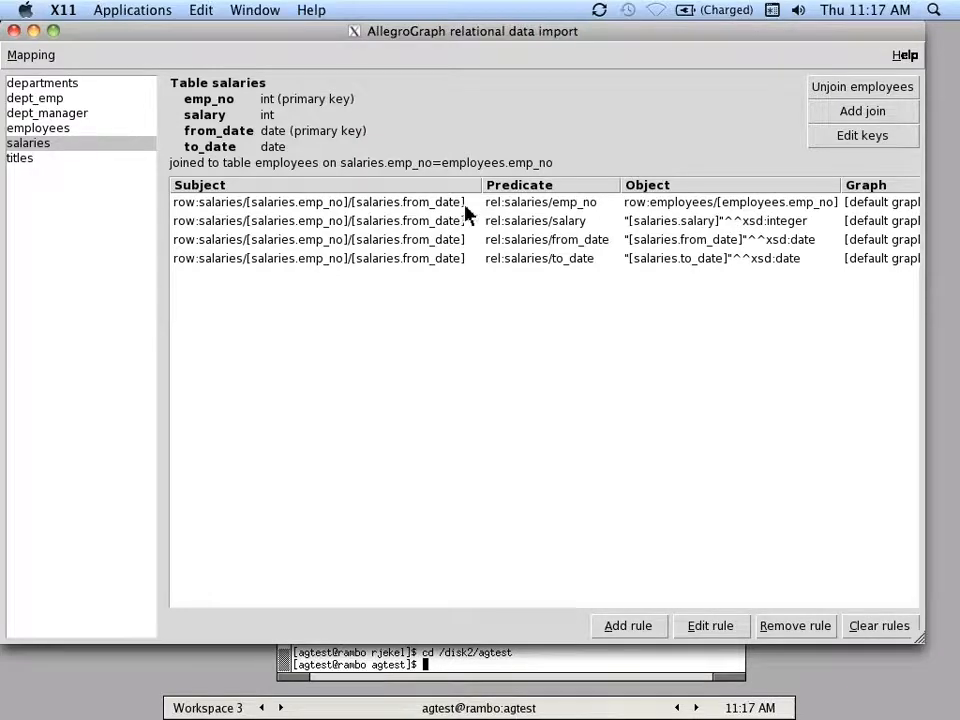
click(320, 201)
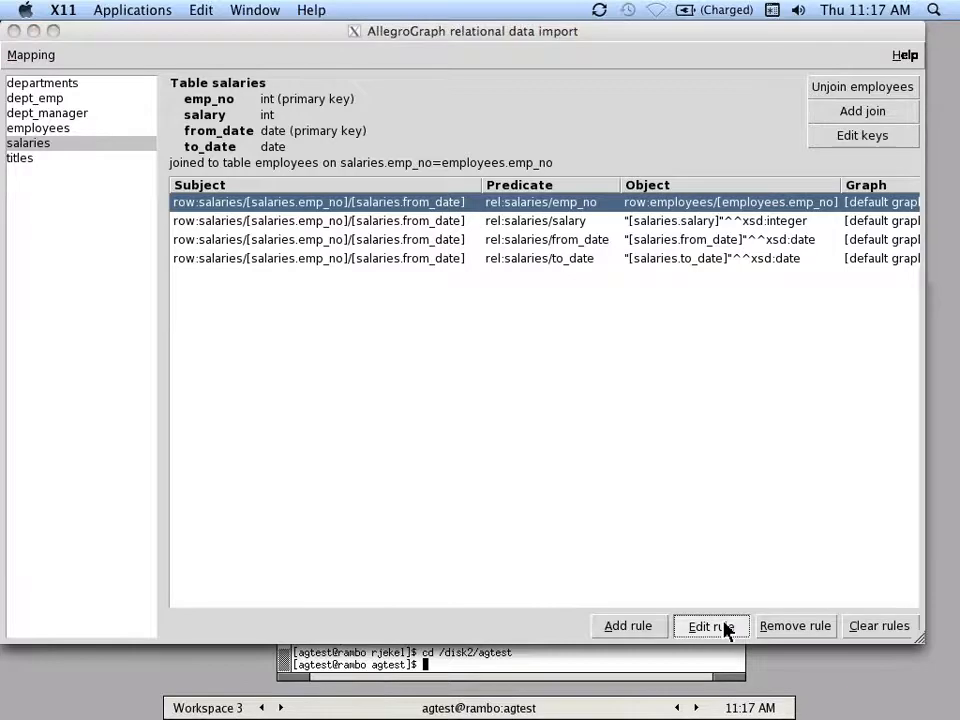
Rewrite the salaries rule: employees subject, constant rel:hasSalary predicate, salaries Row ID object
click(710, 625)
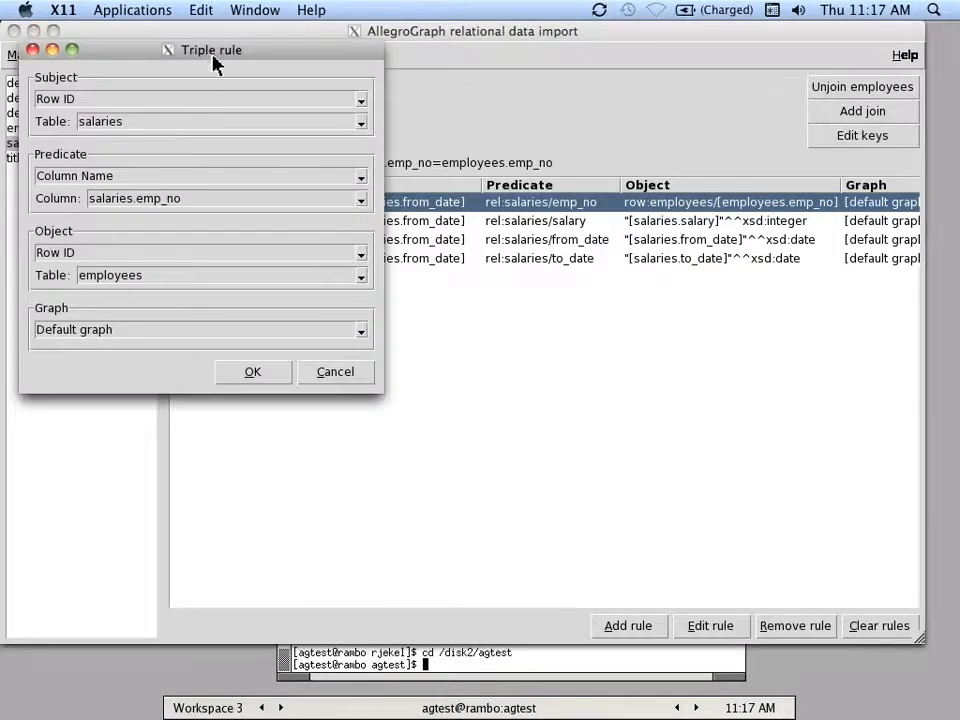
drag(210, 49, 320, 83)
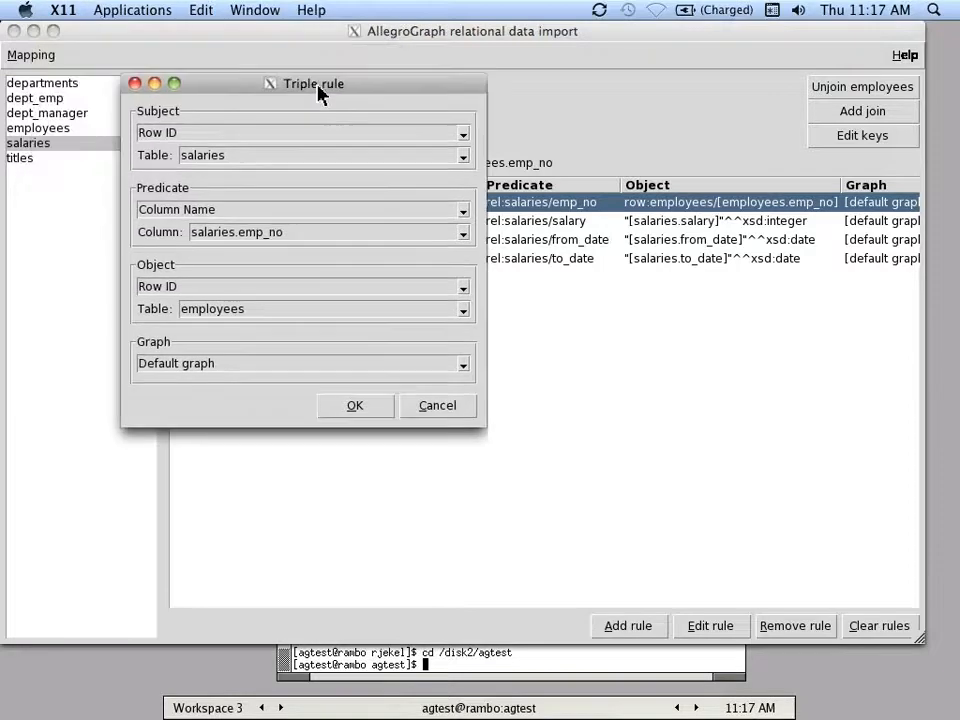
drag(313, 83, 396, 125)
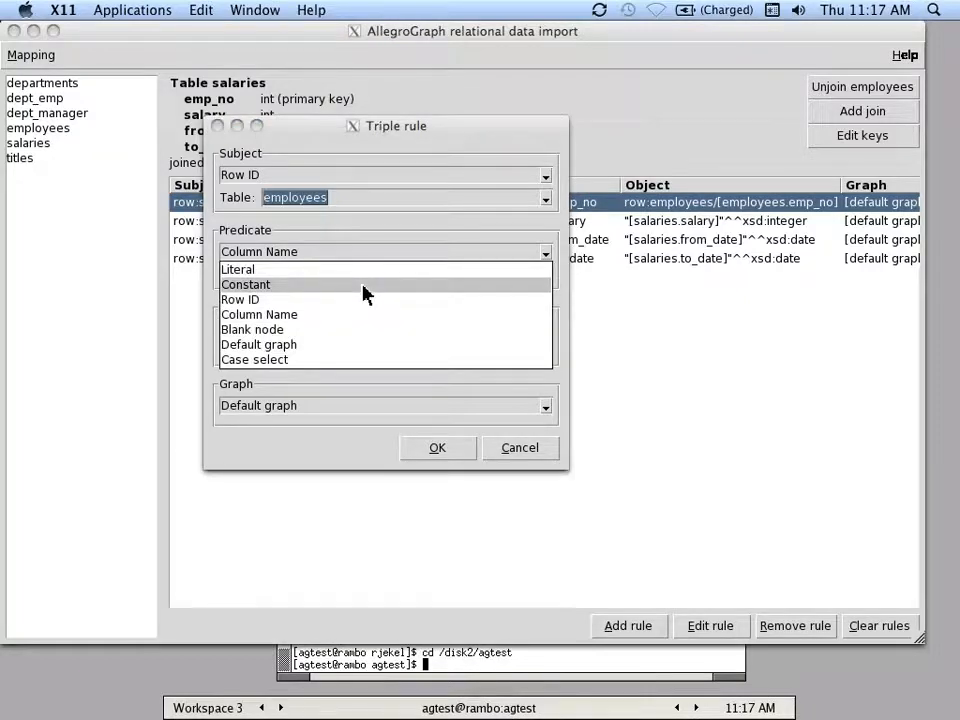
click(245, 284)
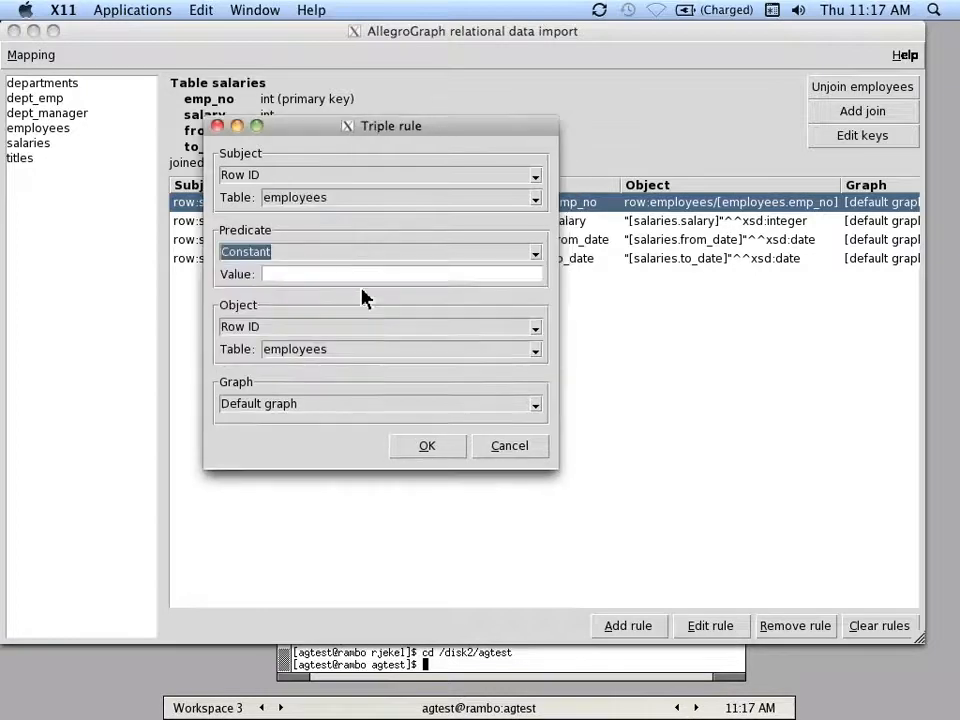
text(rel:hasSalary)
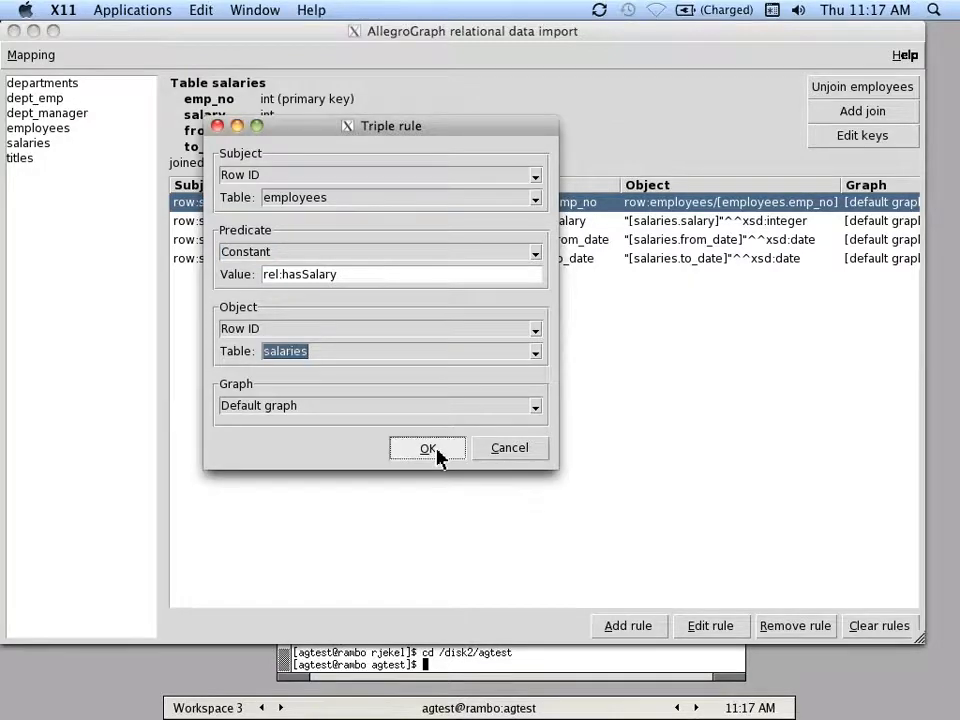
click(427, 447)
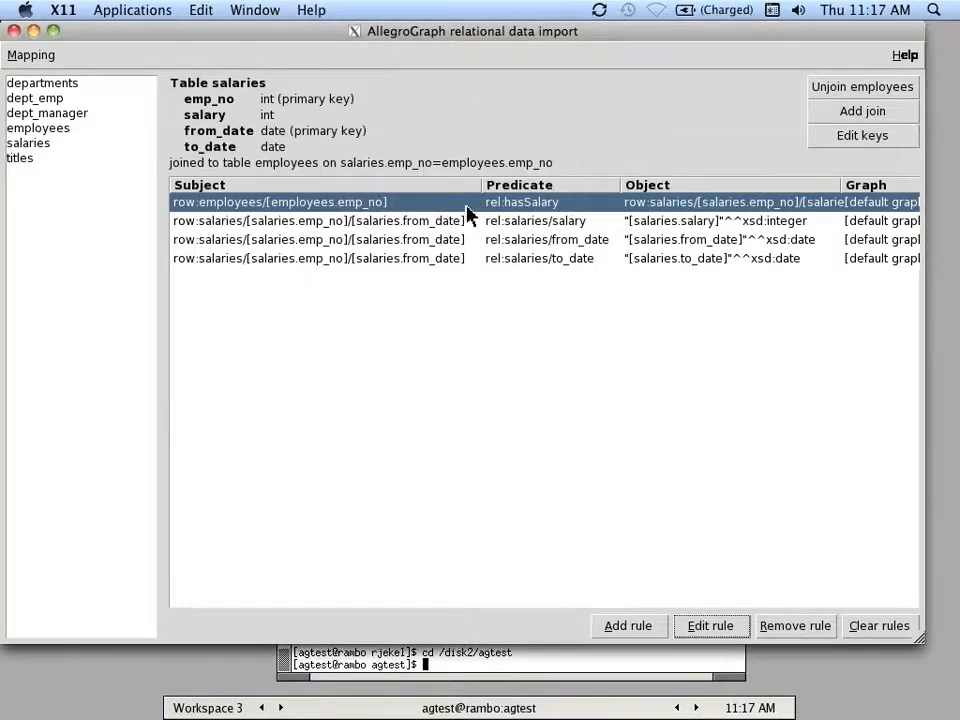
mouse_move(415, 219)
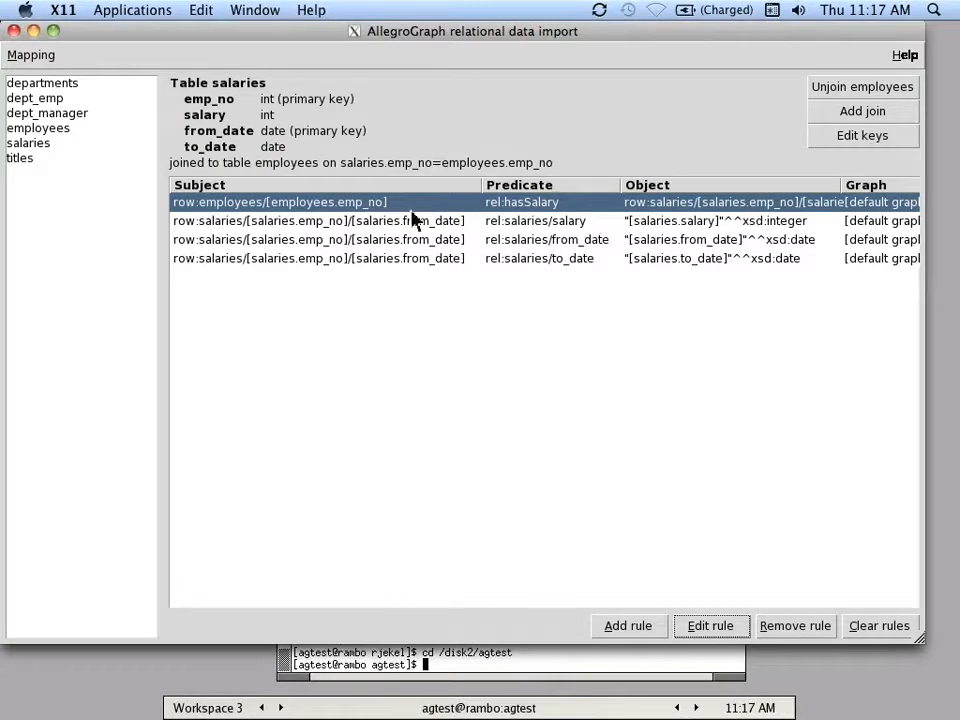
mouse_move(475, 218)
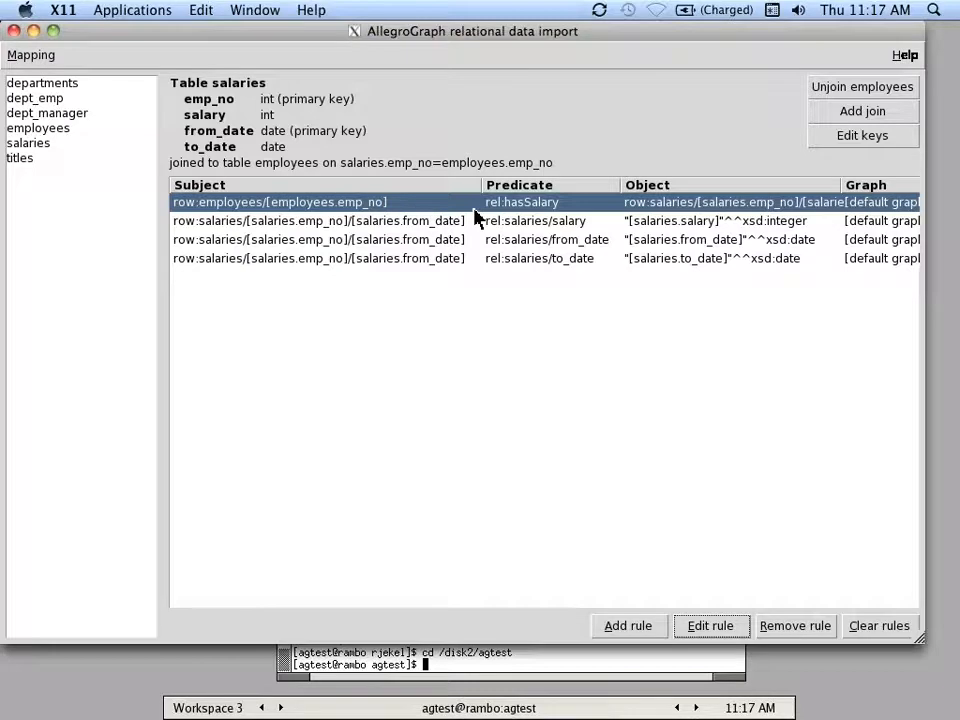
mouse_move(512, 218)
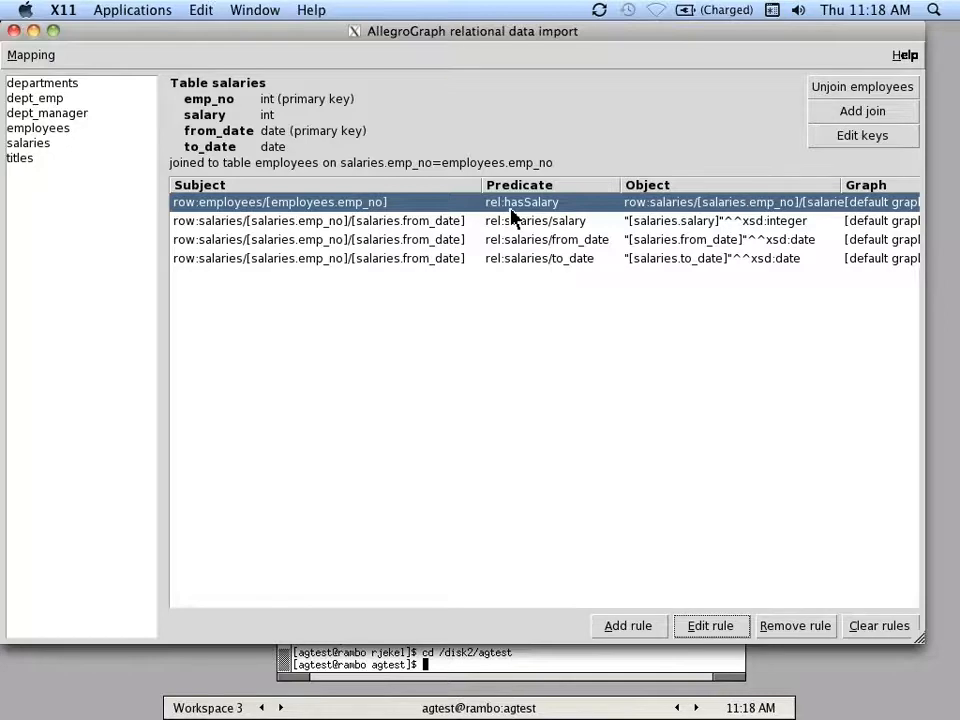
Edit the first titles rule to link employee rows to titles via constant rel:hasTitle
click(19, 157)
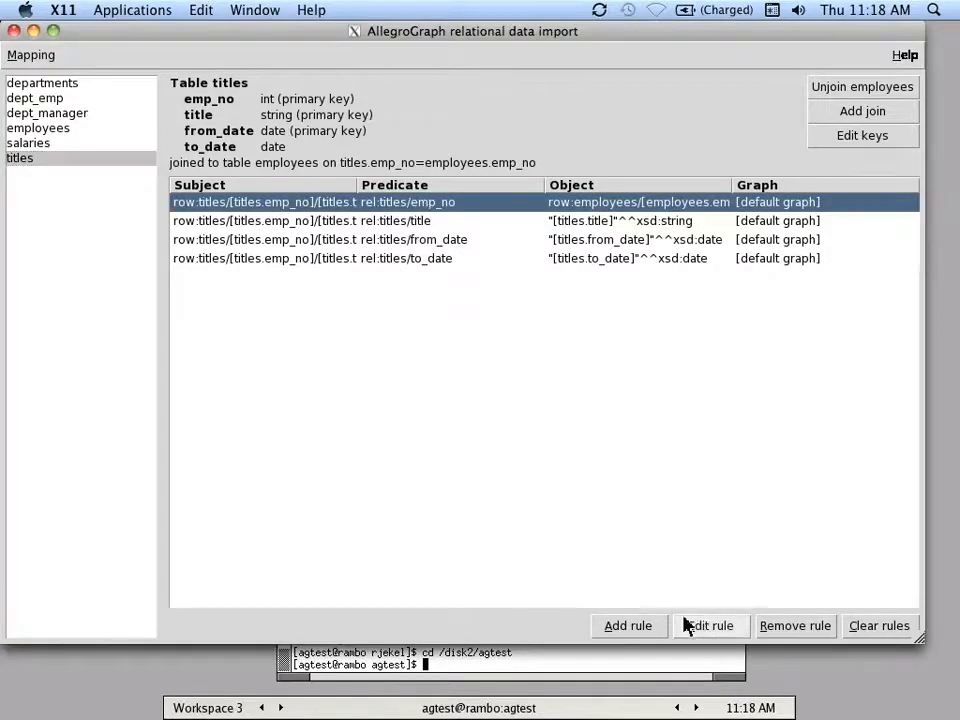
click(710, 625)
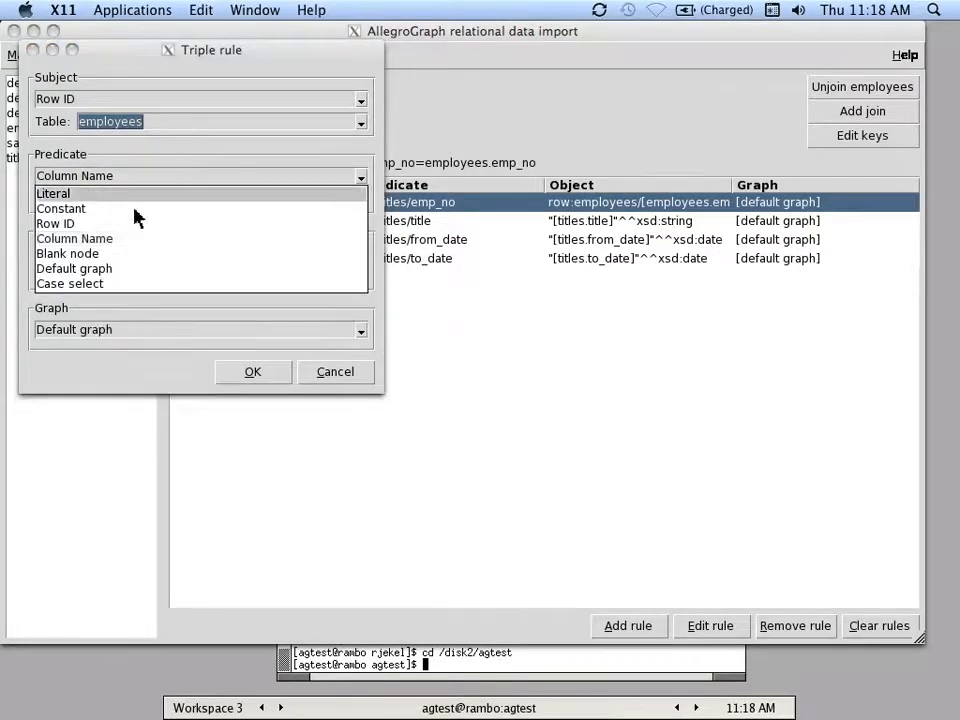
click(74, 238)
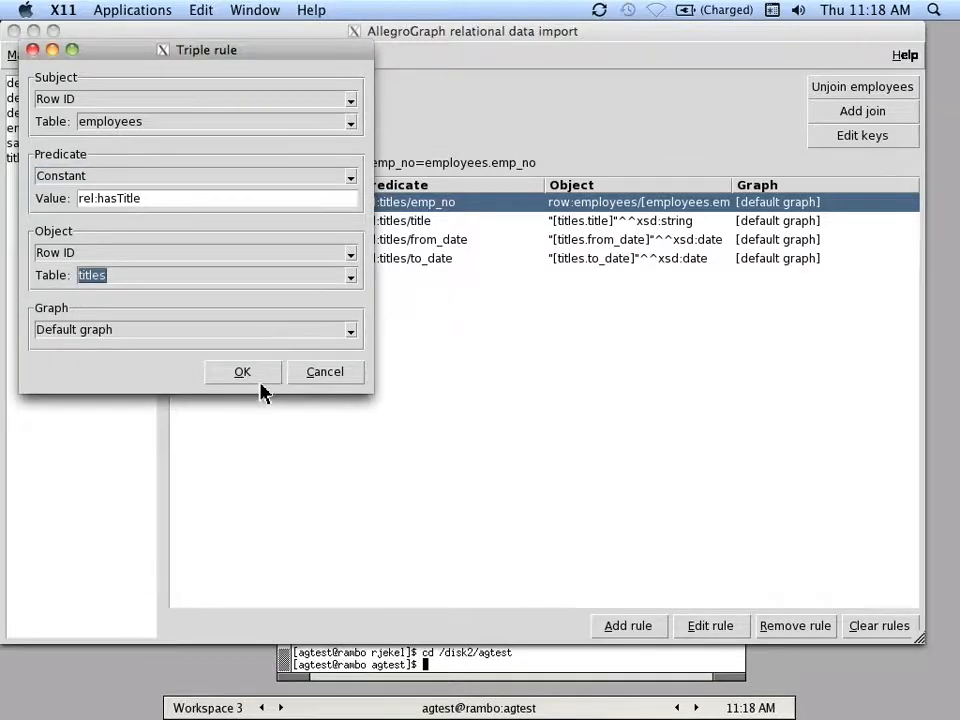
click(242, 371)
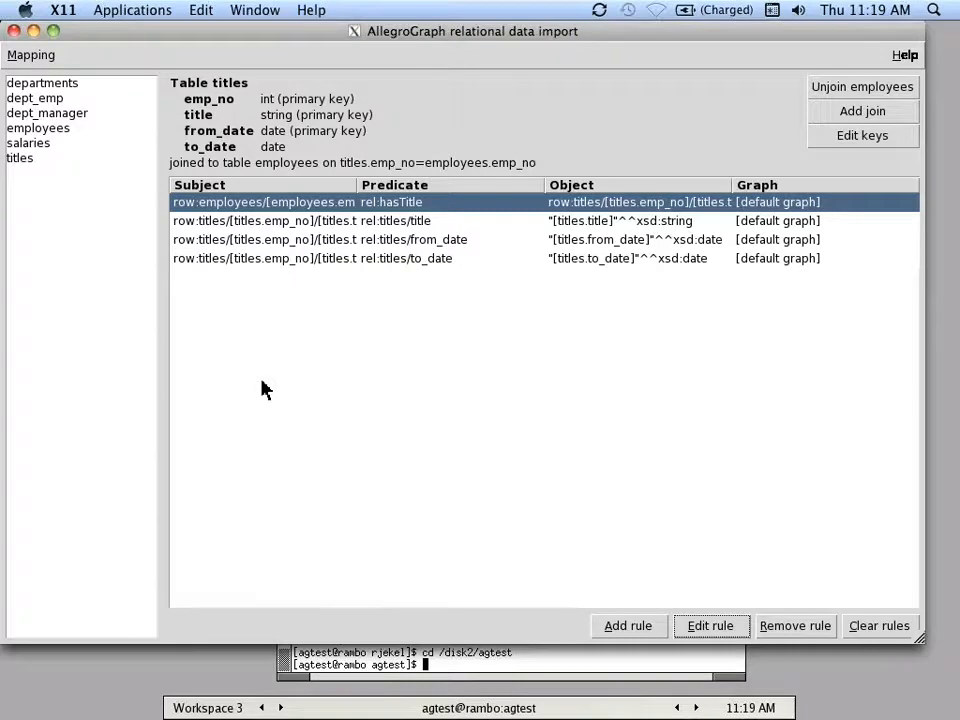
mouse_move(556, 427)
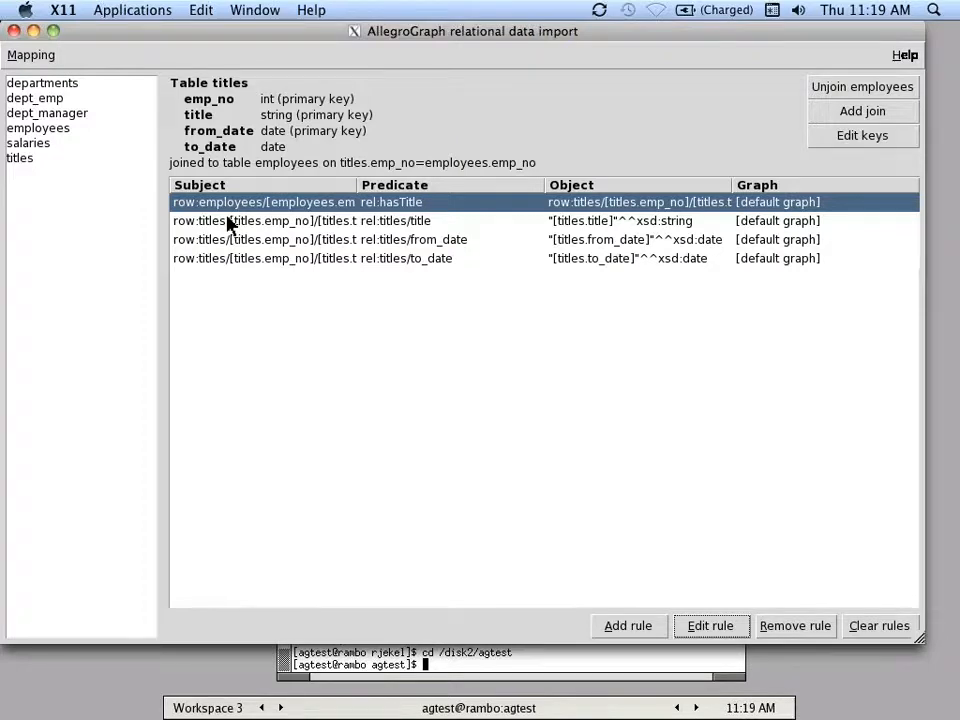
mouse_move(278, 270)
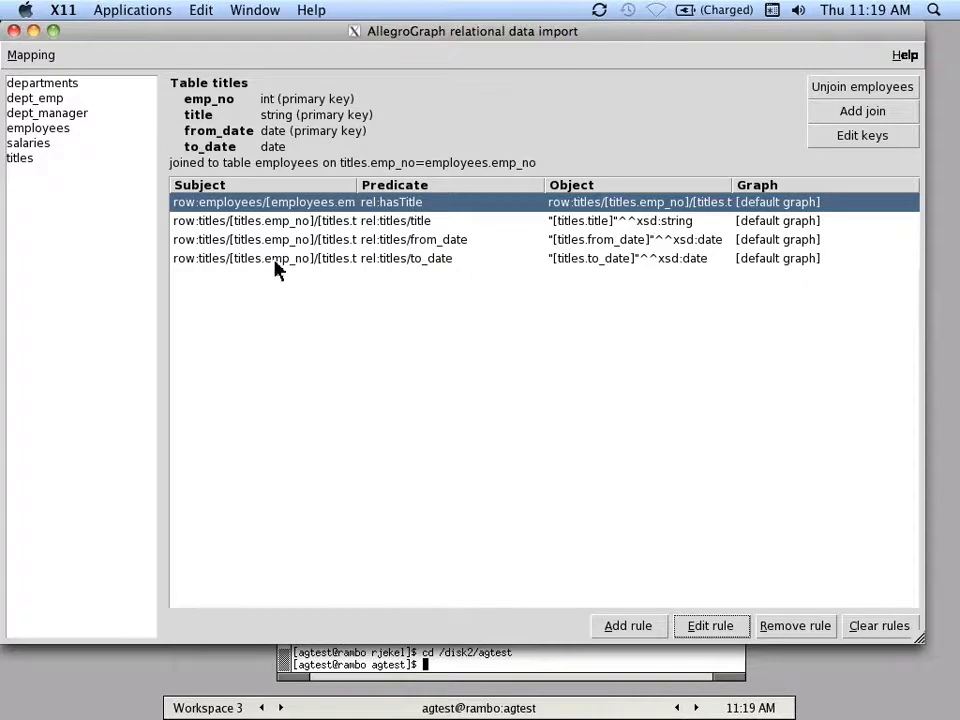
mouse_move(197, 225)
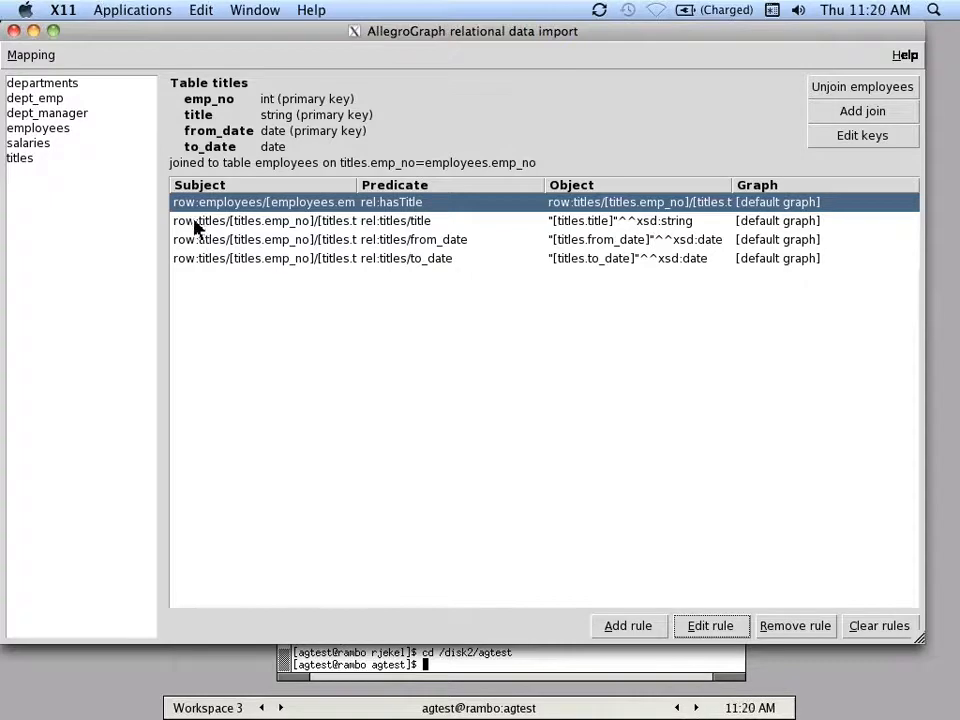
mouse_move(165, 155)
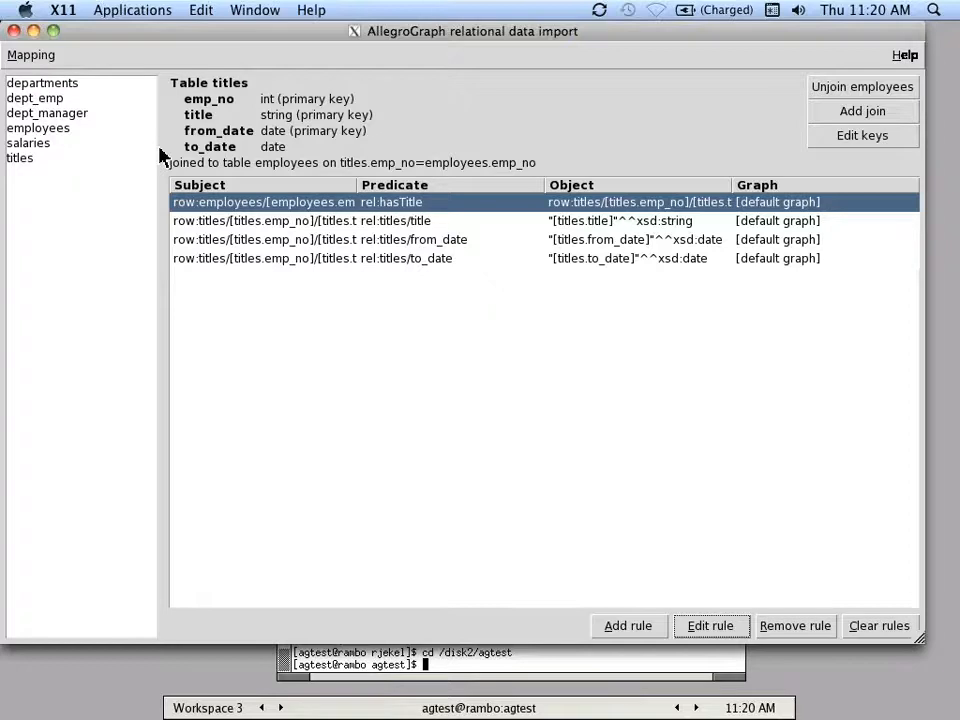
mouse_move(147, 108)
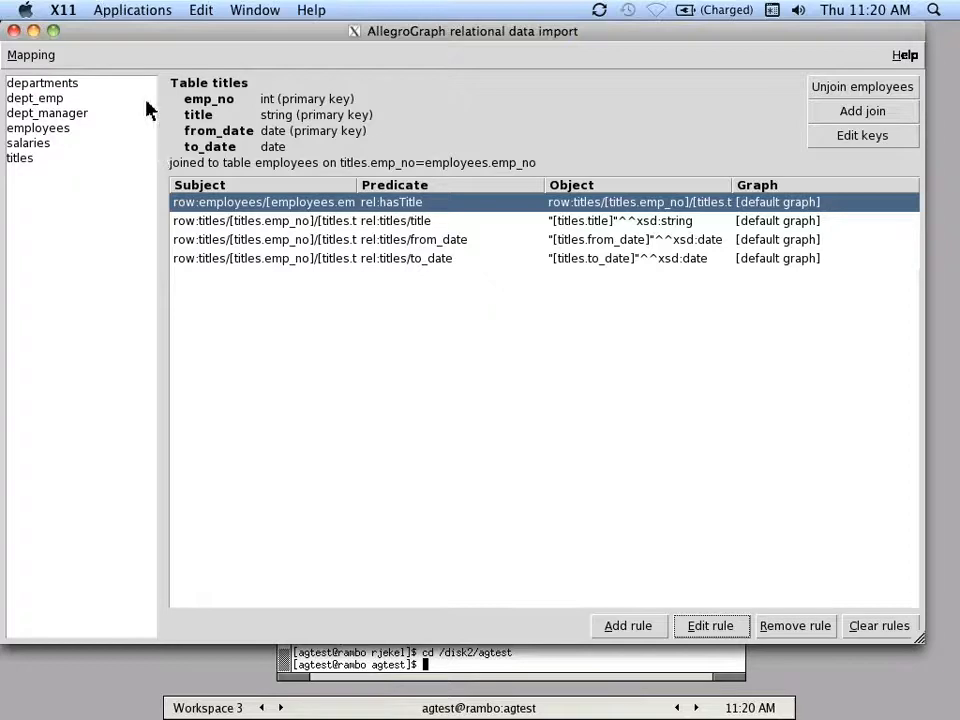
mouse_move(88, 153)
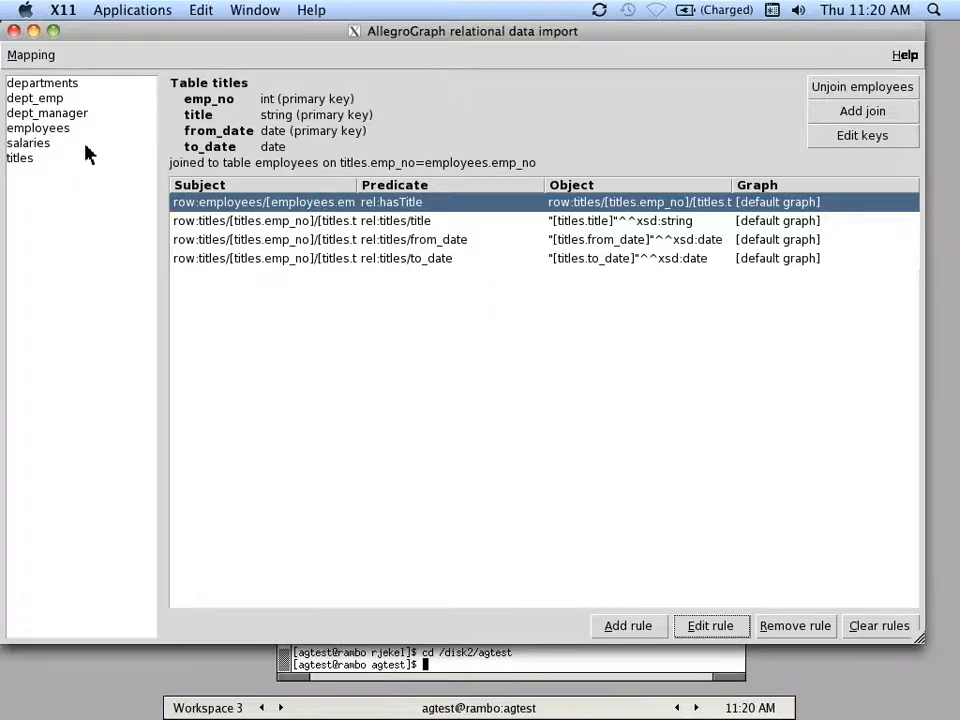
Add a new employees rule with its subject set to Case select on emp_no
click(38, 128)
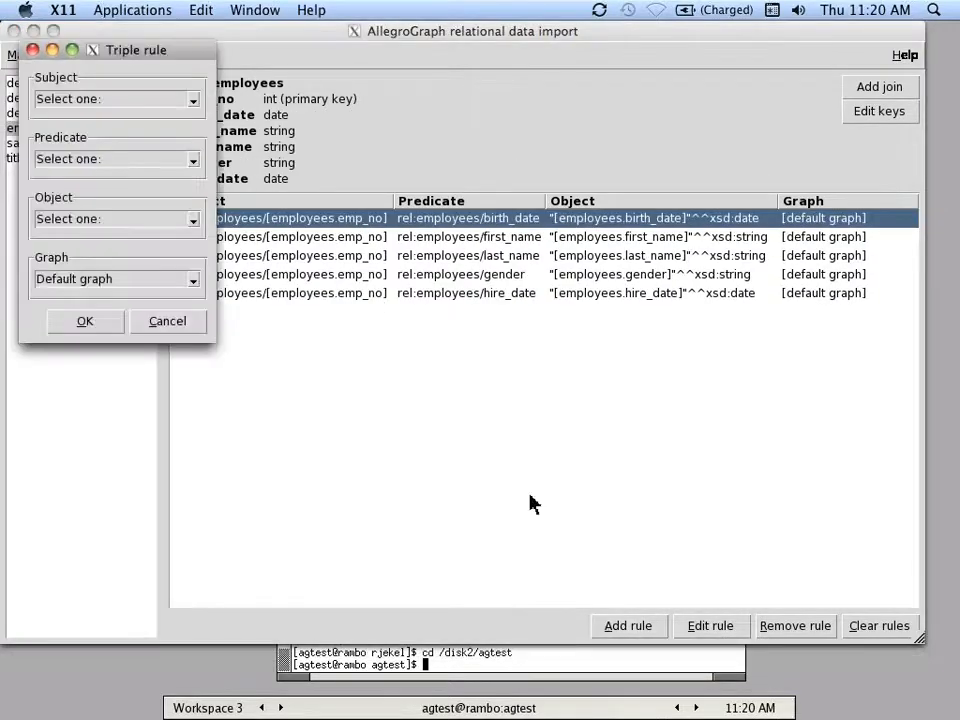
click(115, 98)
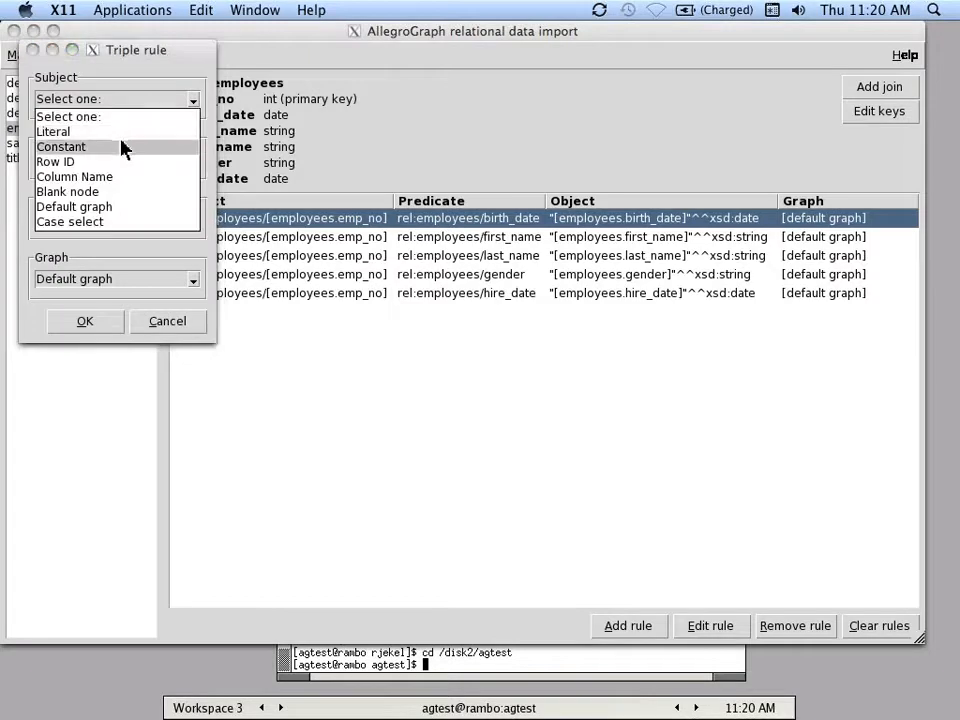
mouse_move(95, 161)
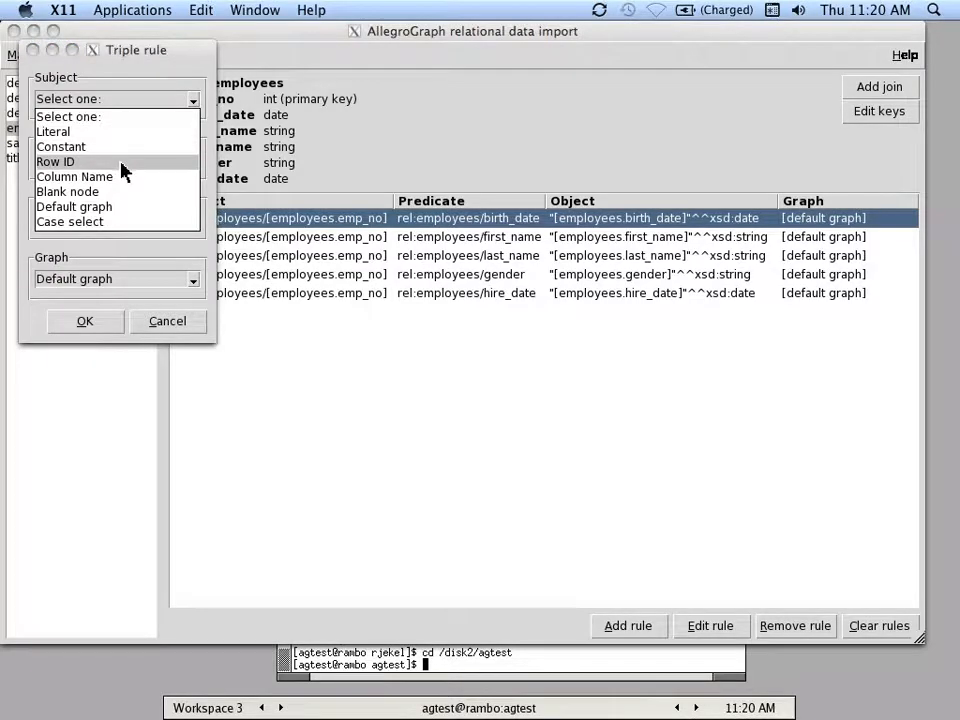
mouse_move(135, 172)
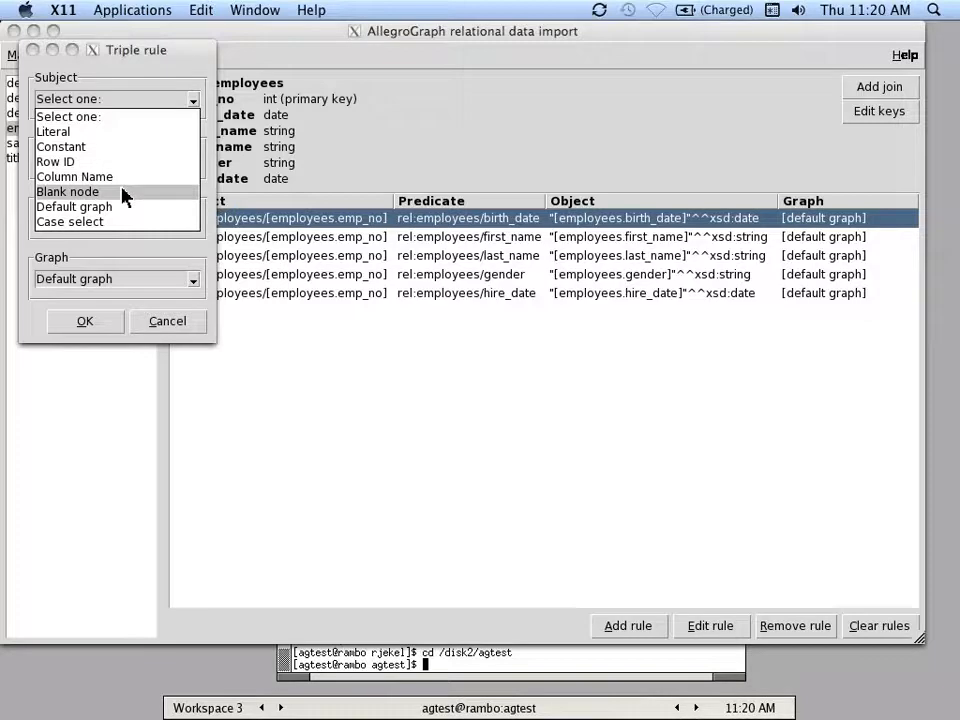
mouse_move(74, 206)
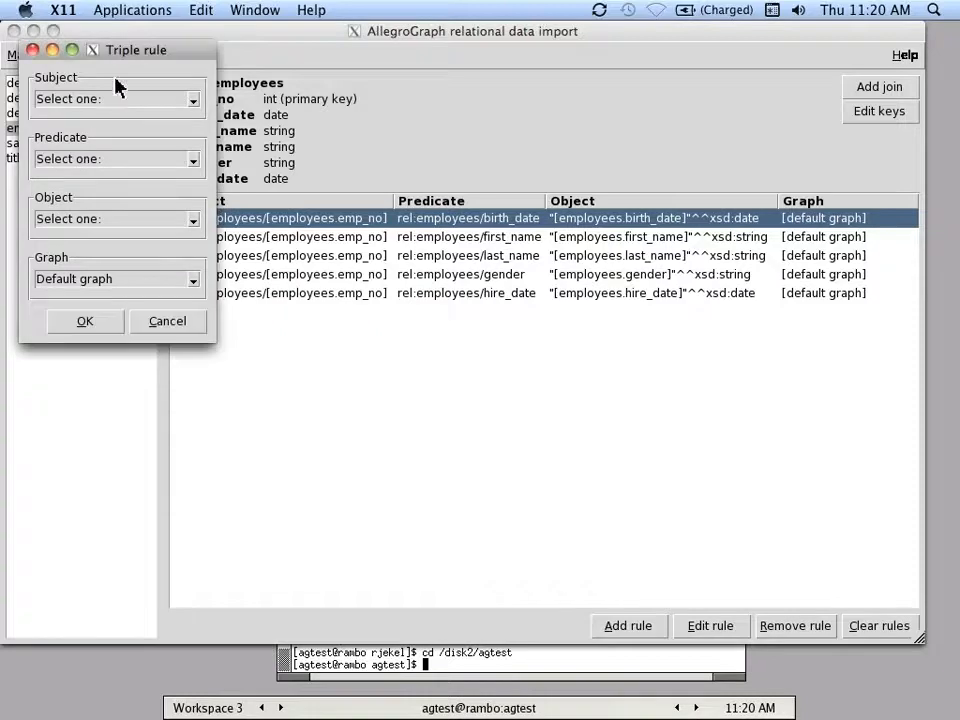
click(115, 98)
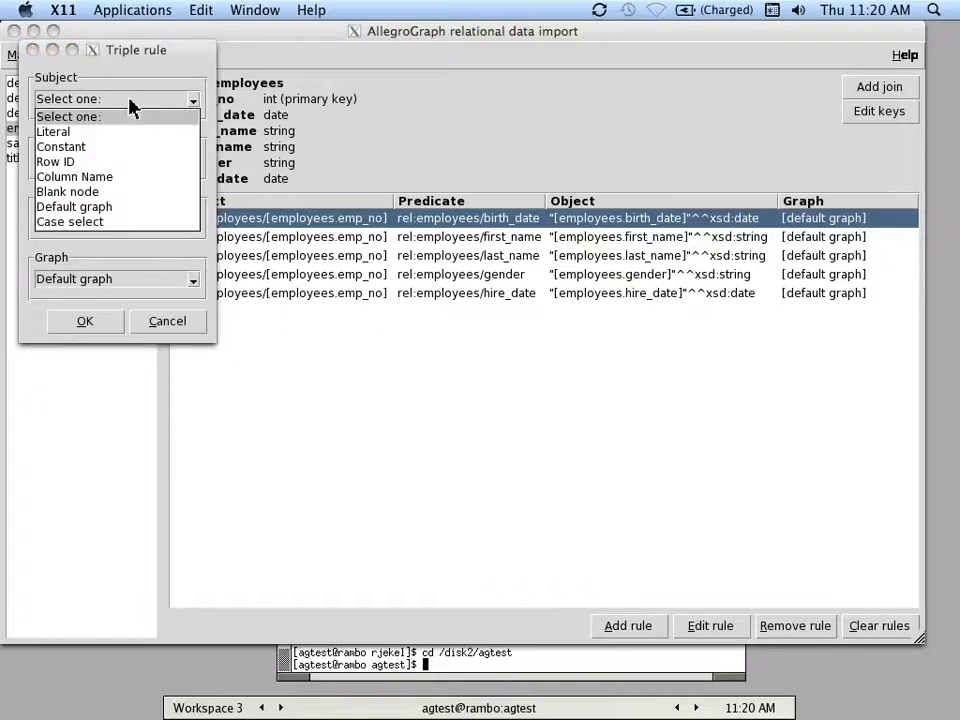
click(70, 221)
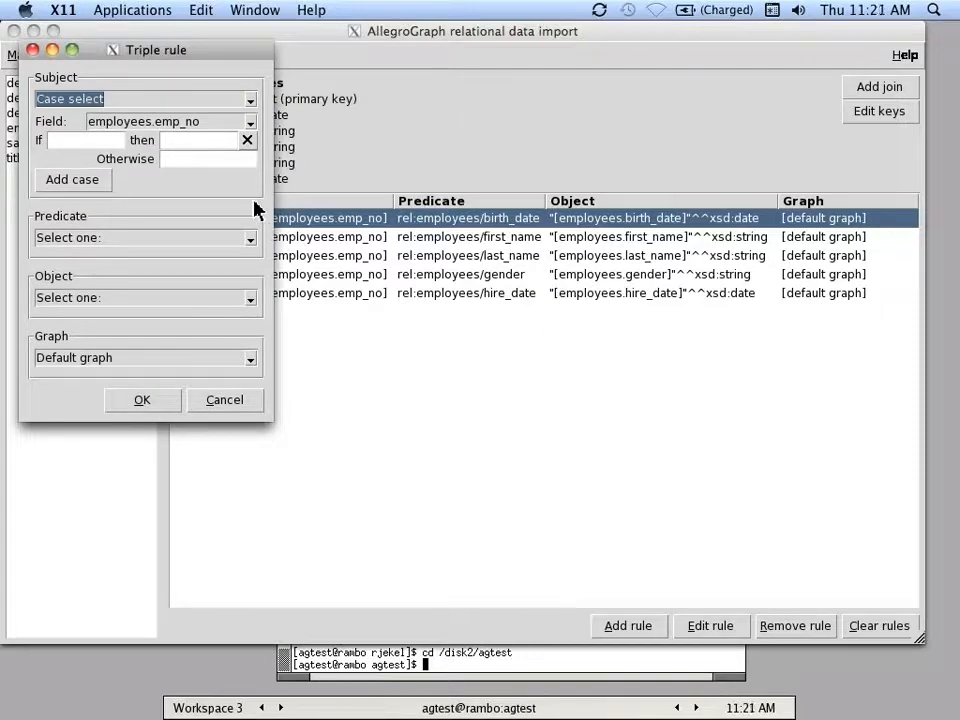
mouse_move(145, 155)
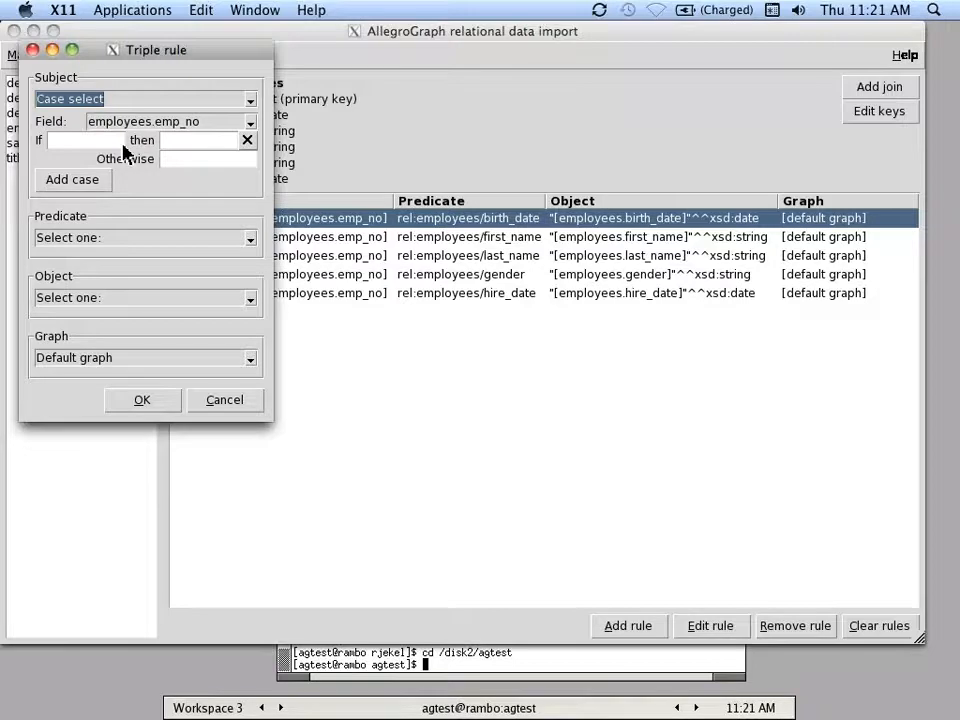
mouse_move(220, 152)
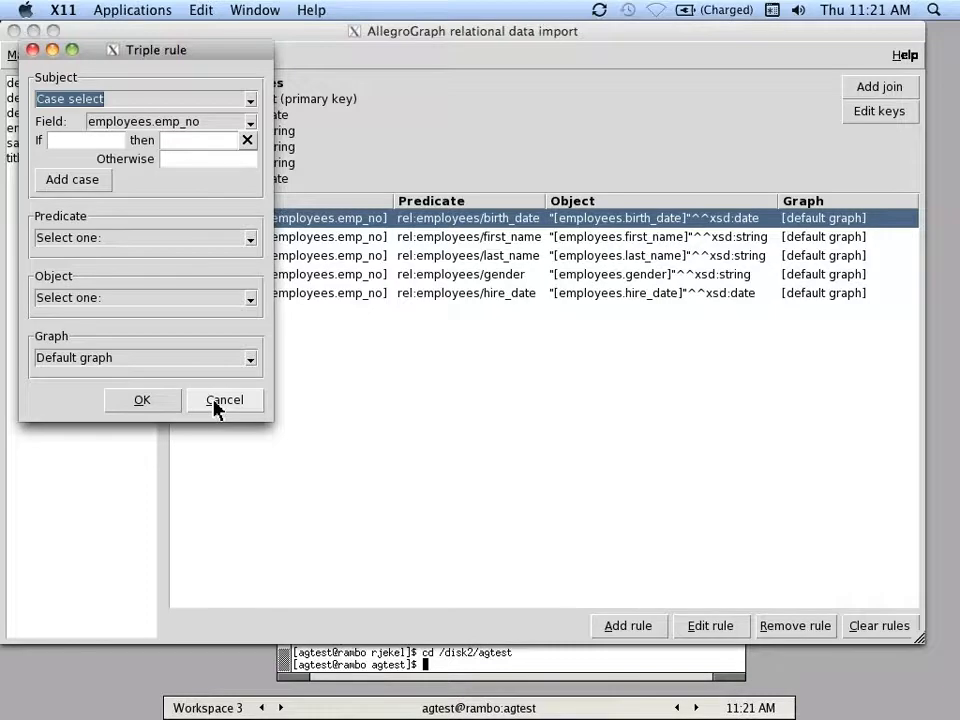
Cancel the unfinished case-select rule, keeping the five original employees rules
click(224, 399)
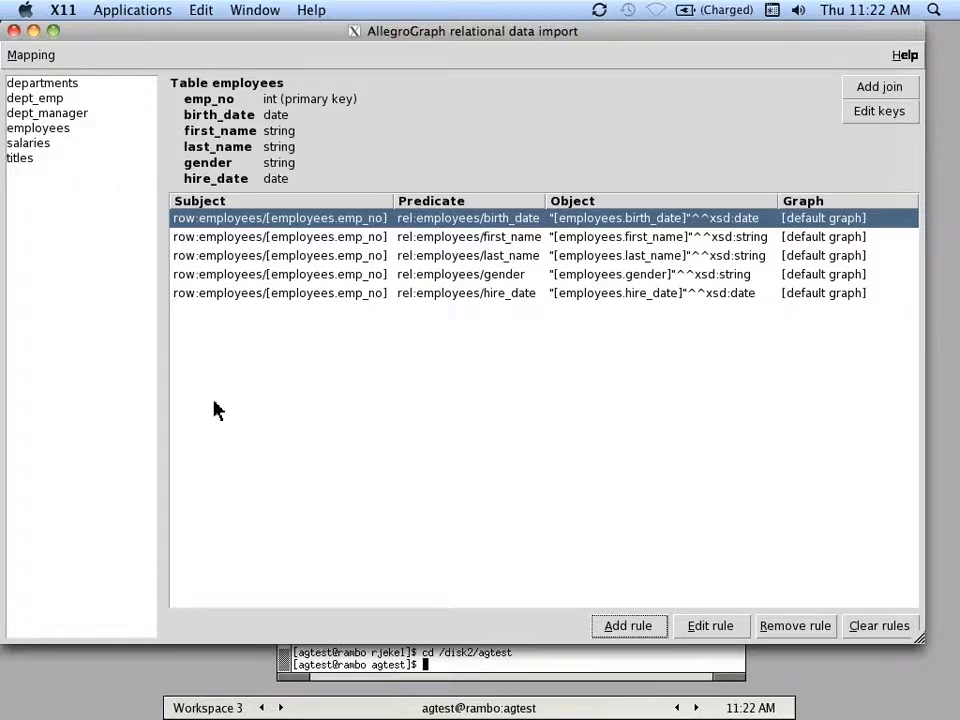
mouse_move(210, 556)
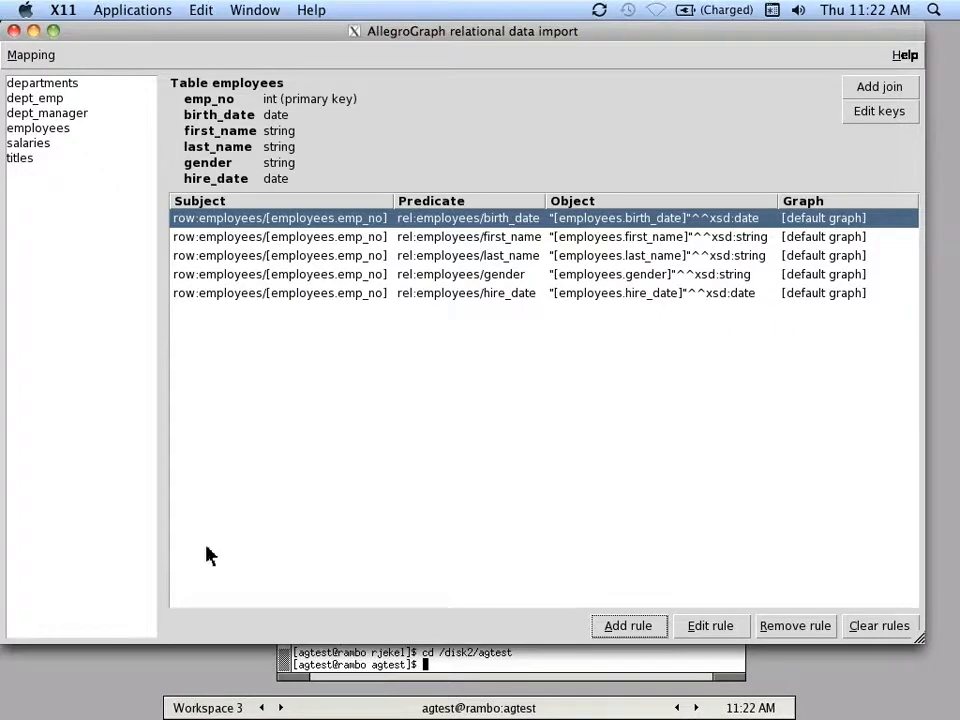
mouse_move(225, 680)
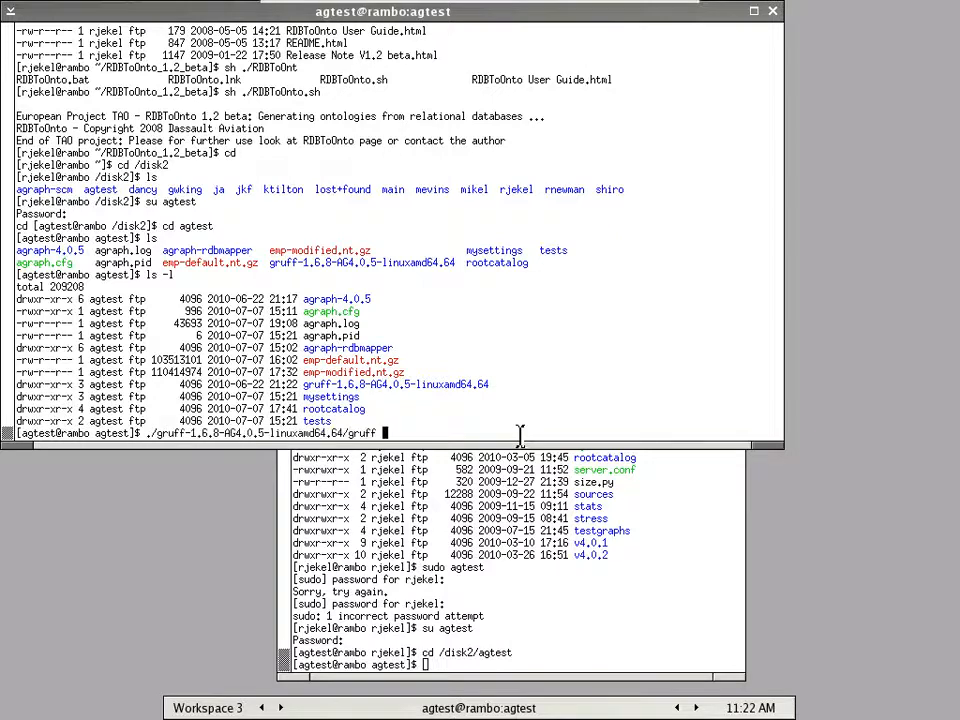
Run the ./gruff command from the agtest directory in xterm
key(Return)
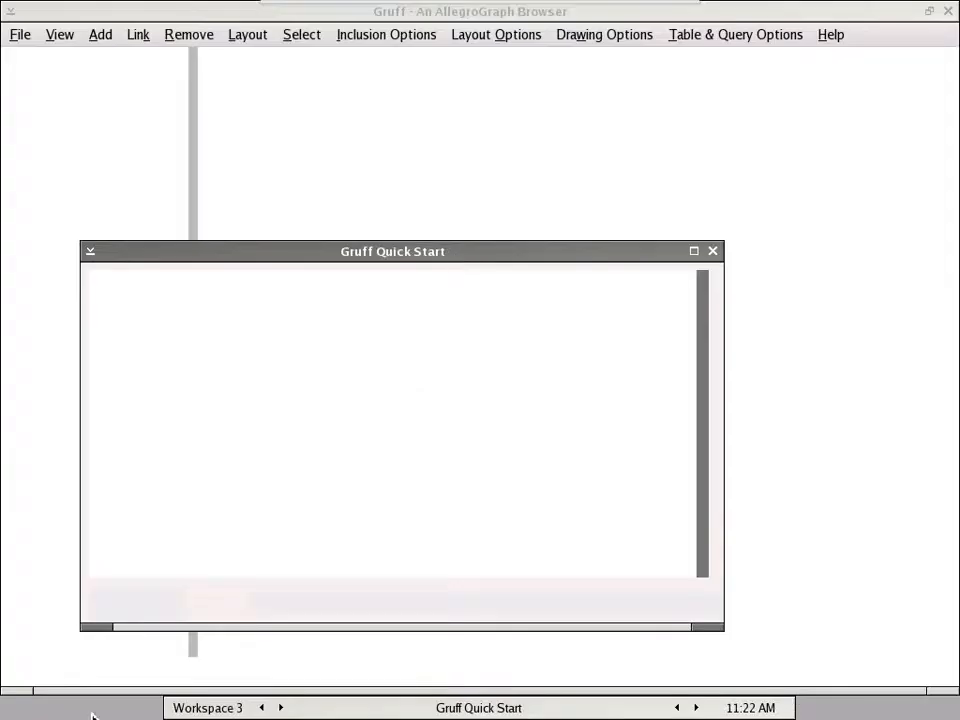
click(19, 34)
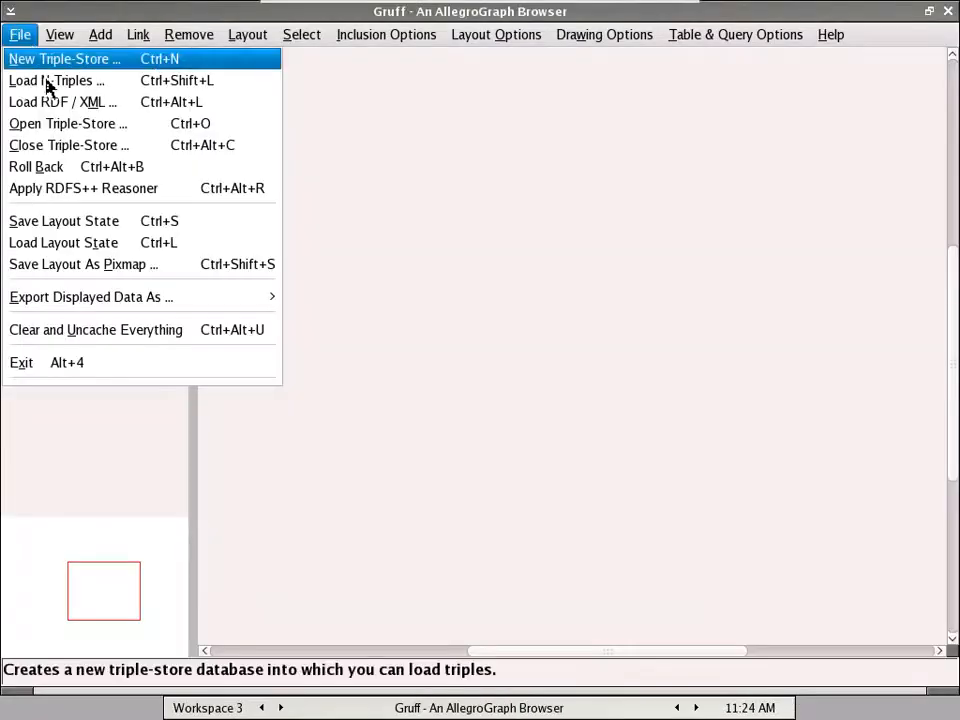
mouse_move(68, 123)
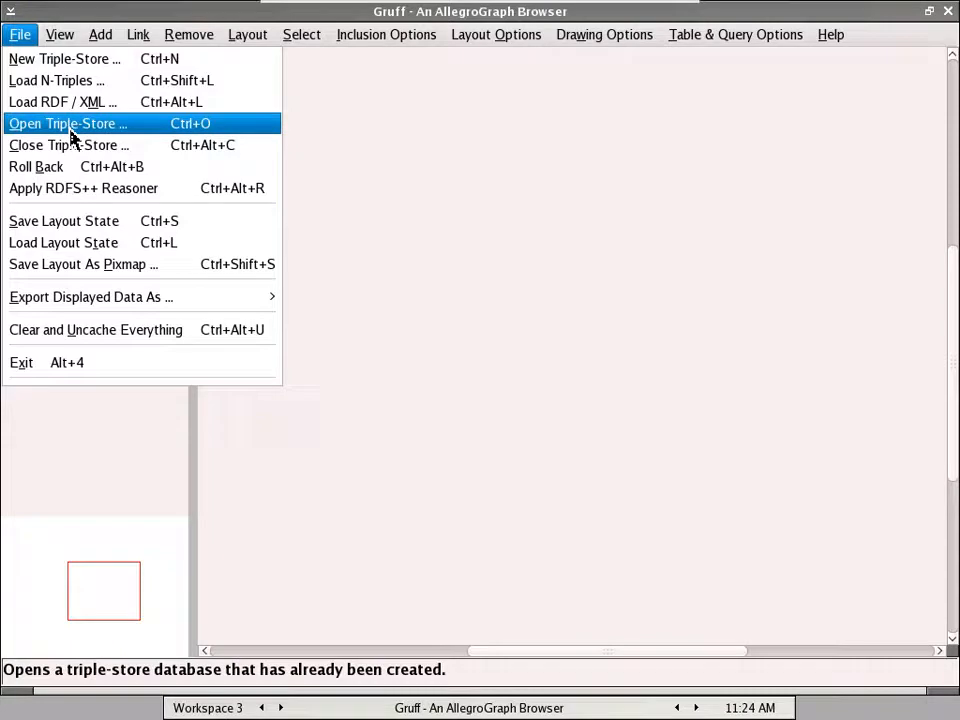
click(67, 123)
text(1003)
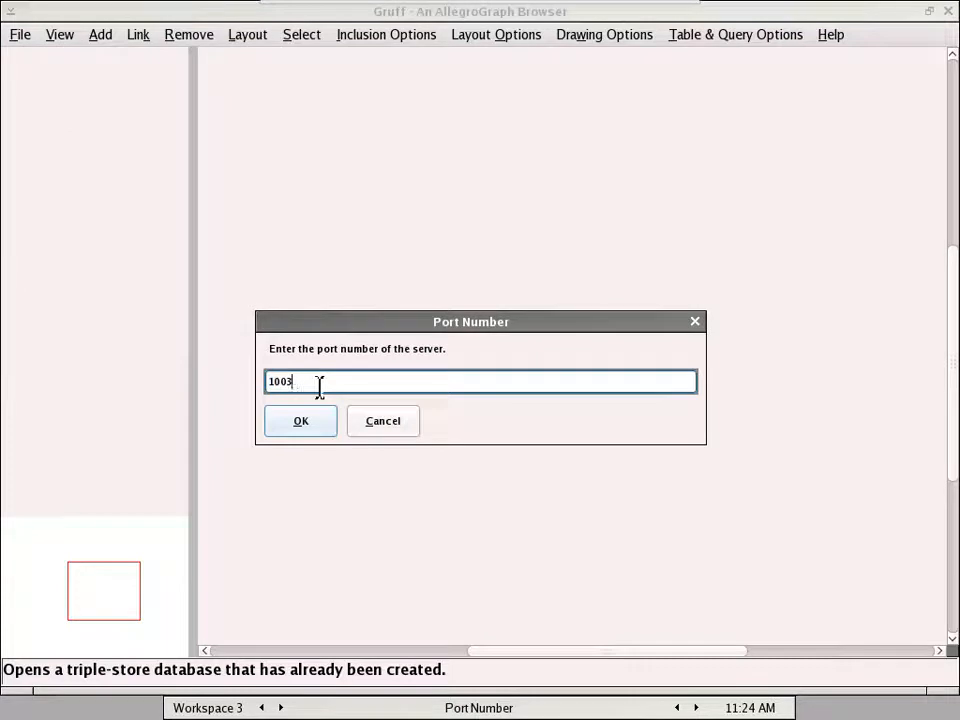
click(300, 420)
text(http:)
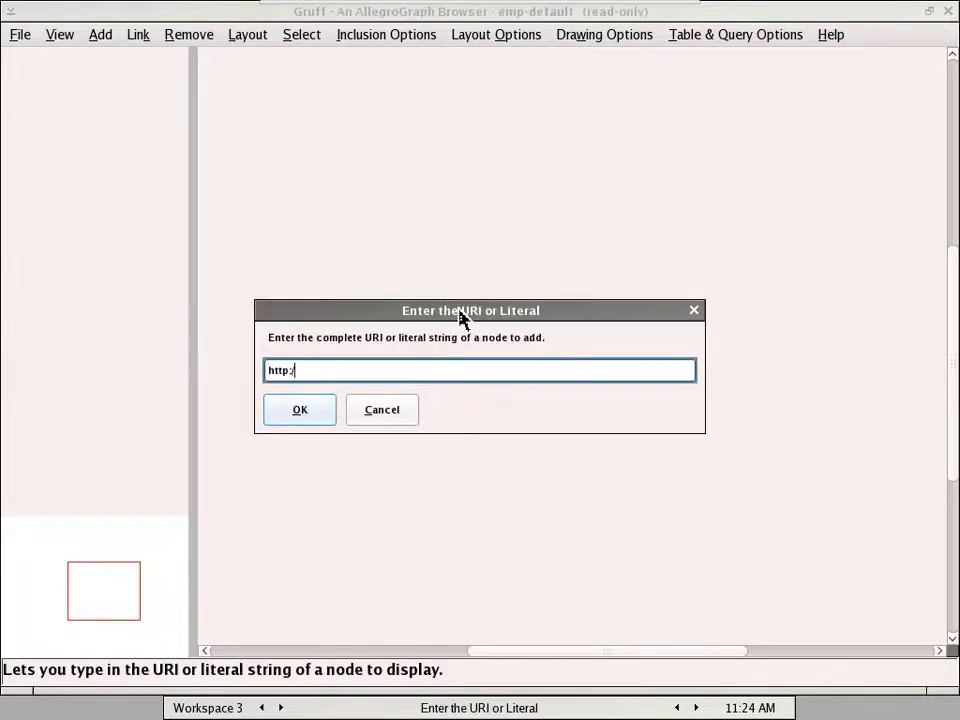
text(/www)
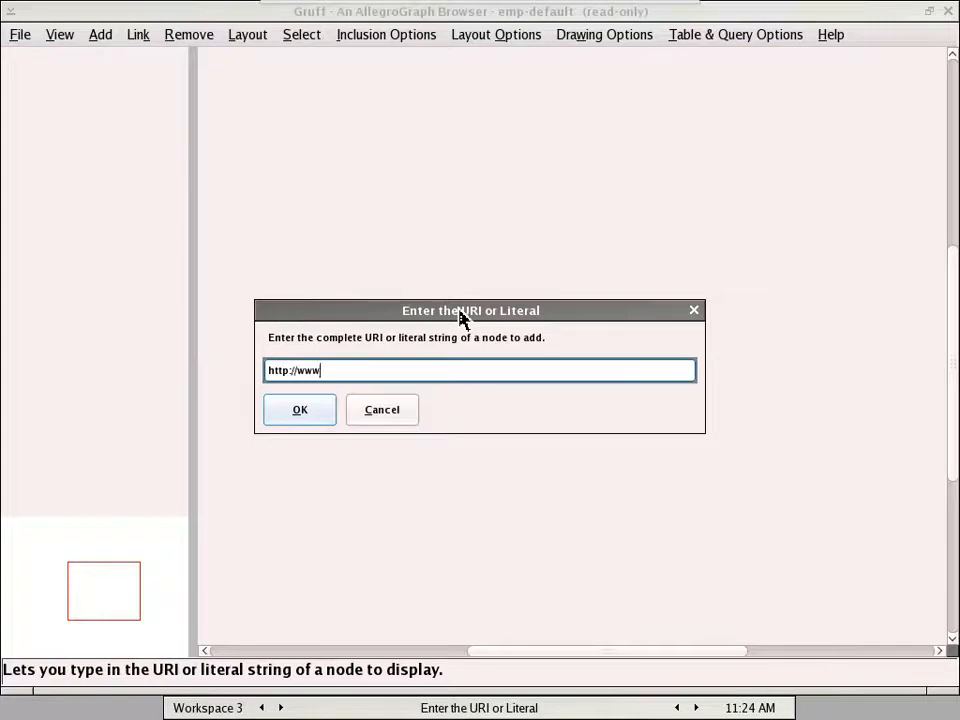
text(.franz.)
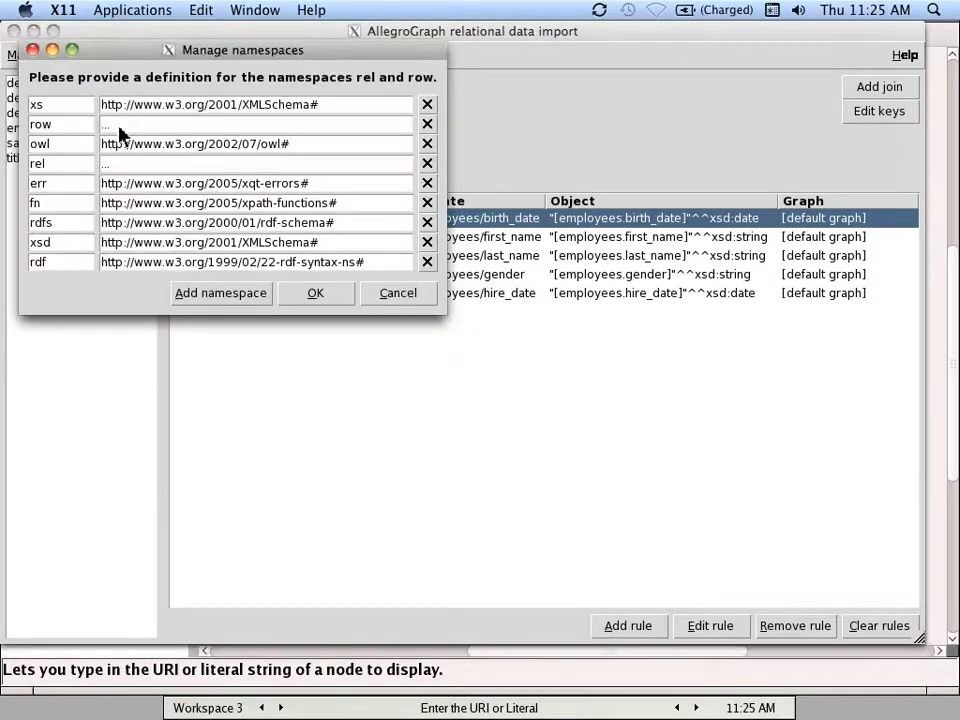
mouse_move(125, 135)
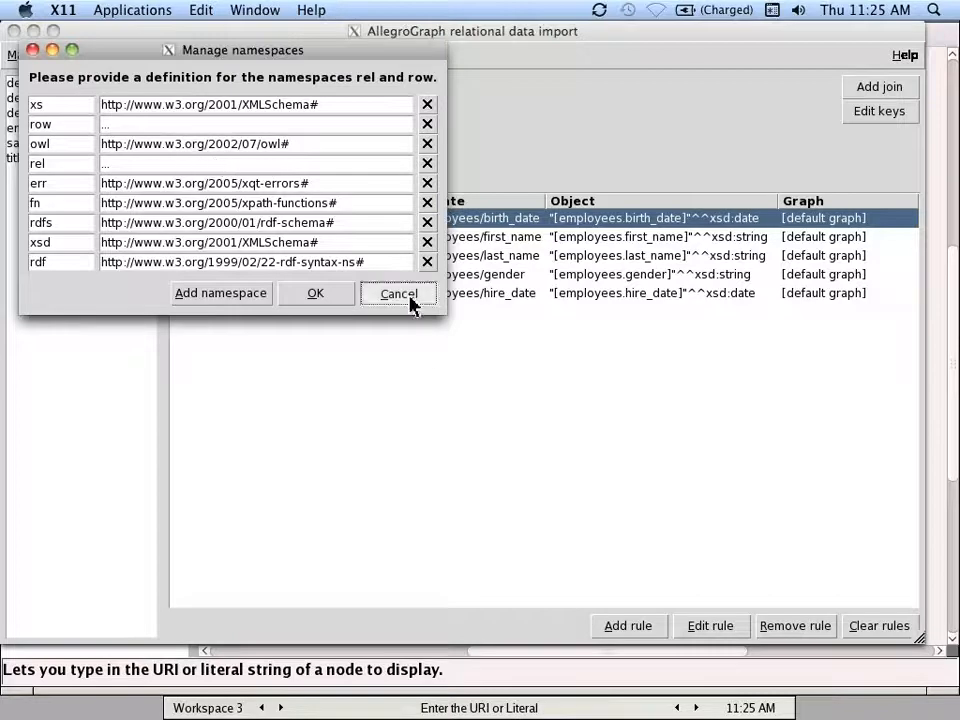
Cancel the Manage namespaces dialog without saving any namespace changes
click(398, 293)
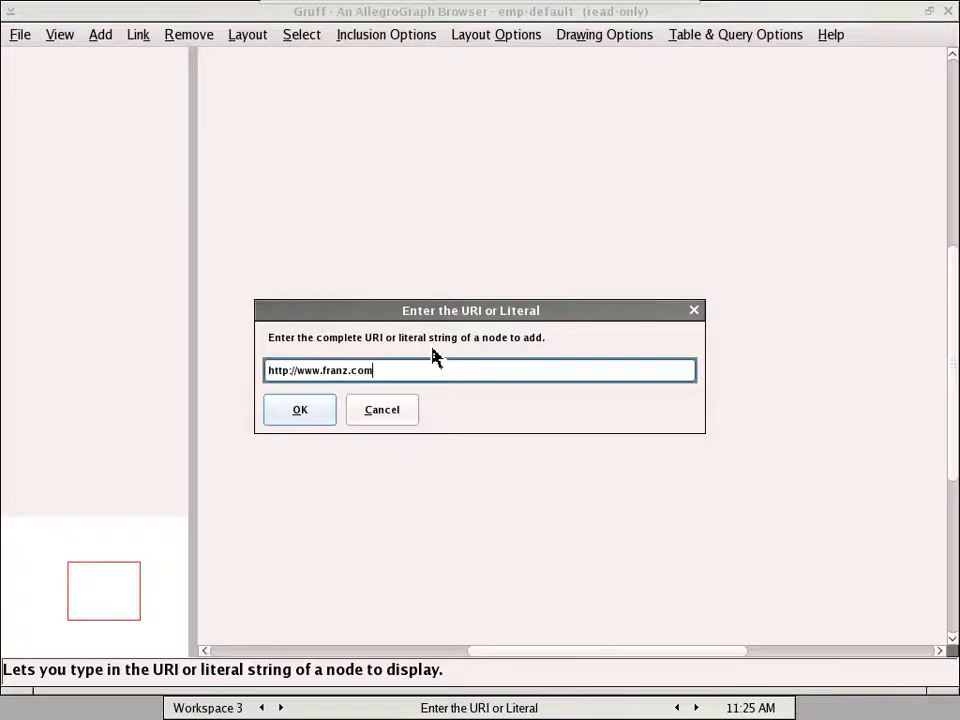
text(/empdb)
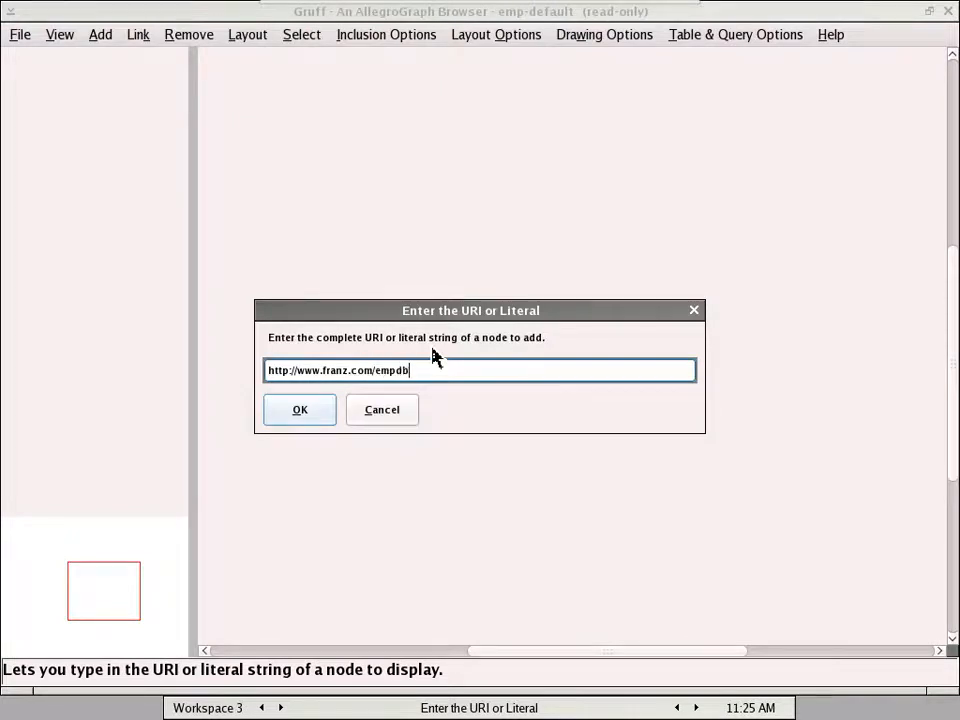
text(/ros)
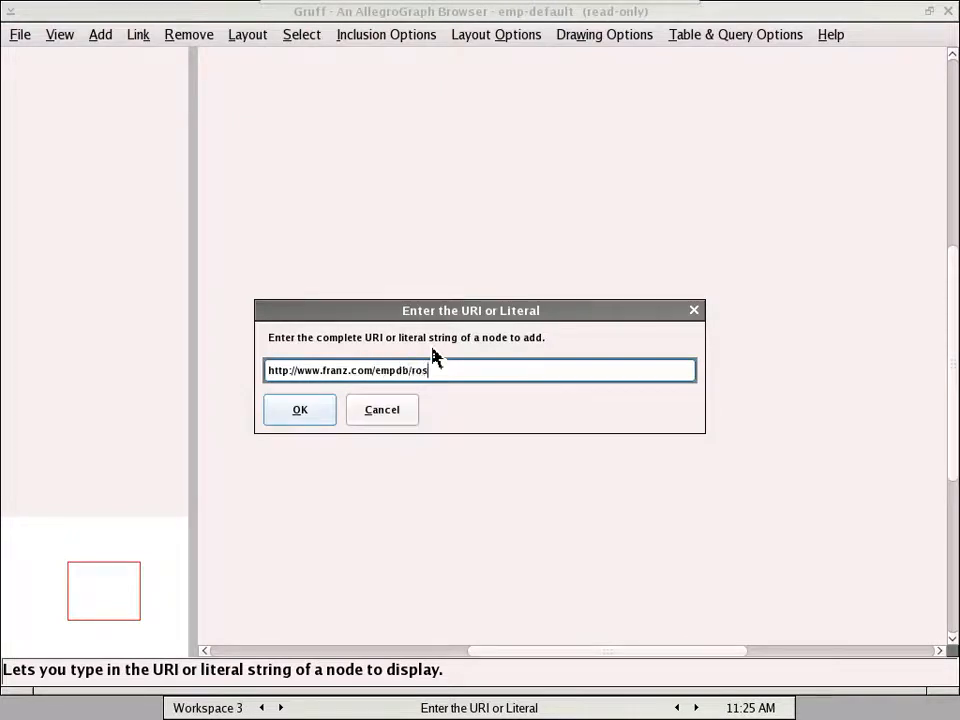
text(row)
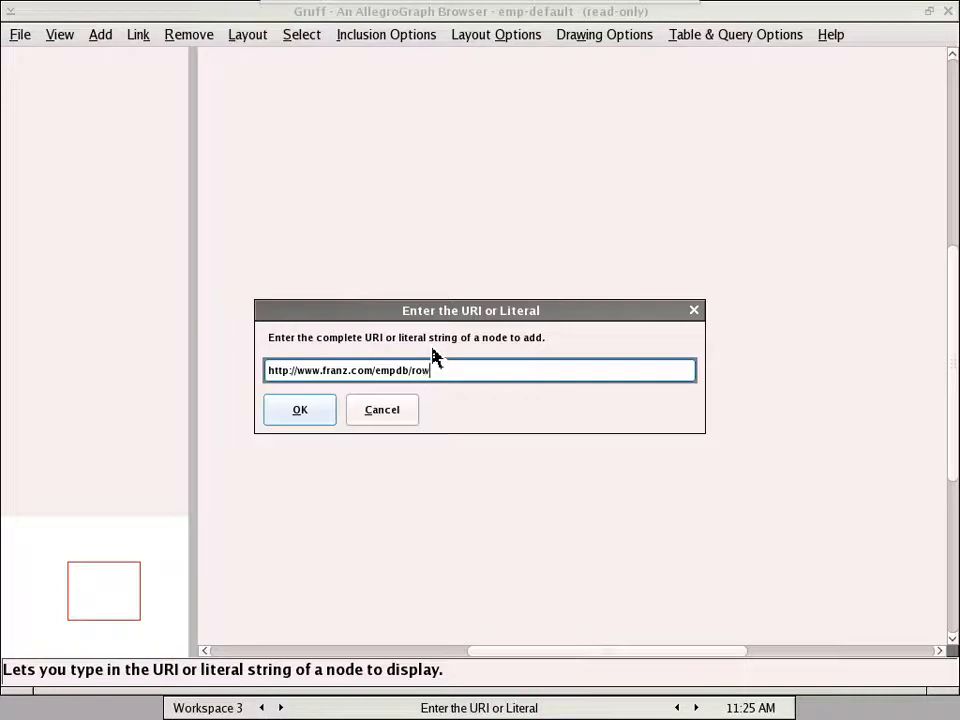
text(#employee)
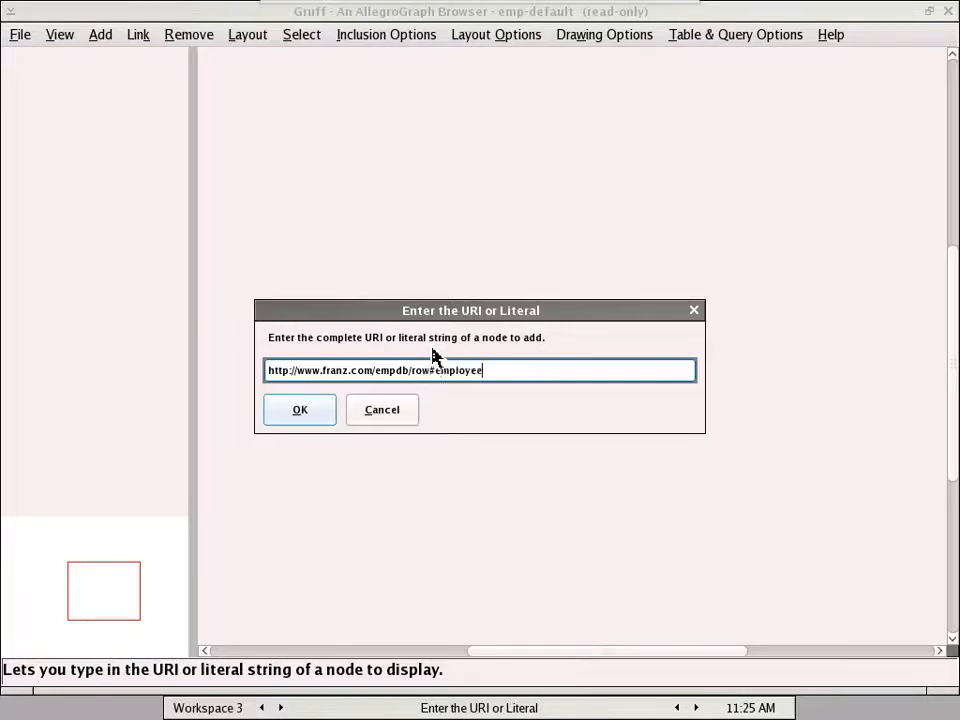
text(s/)
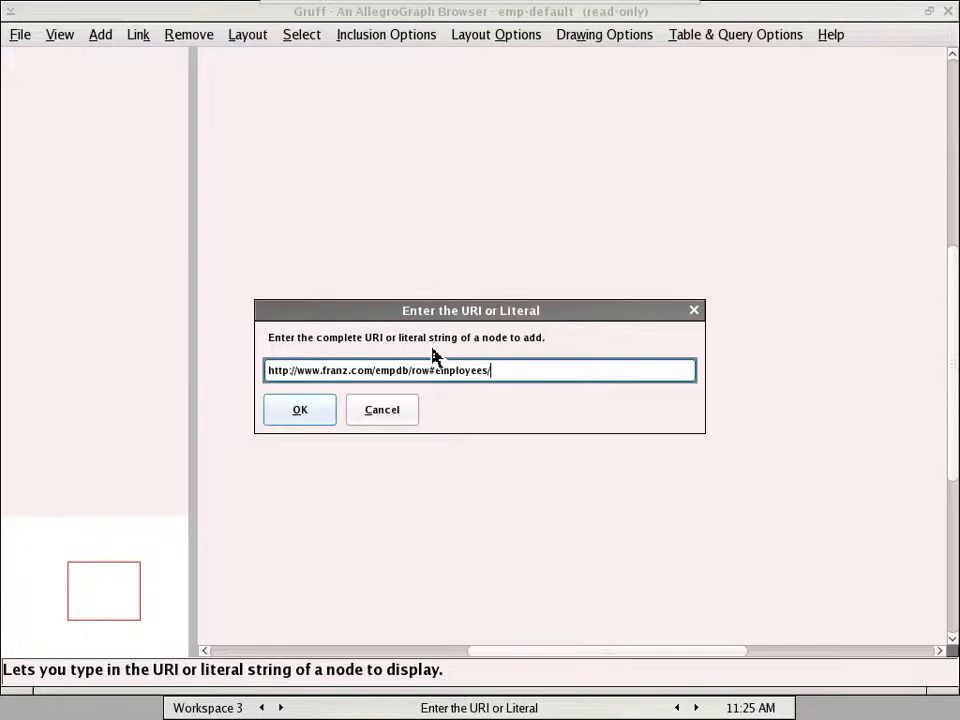
text(1000)
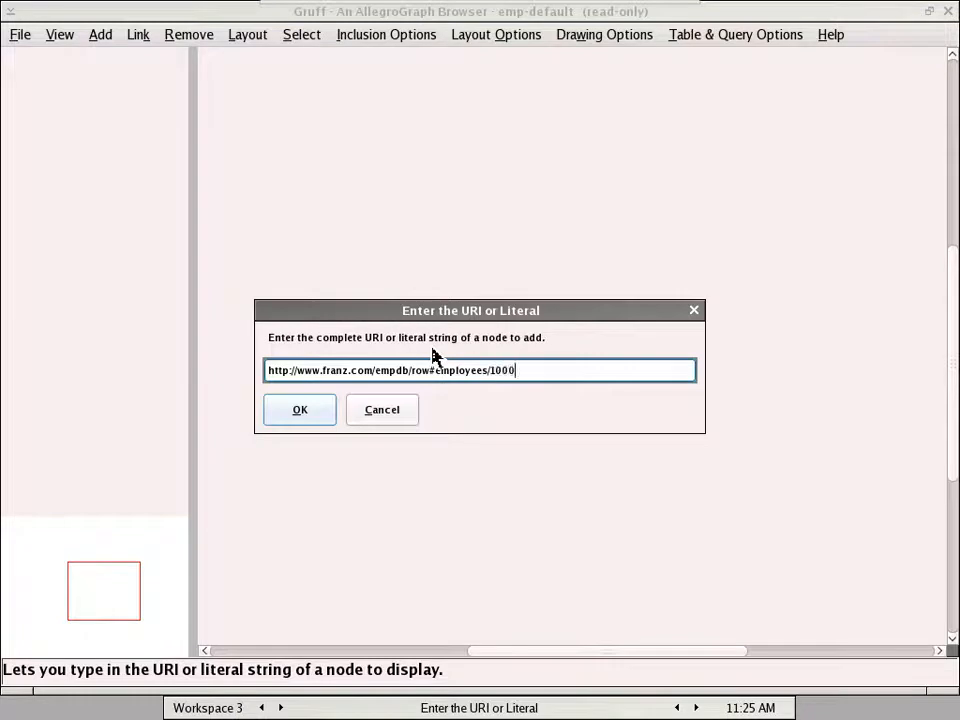
click(299, 409)
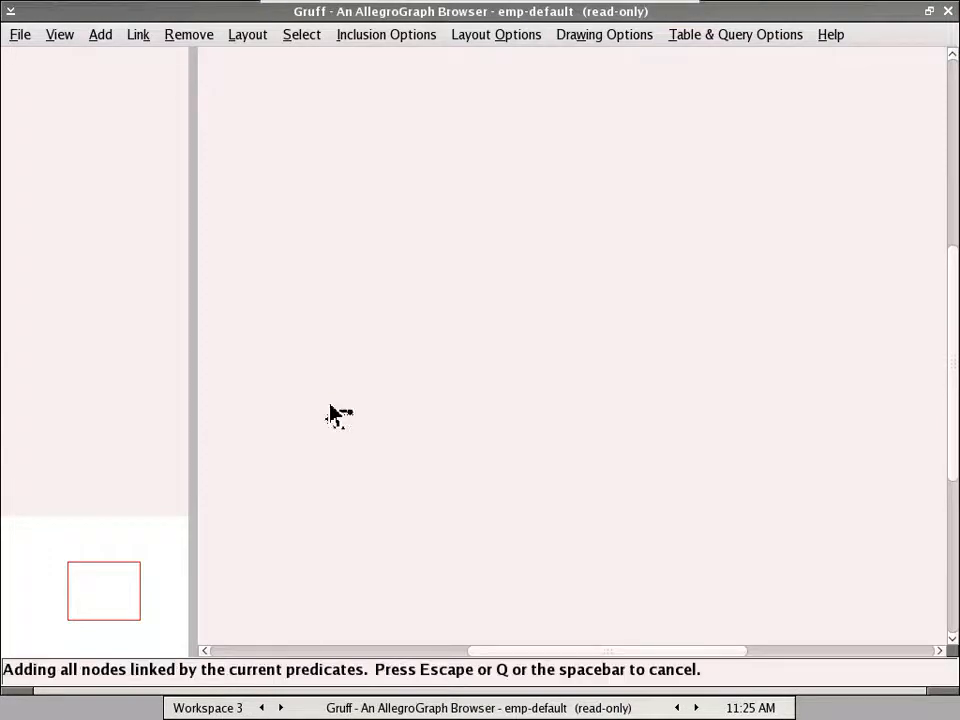
mouse_move(465, 352)
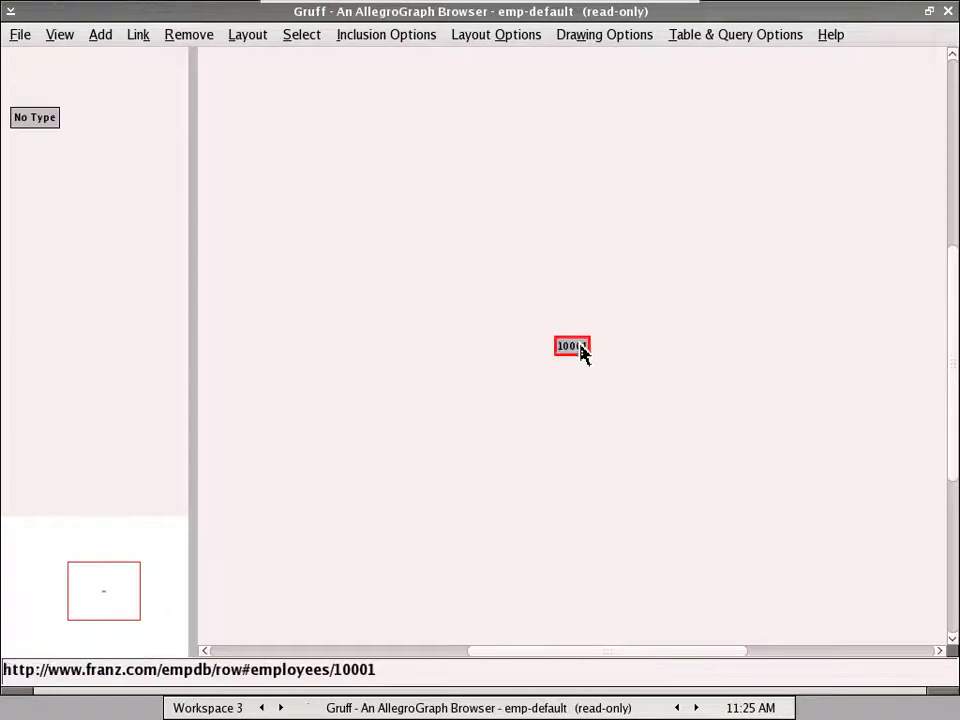
Expand employee 10001 using the current predicates, then select the D005 department node
click(138, 34)
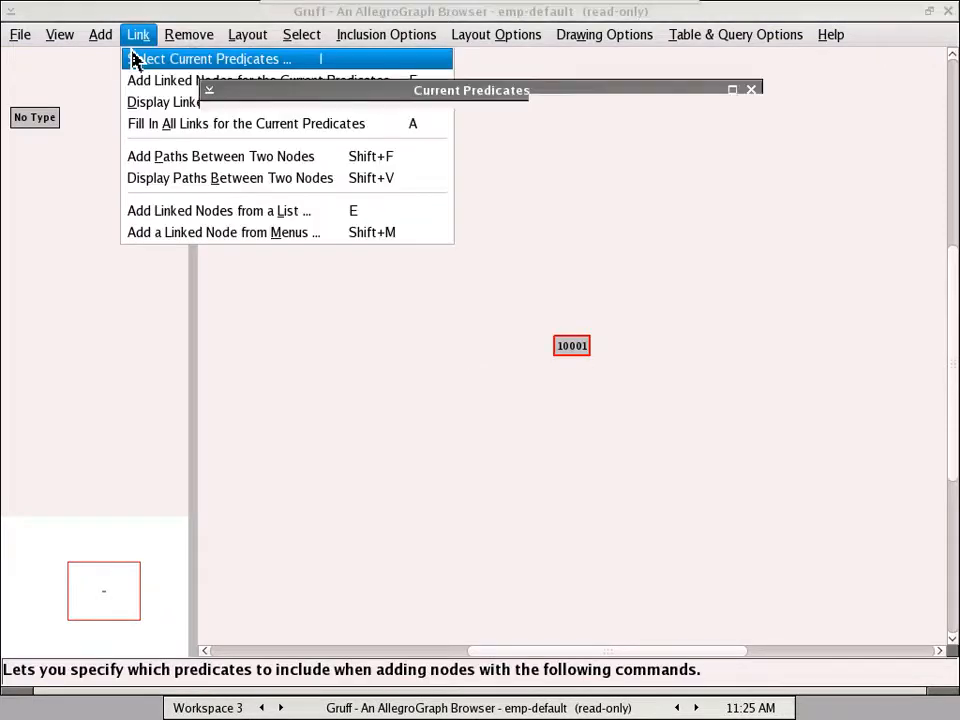
click(210, 58)
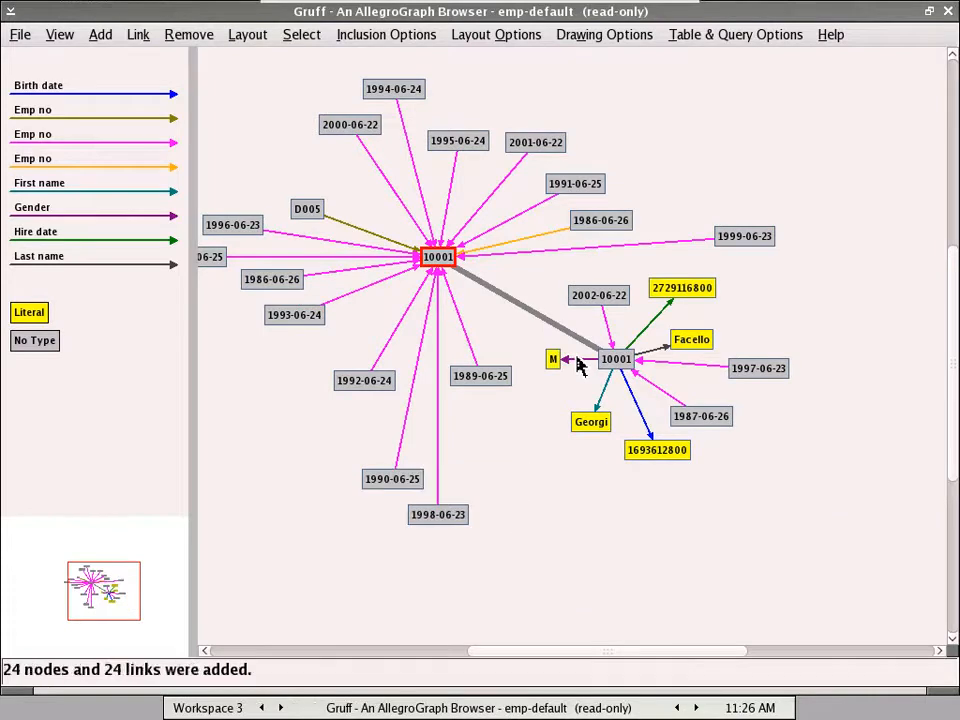
mouse_move(232, 224)
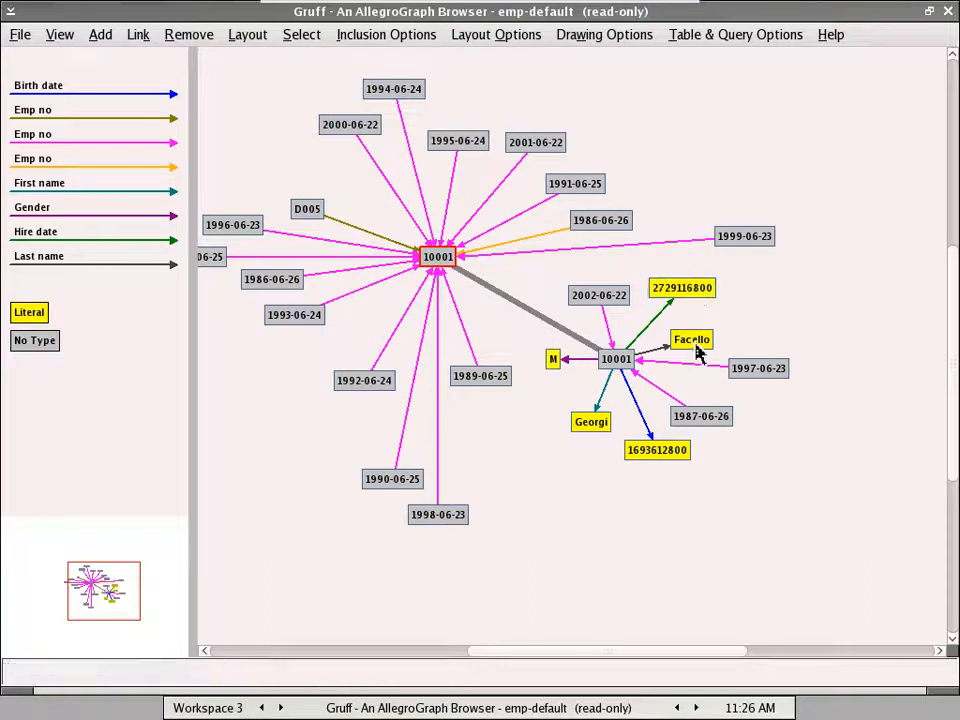
mouse_move(672, 470)
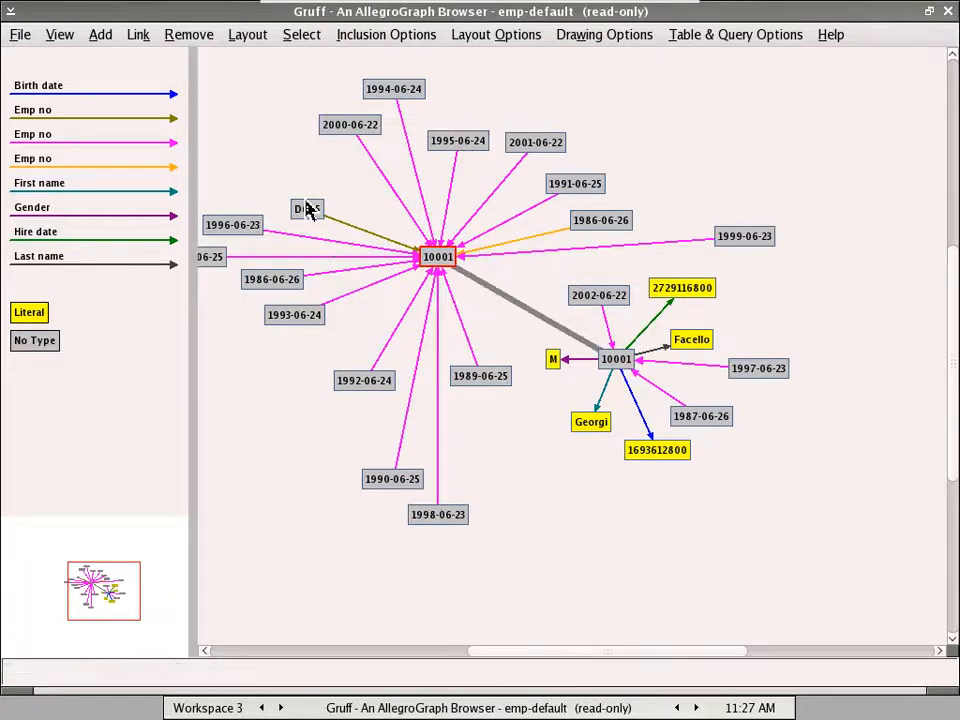
click(307, 209)
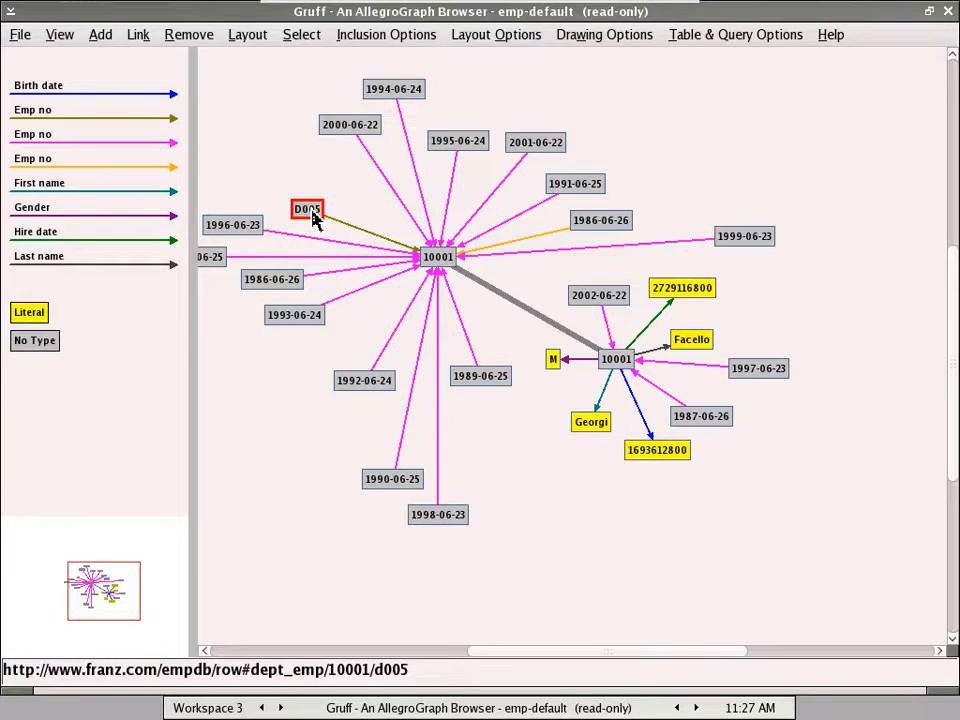
mouse_move(307, 209)
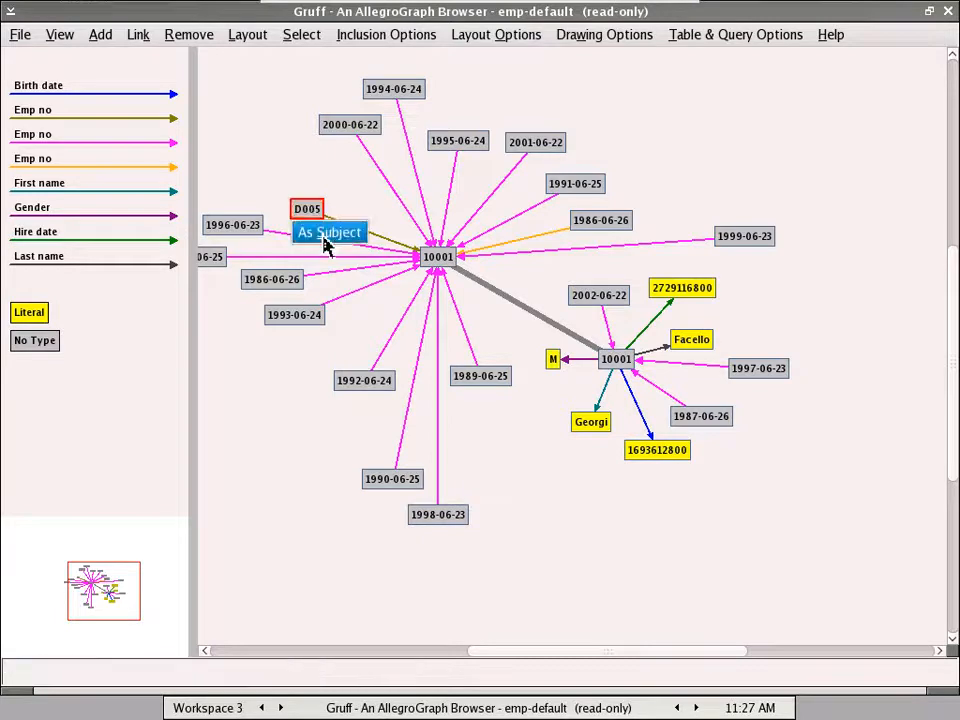
Add D005's links as subject, then its links as object on the new D005 node
click(329, 232)
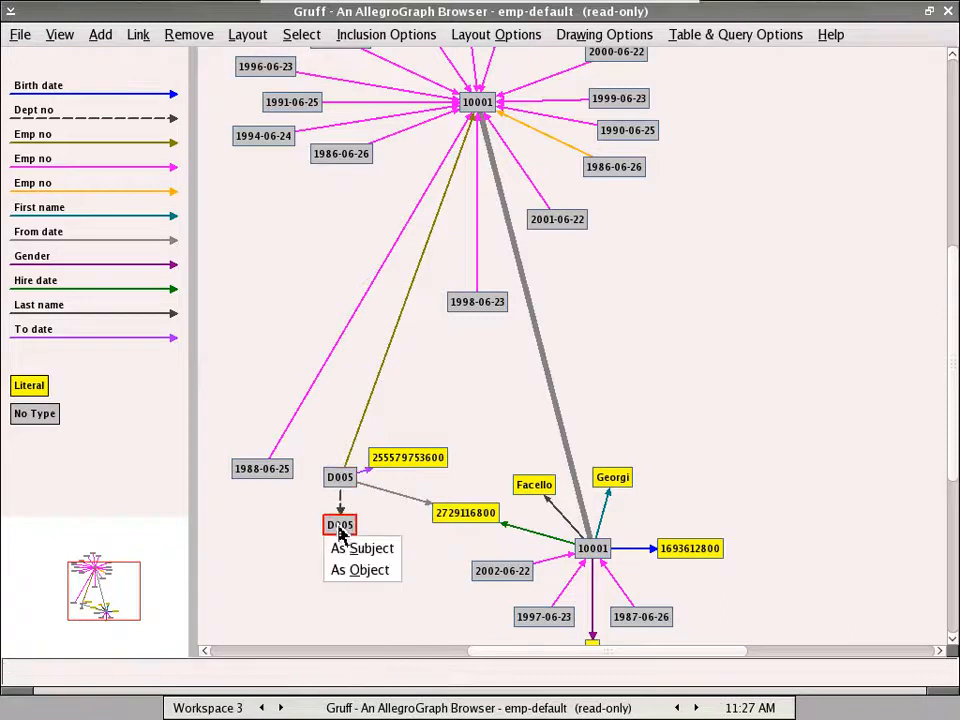
mouse_move(360, 570)
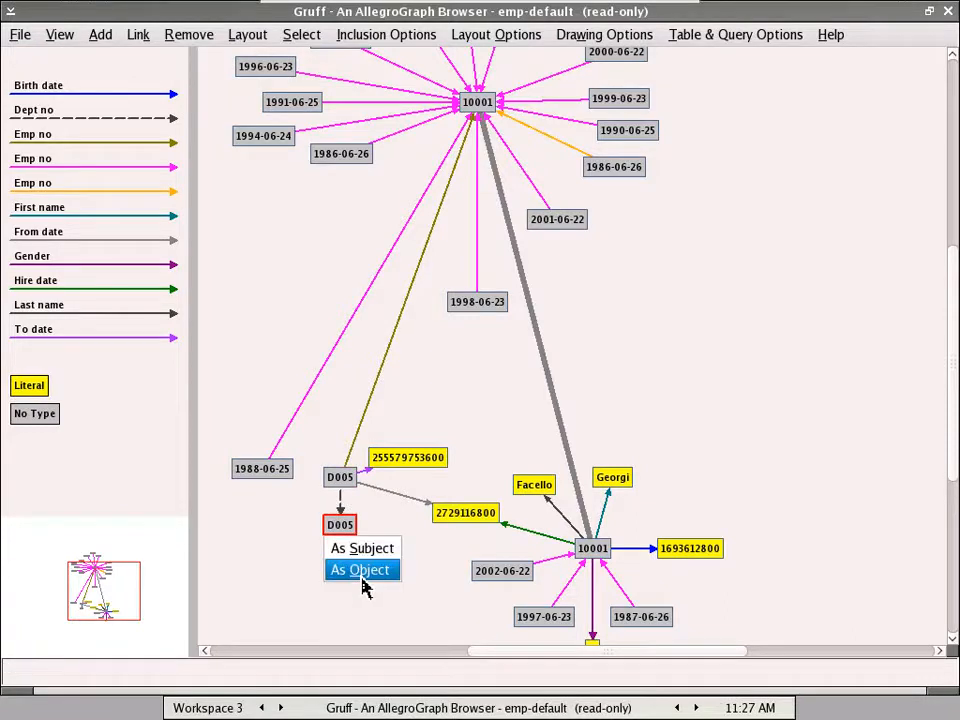
click(358, 569)
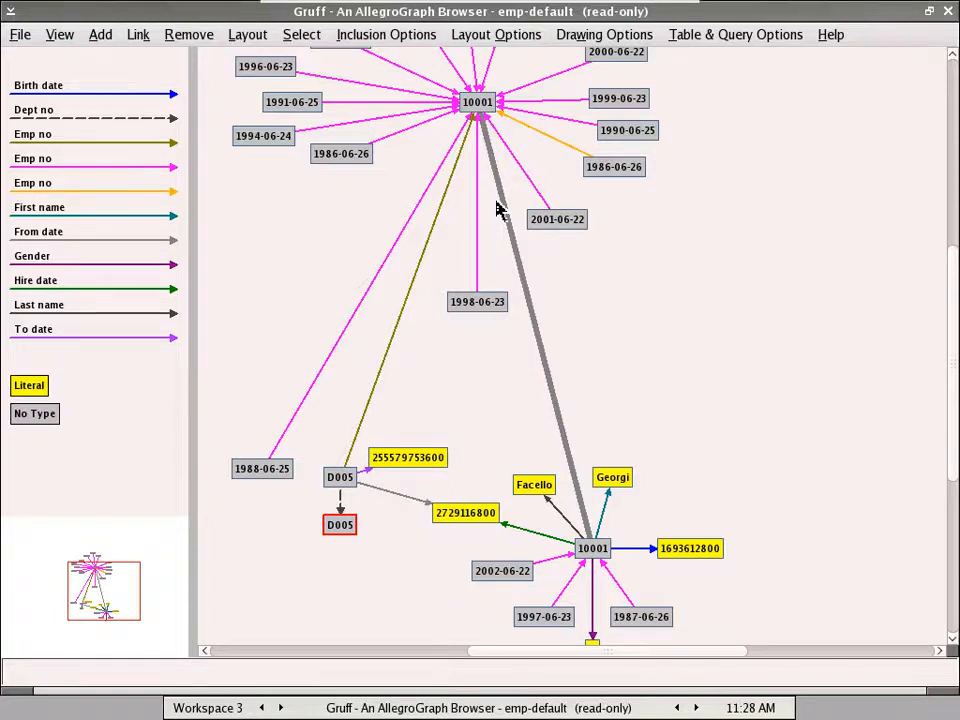
mouse_move(685, 113)
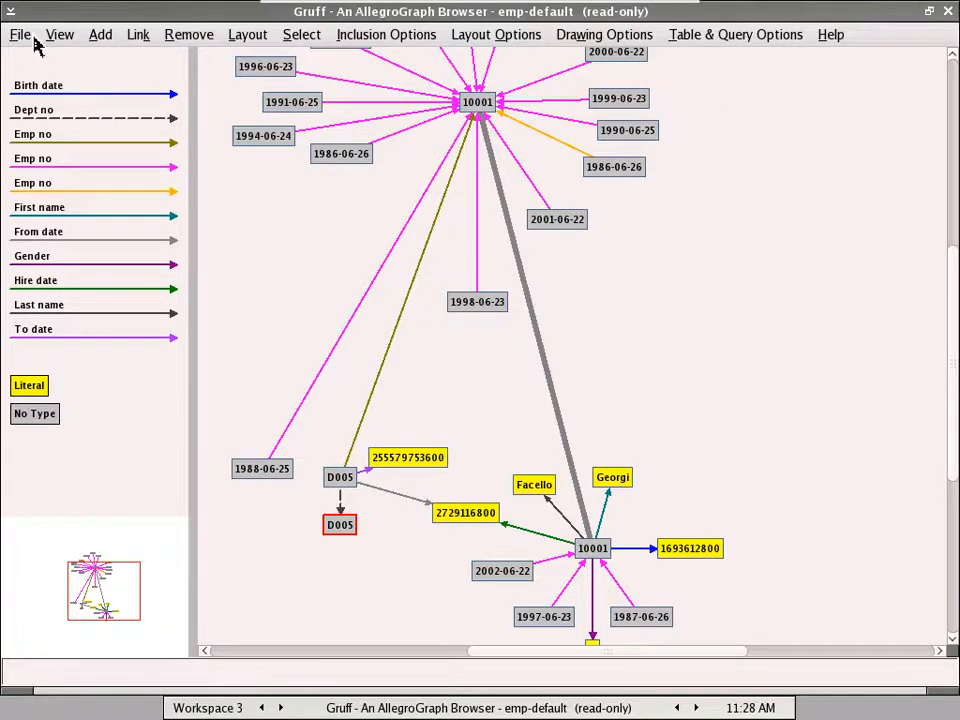
mouse_move(25, 45)
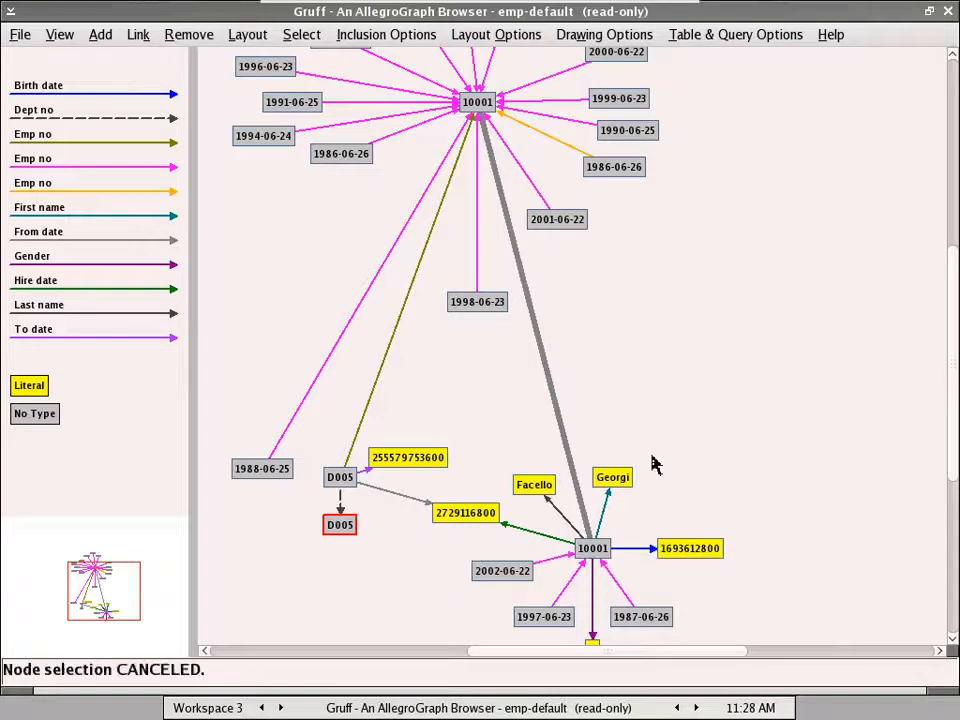
Close and confirm the emp-default triple store, then open emp-modified
click(19, 34)
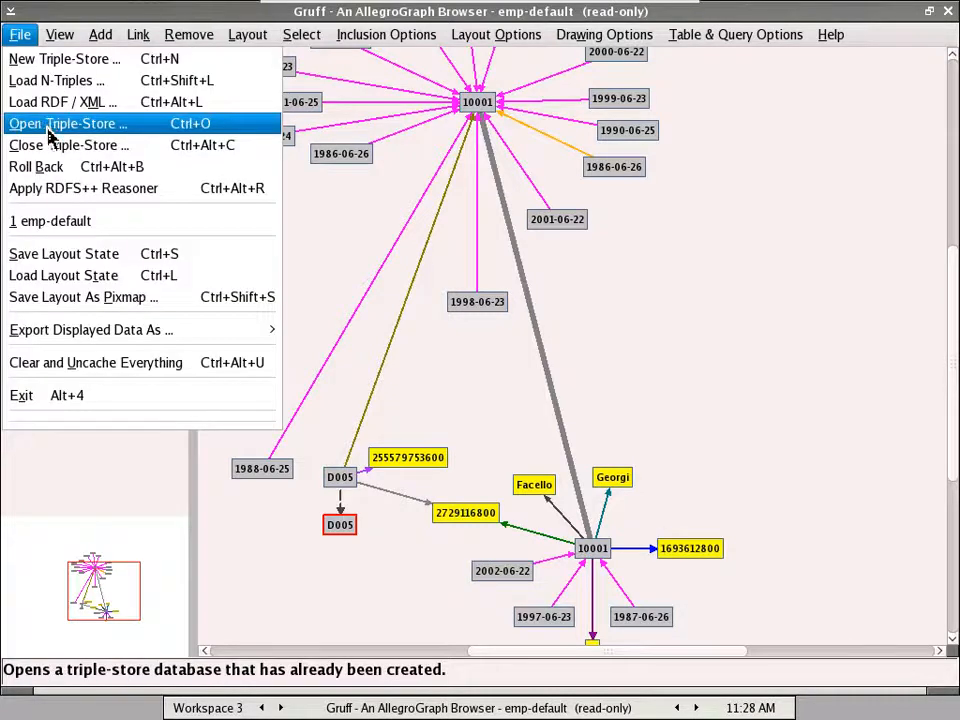
click(68, 145)
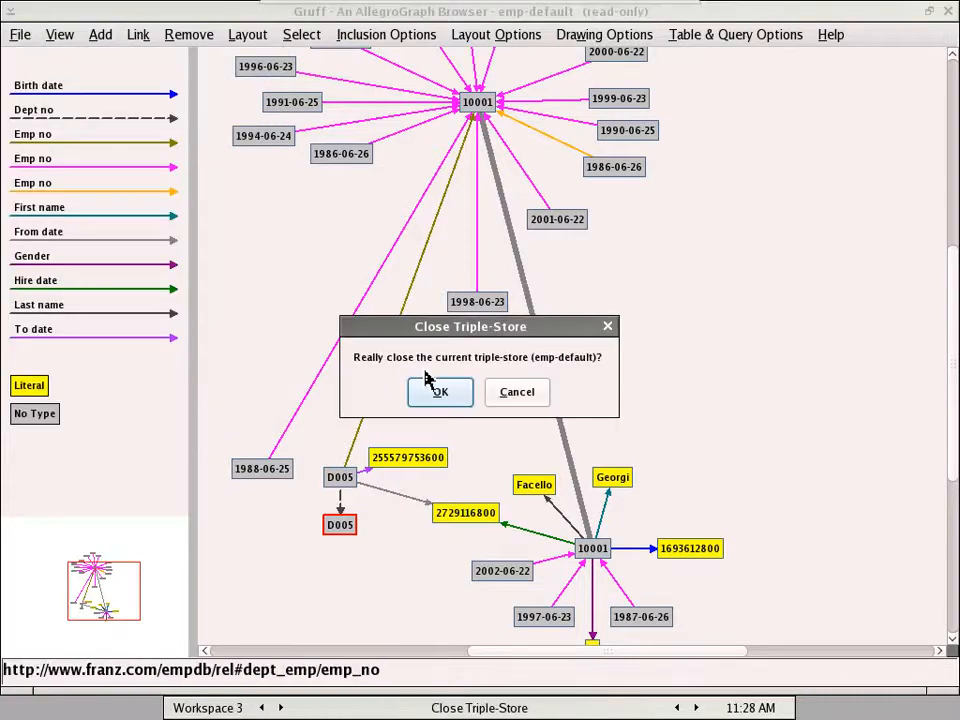
click(440, 391)
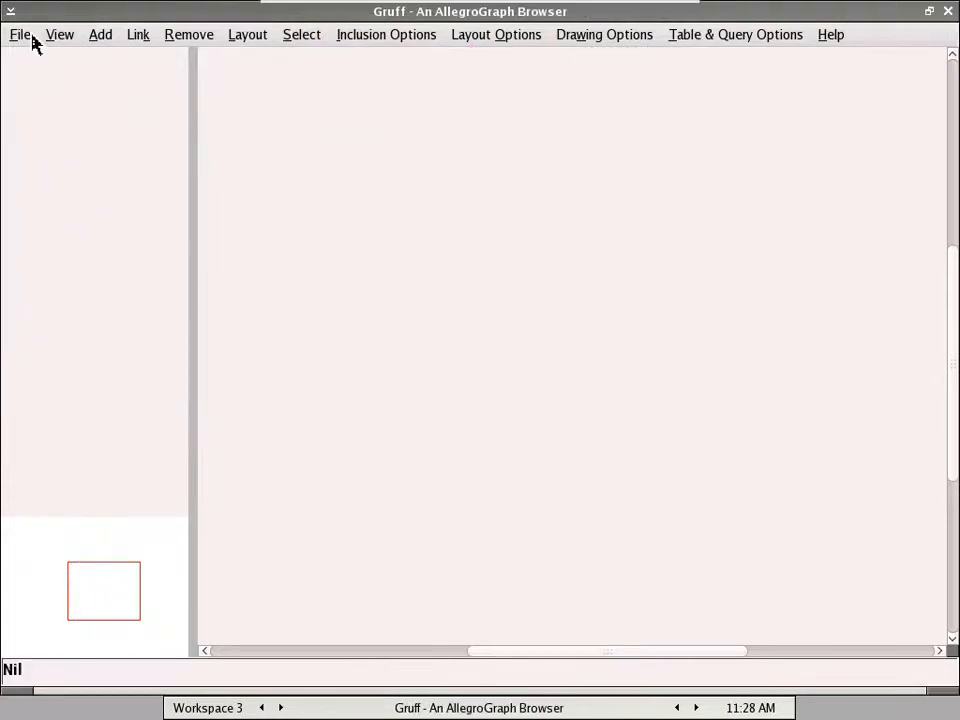
click(20, 34)
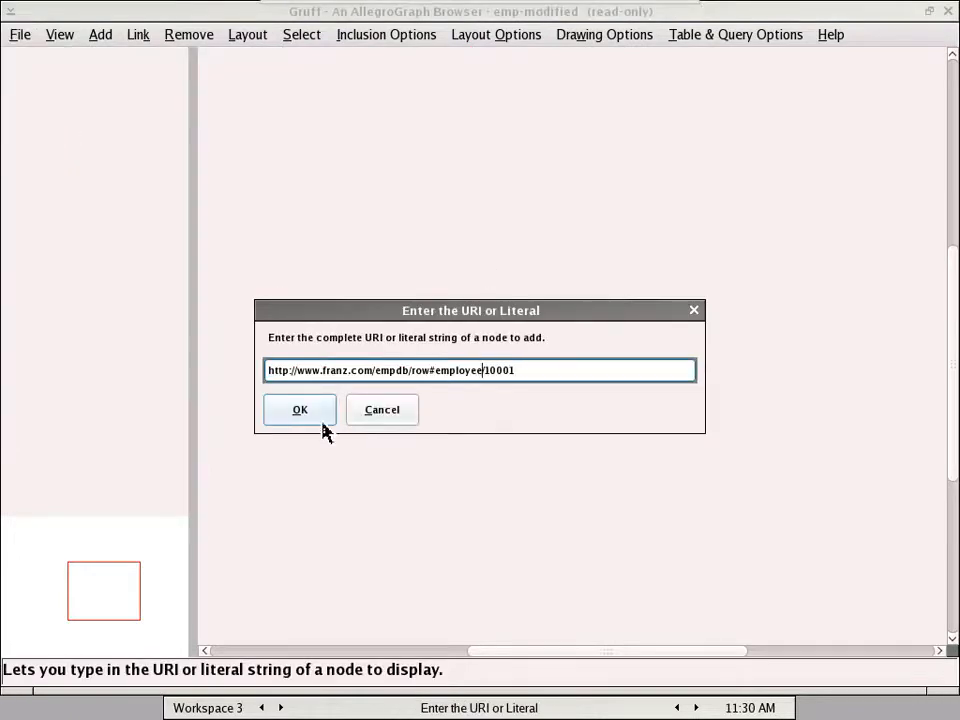
Add employee nodes 10001, 10002 and 10003 by their row#employees URIs
click(300, 409)
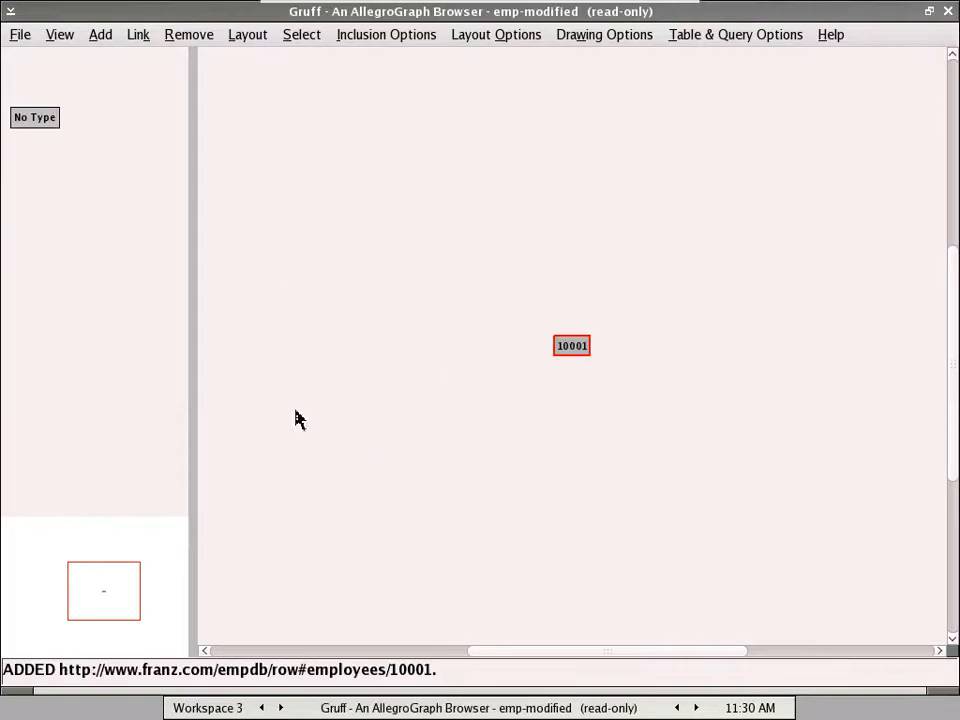
click(572, 345)
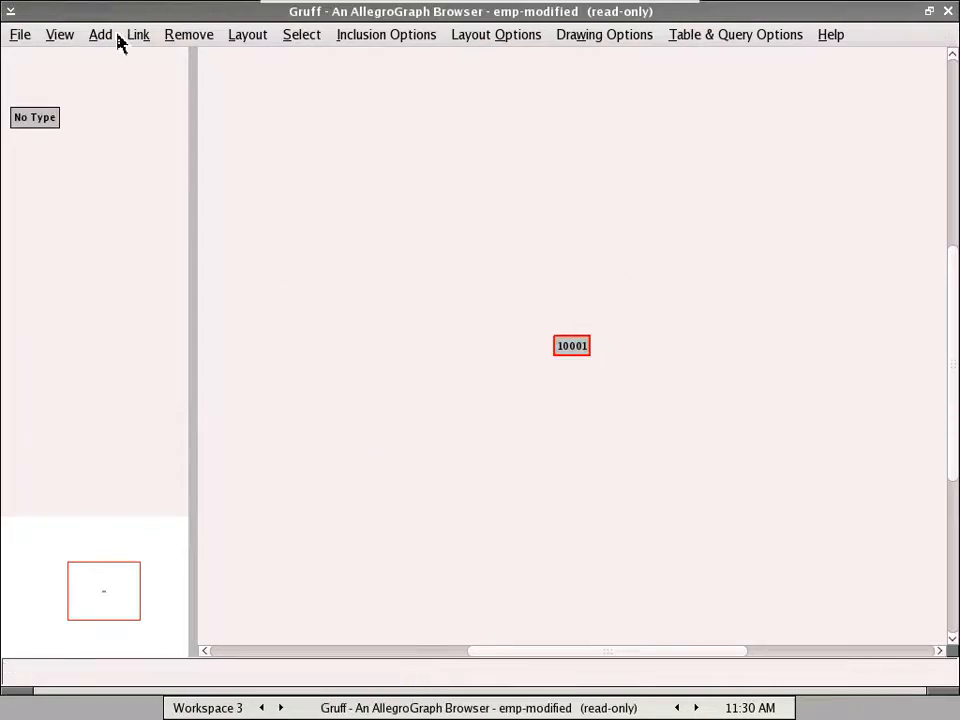
click(100, 34)
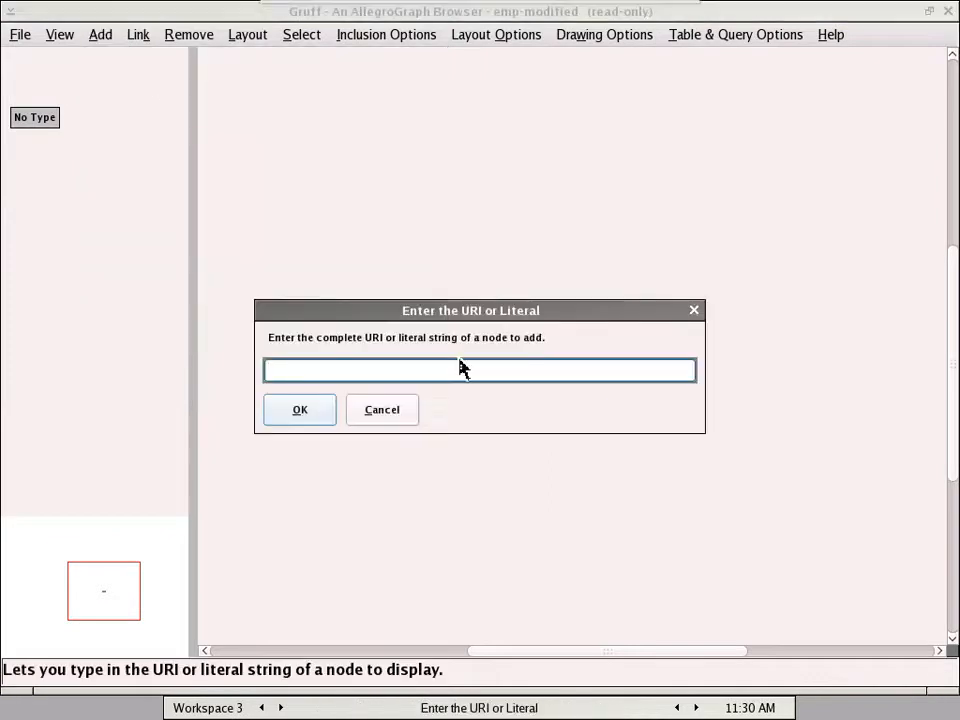
text(http://www.franz.com/empdb/row#/employees/10001)
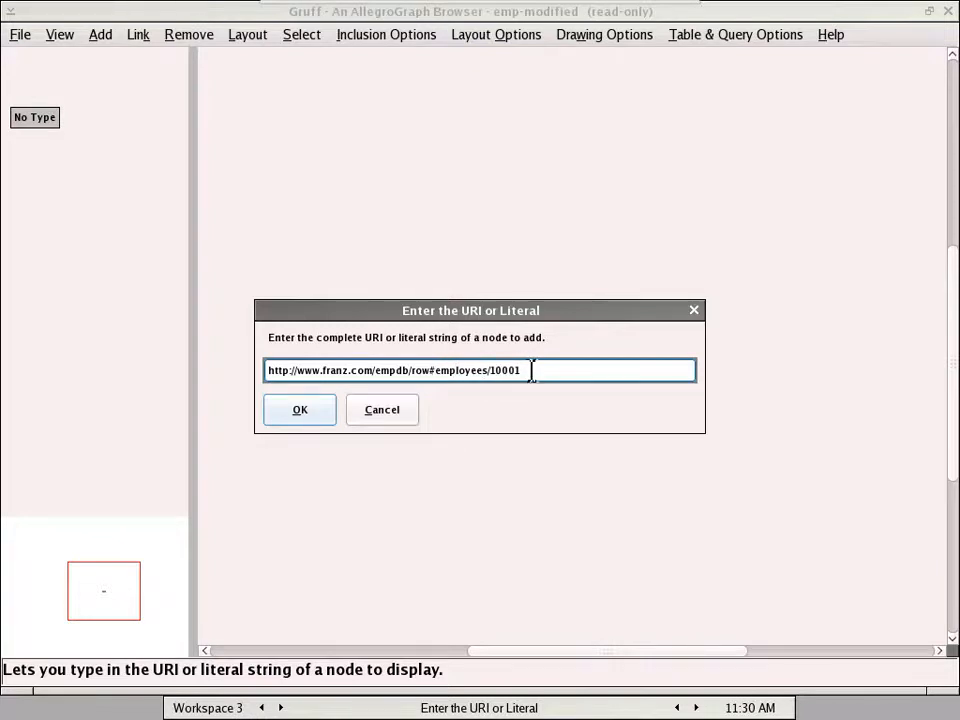
click(300, 410)
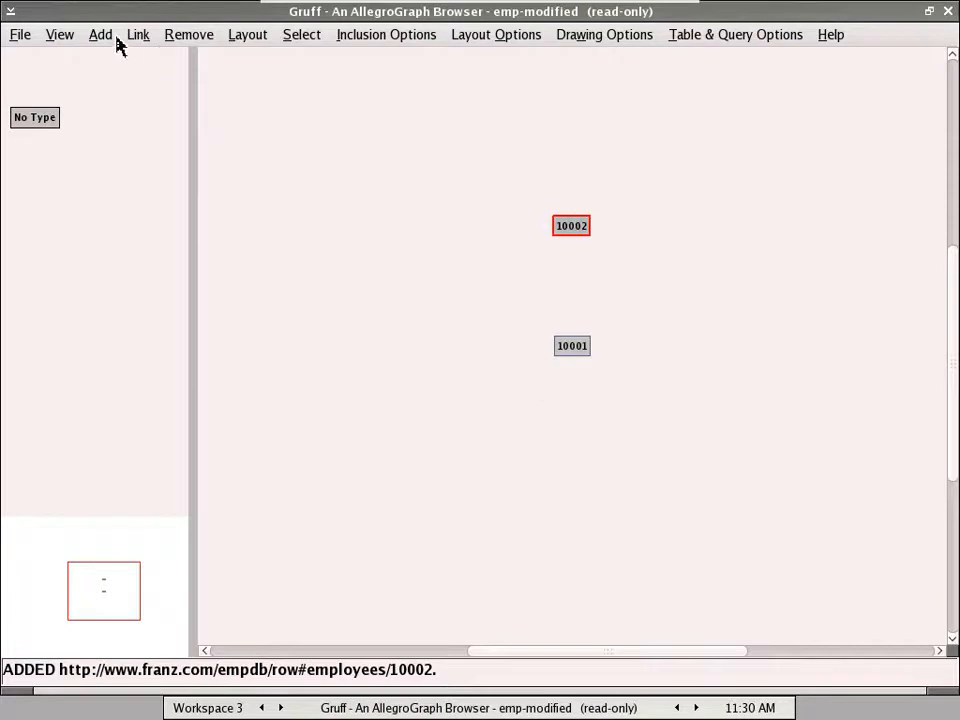
click(100, 34)
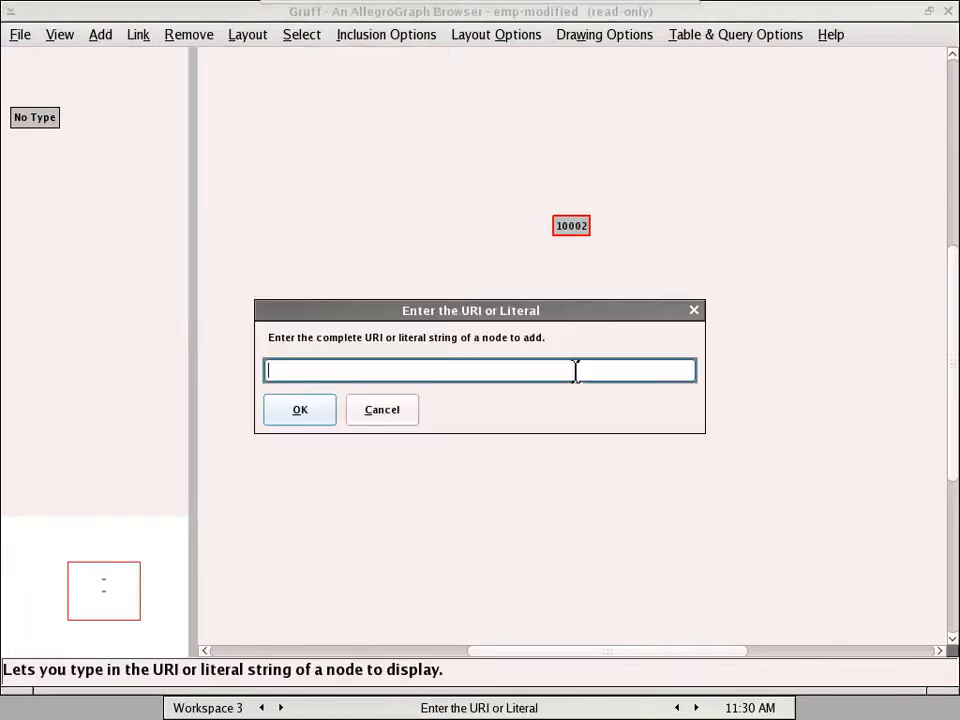
text(http://www.franz.com/empdb/row#/employees/10001)
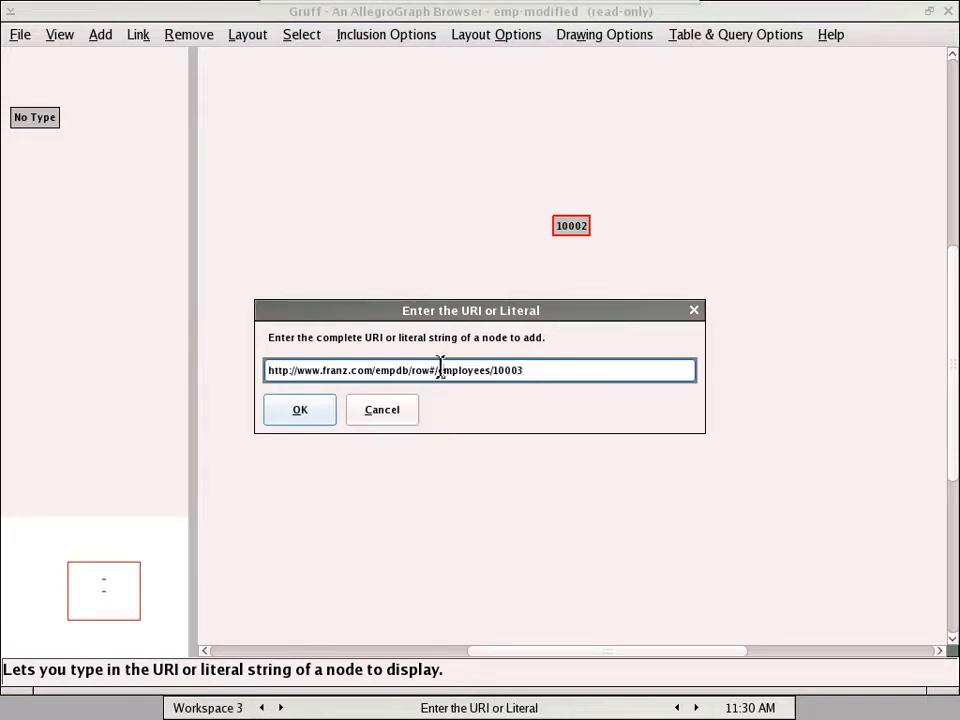
click(299, 409)
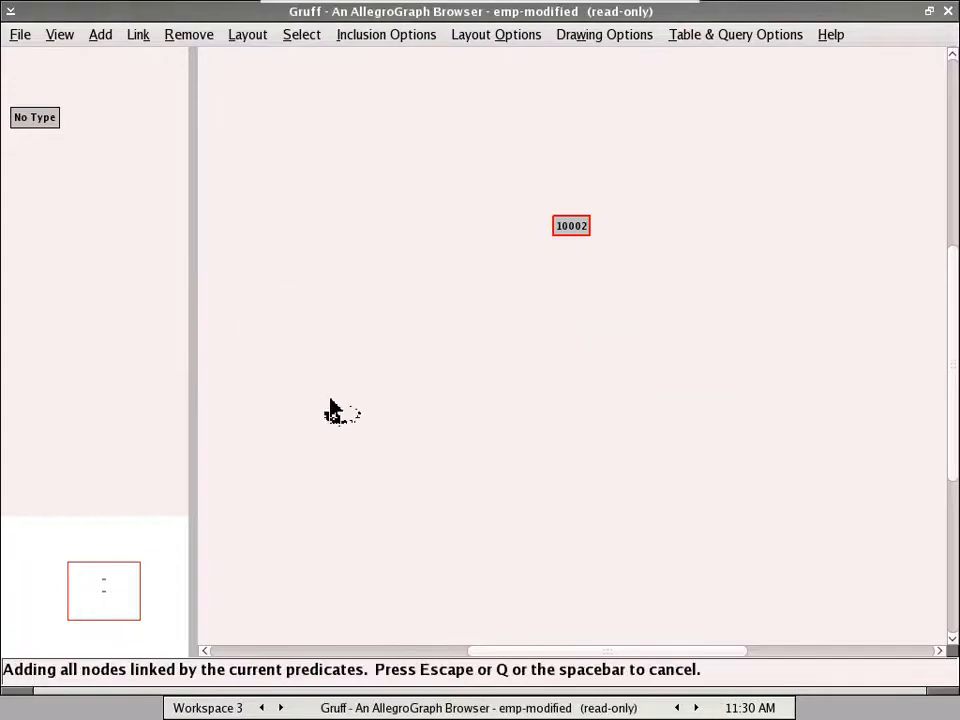
click(138, 34)
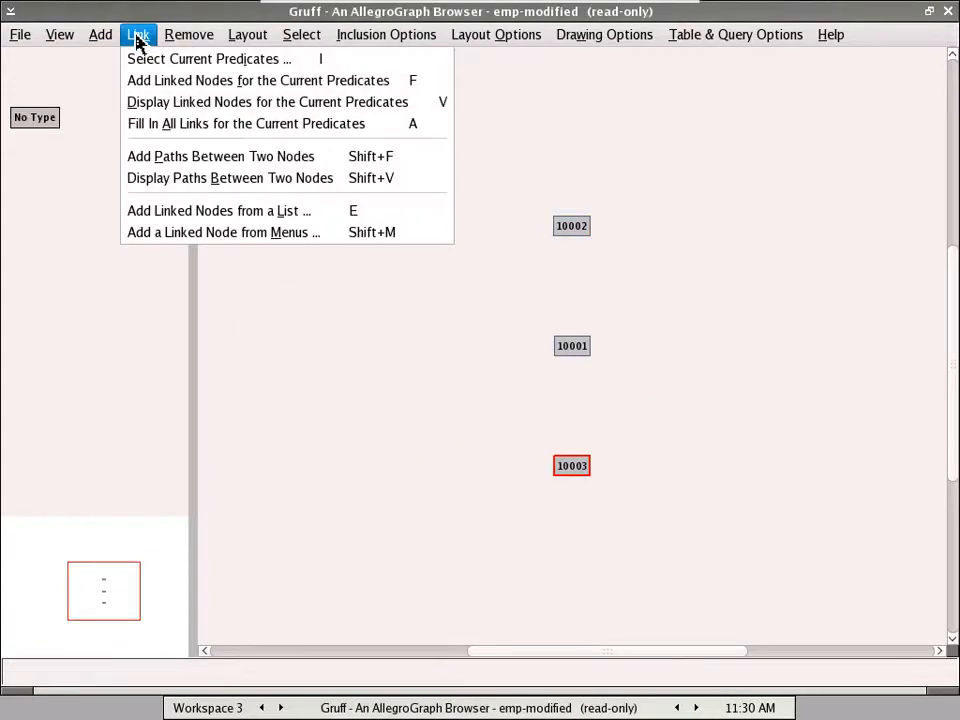
Select all eight predicates and add linked nodes for the three employees
click(208, 58)
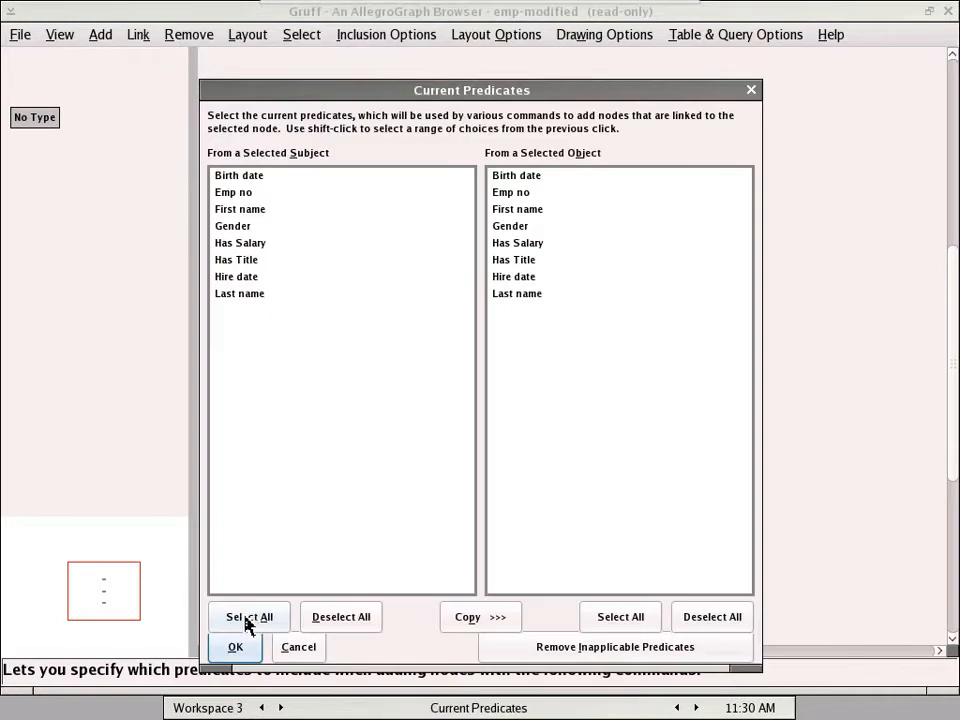
click(249, 616)
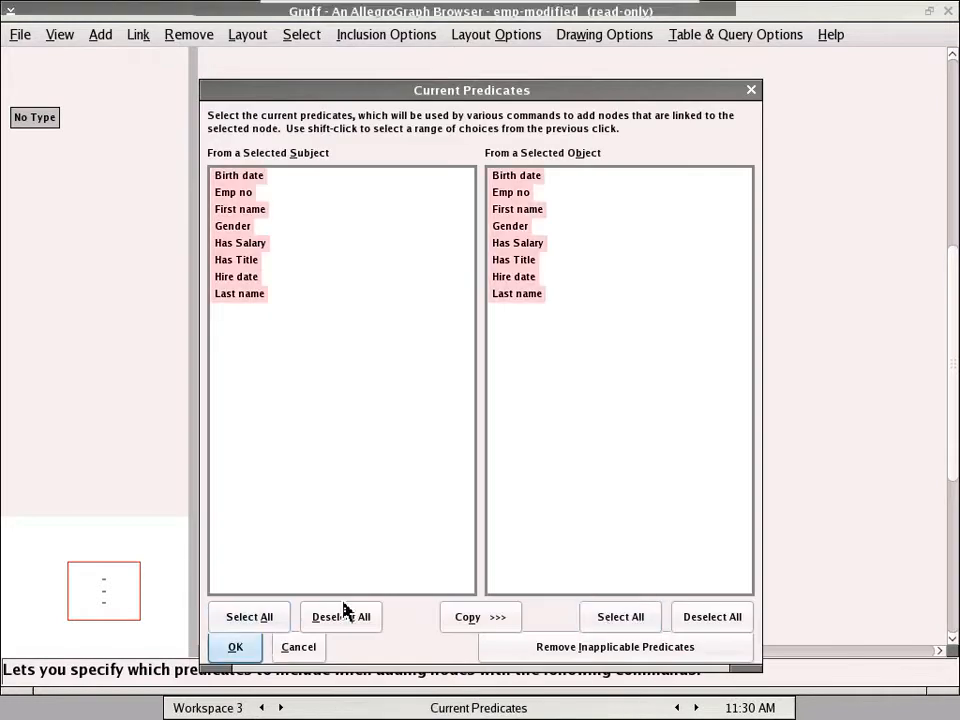
click(235, 647)
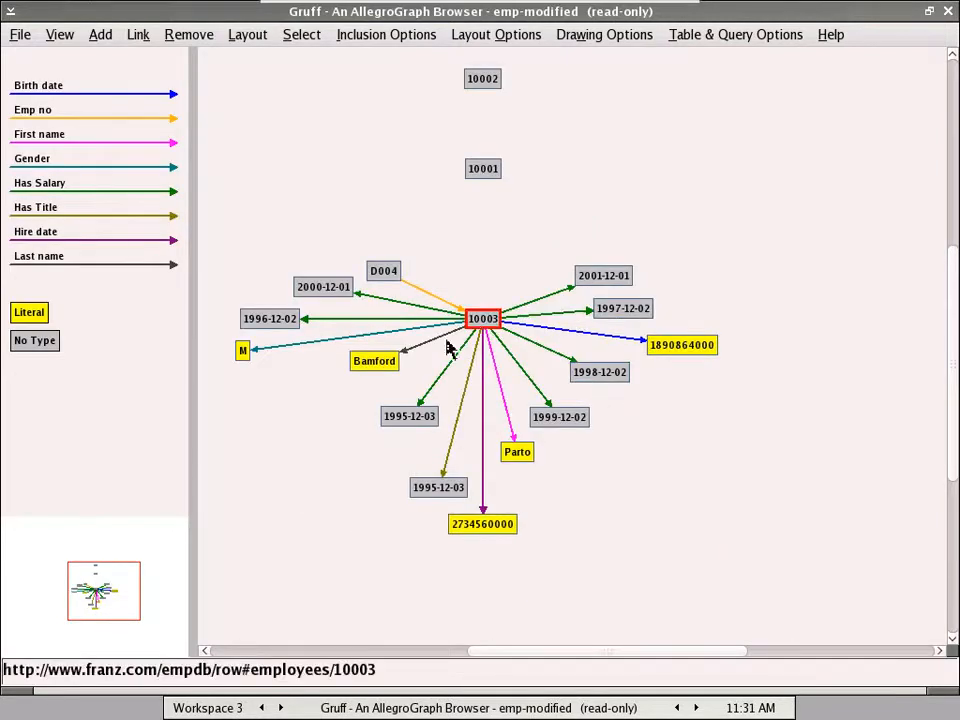
click(483, 168)
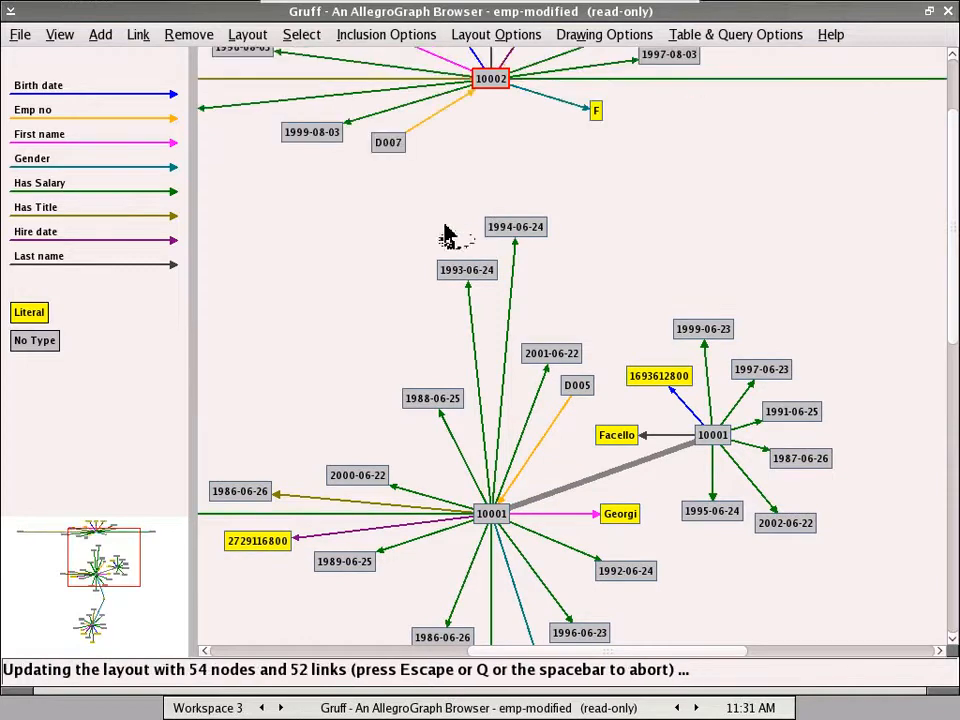
Redo the graph layout from scratch and select 10002's title node 1996-08-03
click(247, 34)
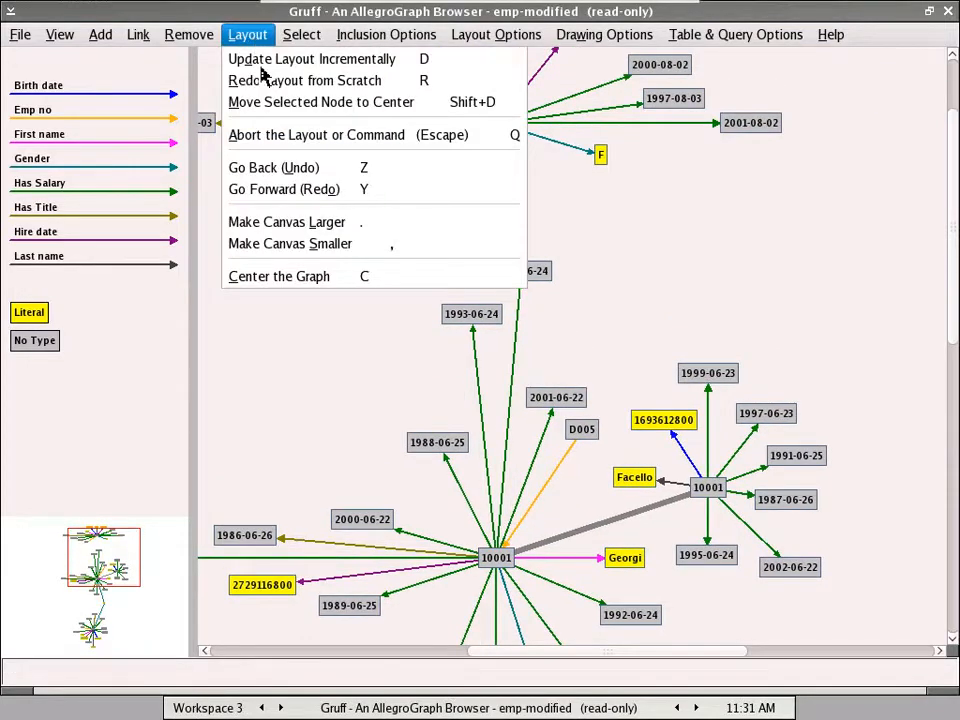
click(303, 80)
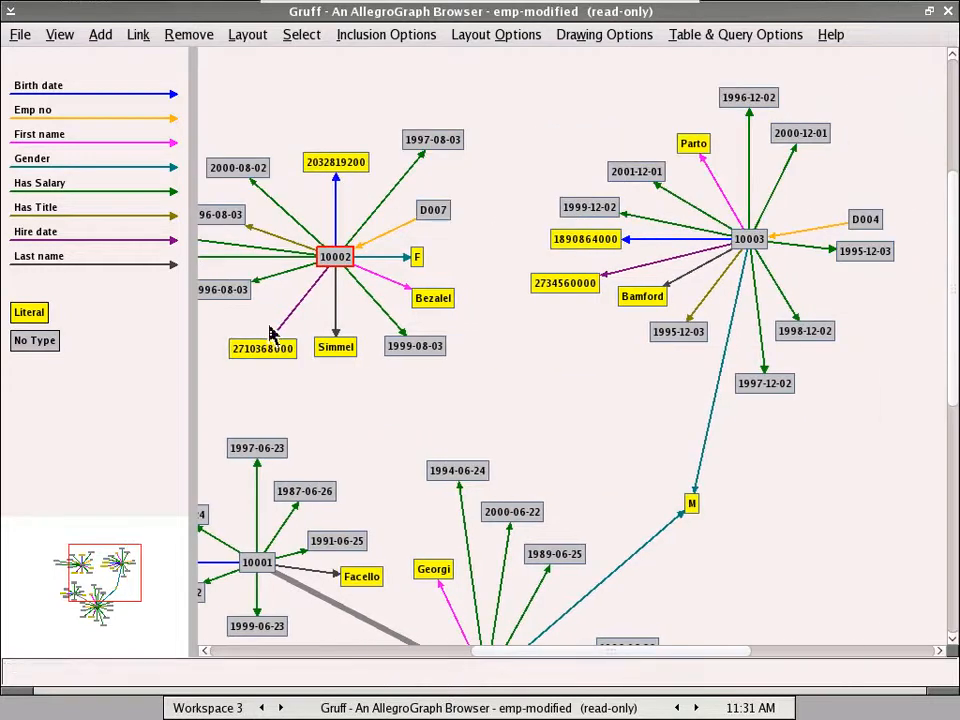
mouse_move(220, 262)
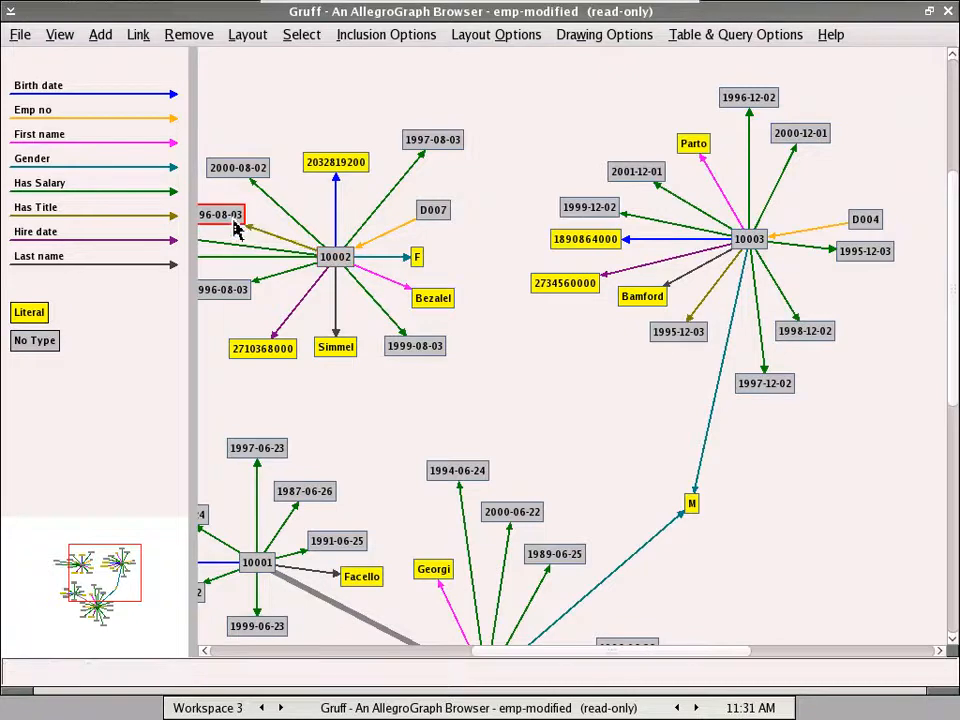
mouse_move(270, 240)
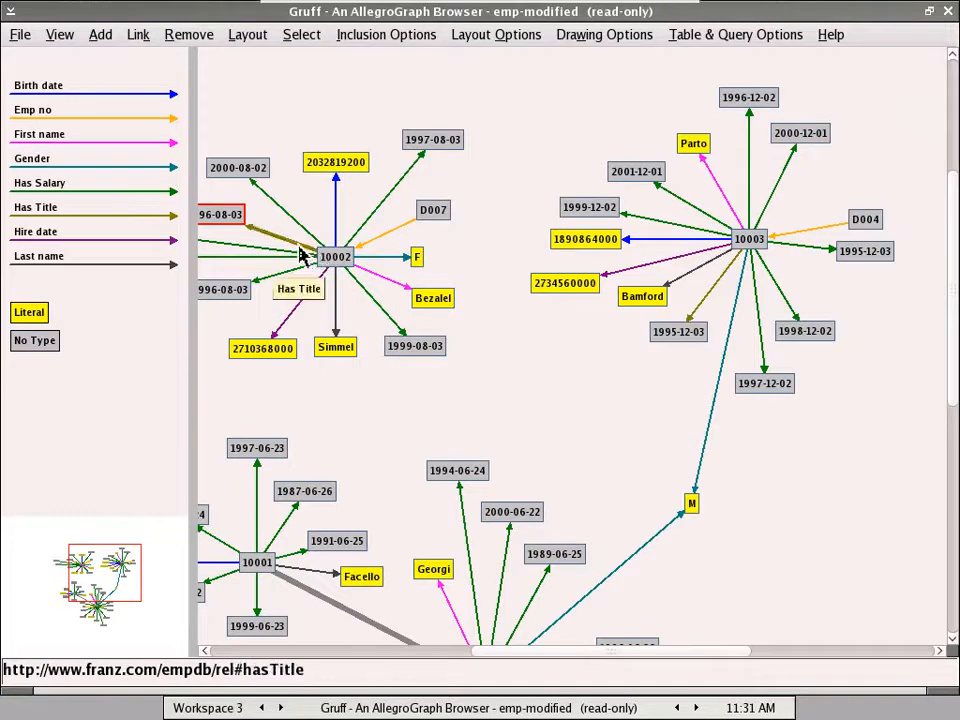
click(335, 256)
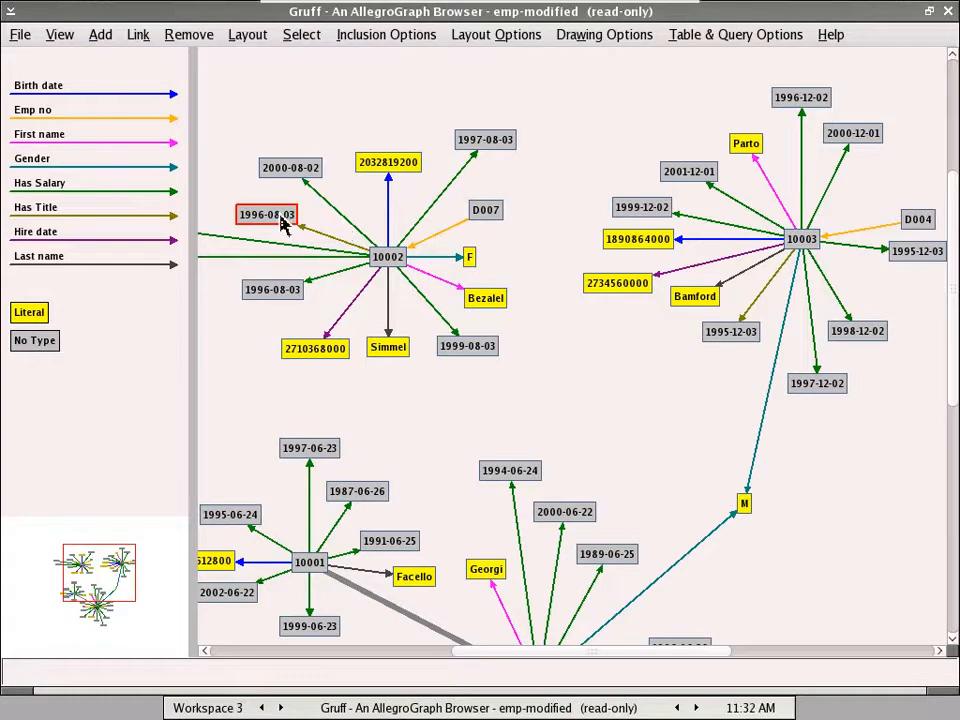
Select all predicates in both lists and expand title node 1996-08-03
click(137, 34)
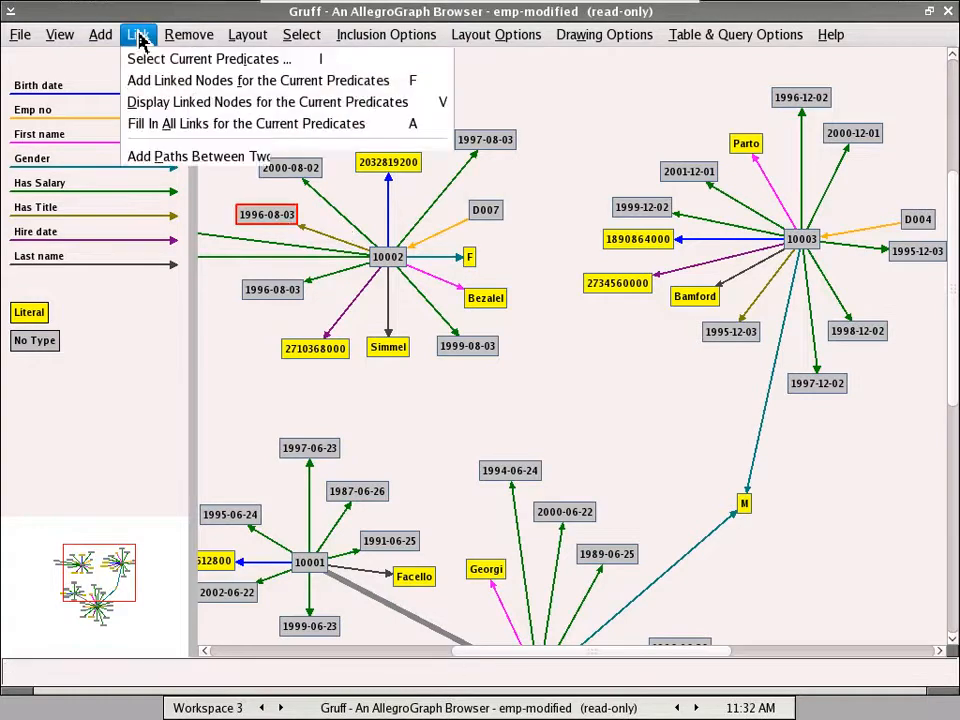
click(208, 58)
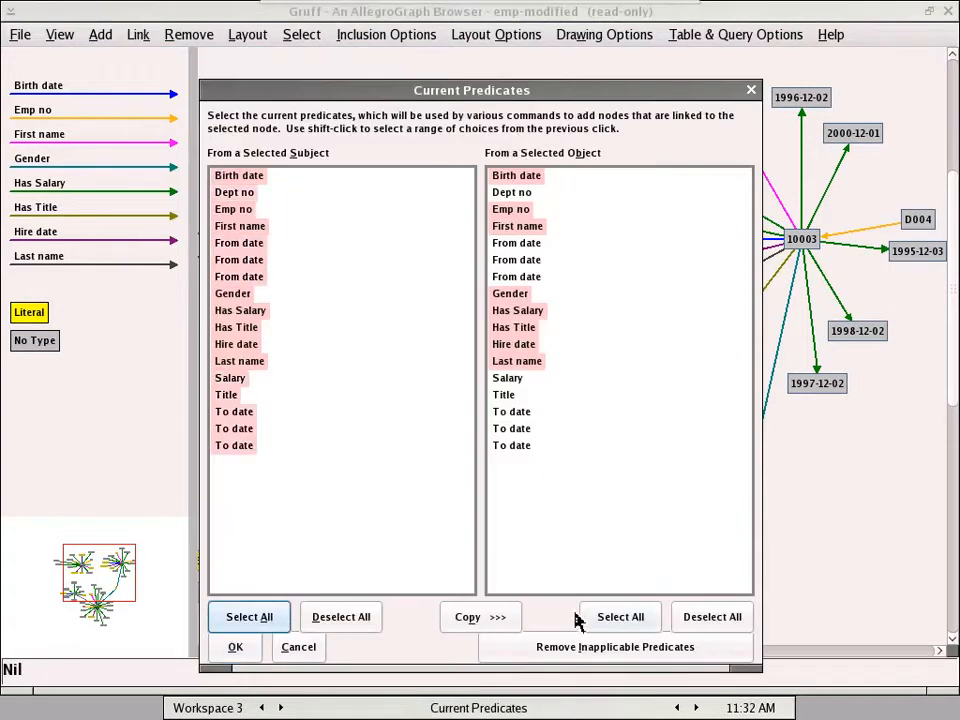
click(235, 647)
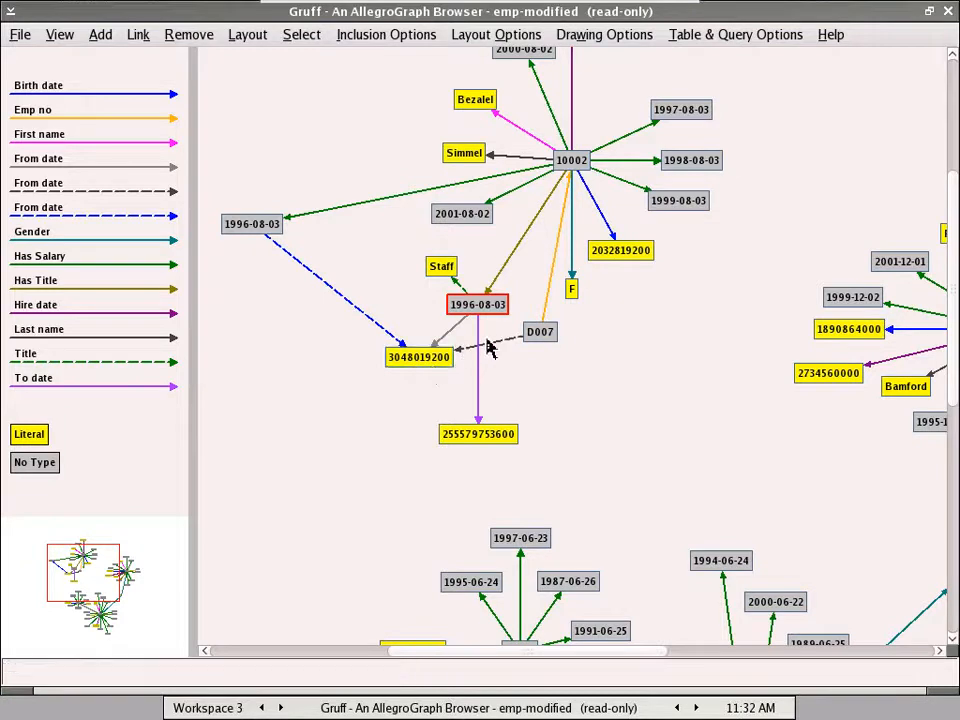
mouse_move(665, 620)
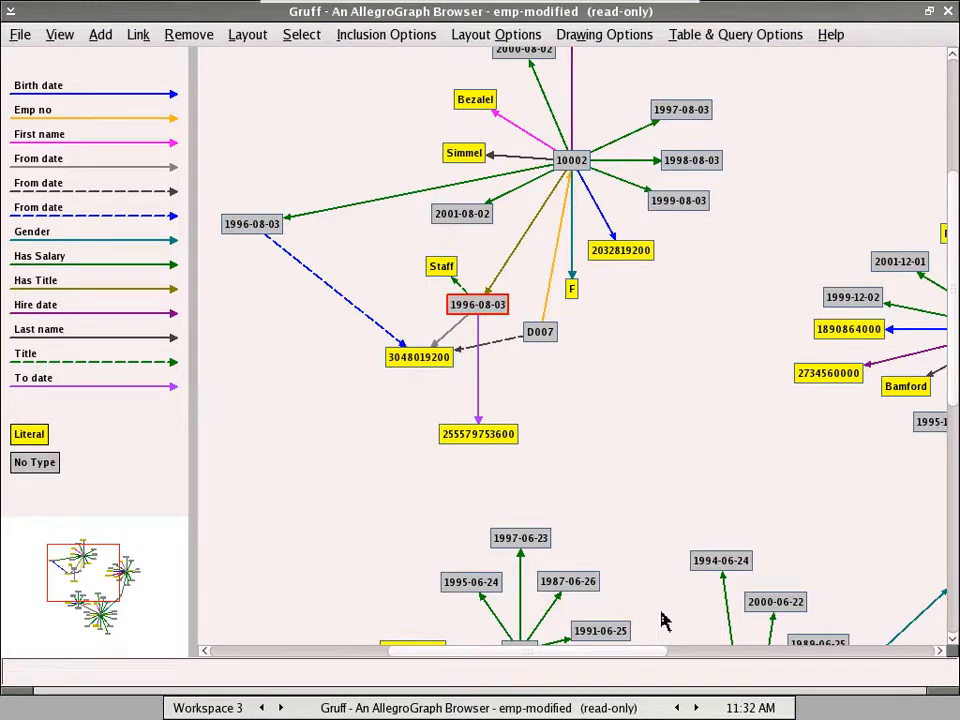
mouse_move(612, 663)
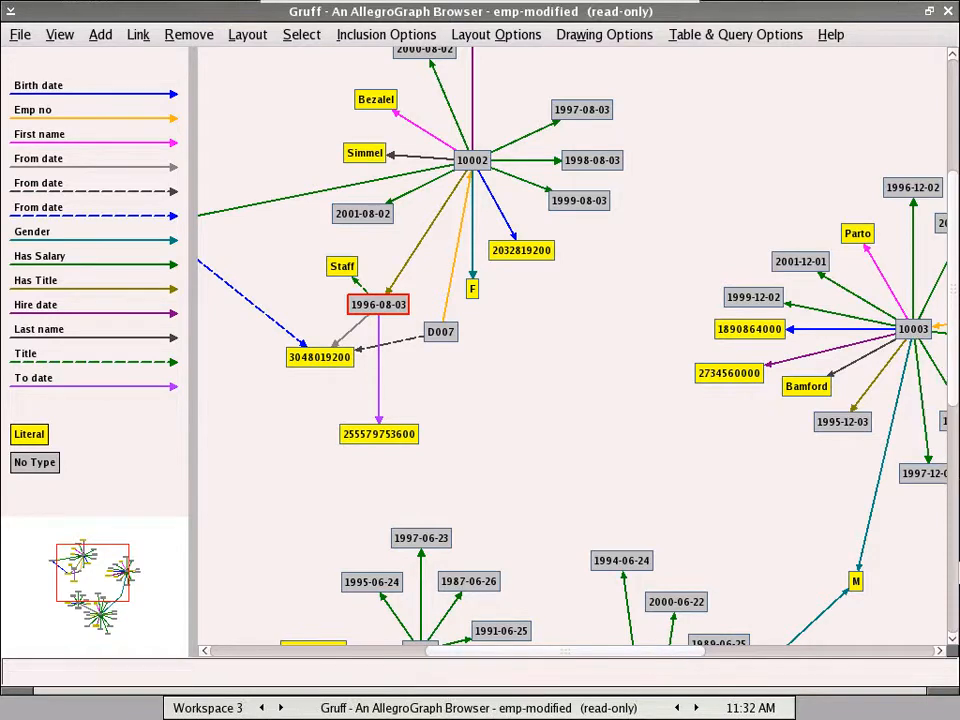
scroll(down, 3)
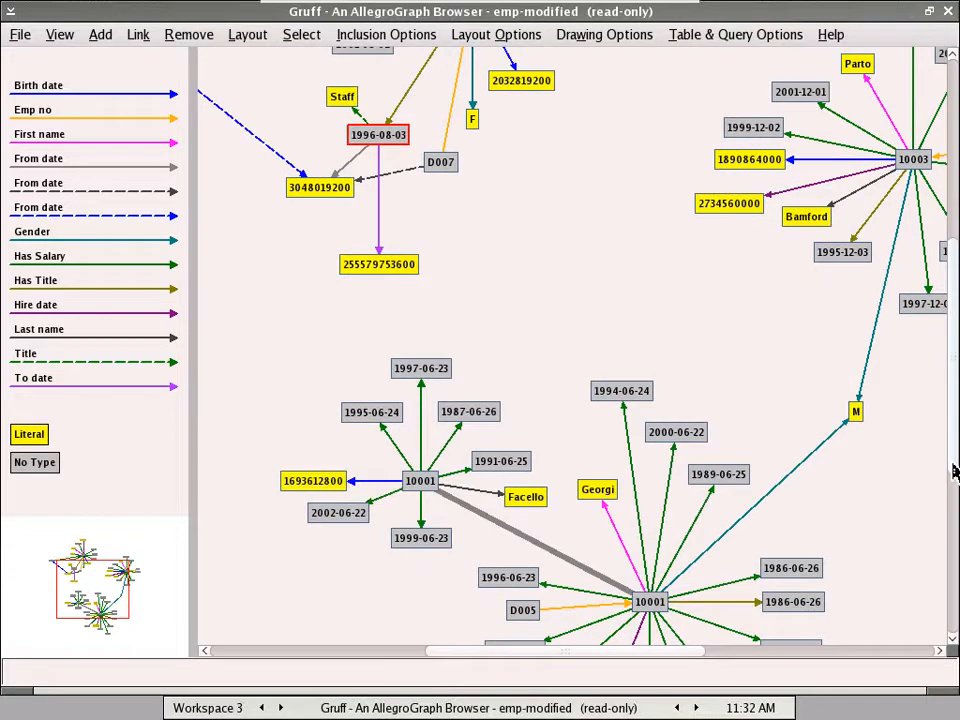